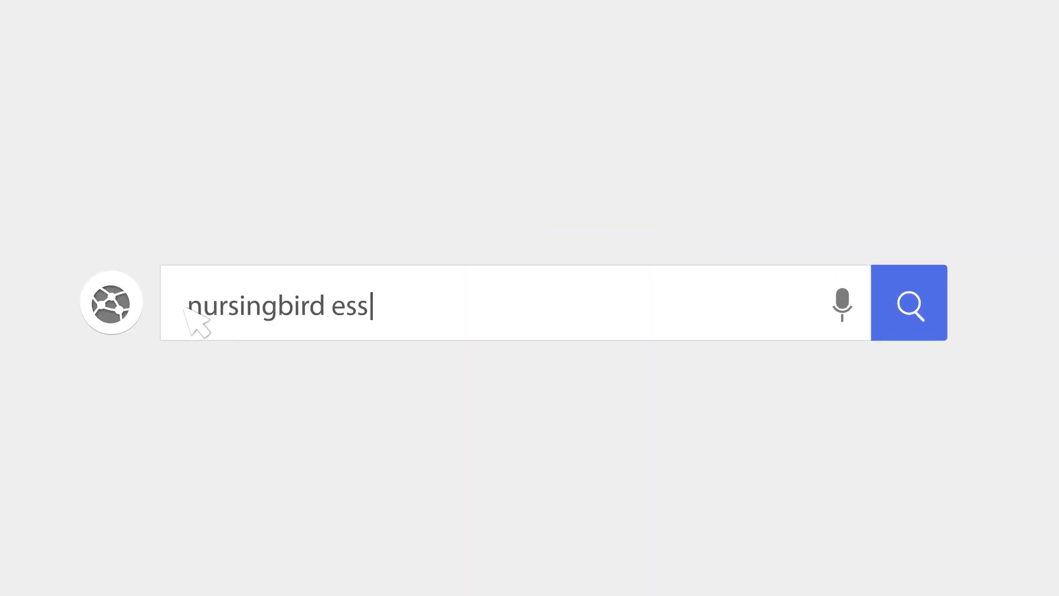
# Search the browser for 'nursingbird essay database'.
pyautogui.write('ay database')
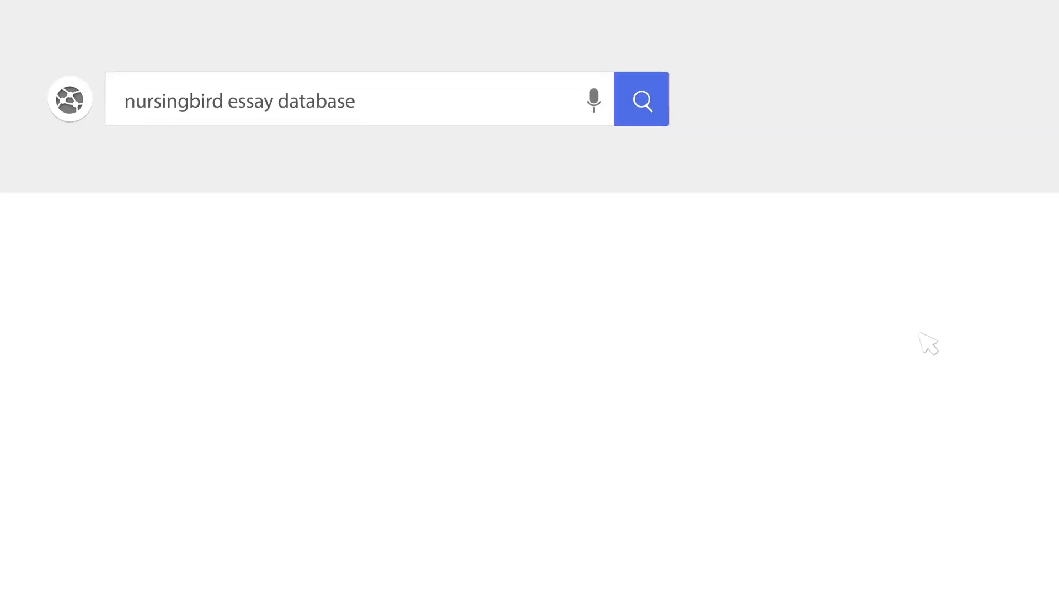
pyautogui.click(640, 99)
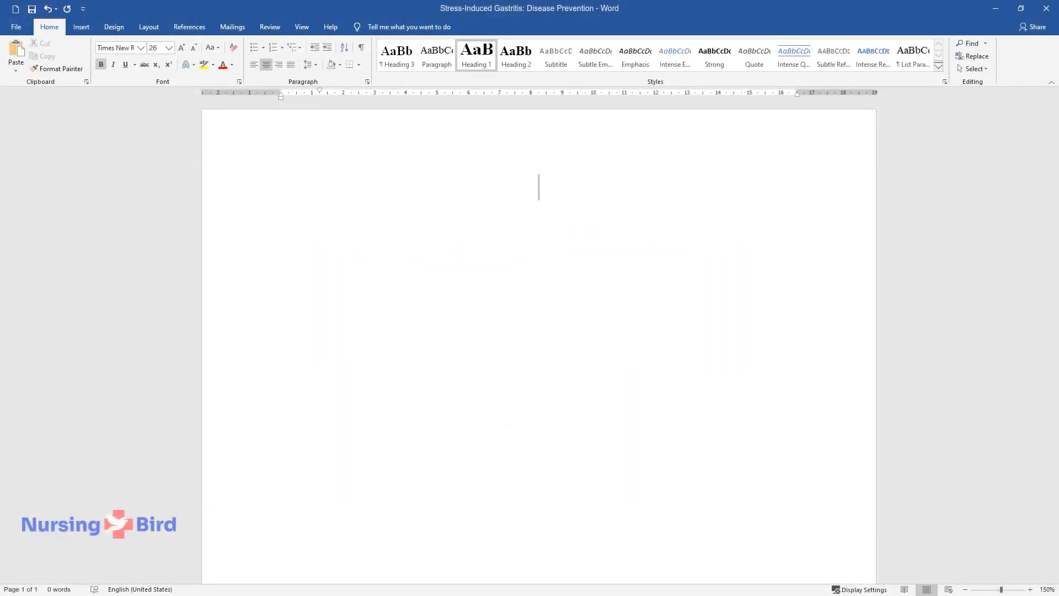
# Enter the title 'Stress-Induced Gastritis: Disease Prevention' and begin the introduction on prevention and the patient's gastritis risk factors.
pyautogui.write('Stress-Induced Gastritis: Disease Prevention')
pyautogui.write('Introduction')
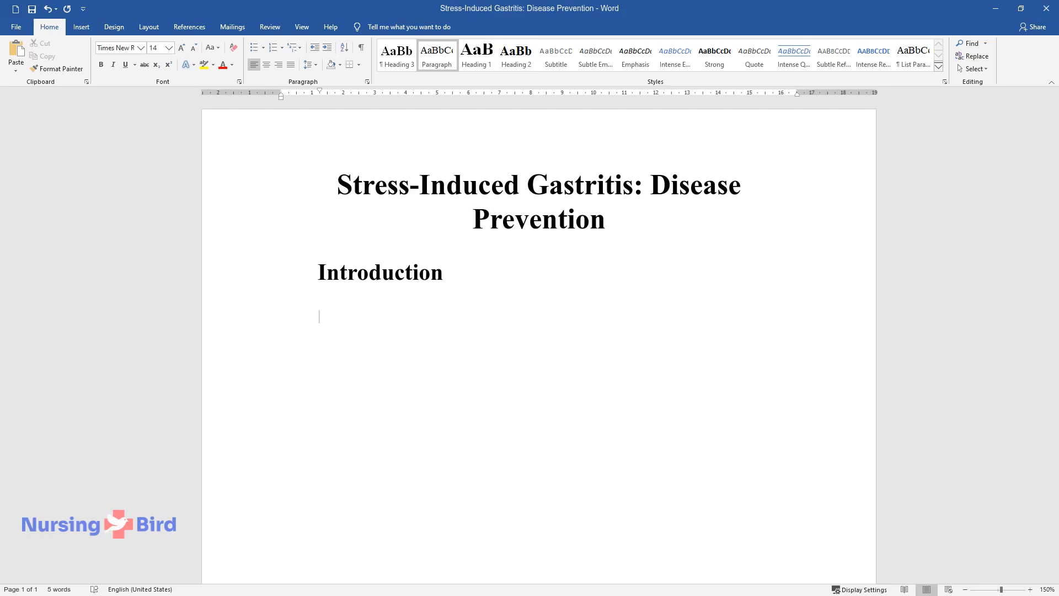
pyautogui.write('Disease prevention is a prospecti')
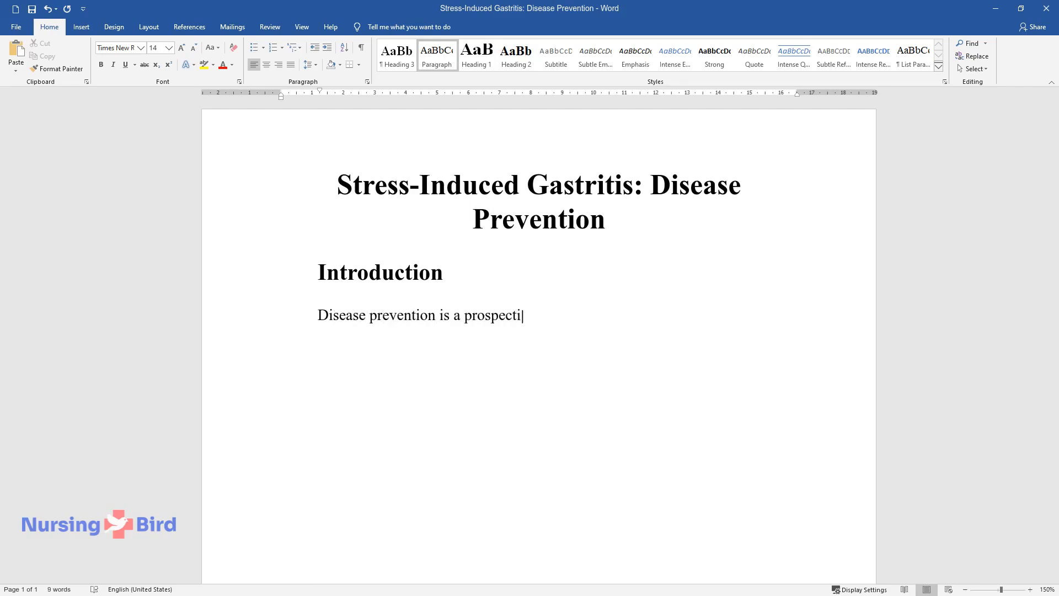
pyautogui.write('ve venue for any healthcare organi')
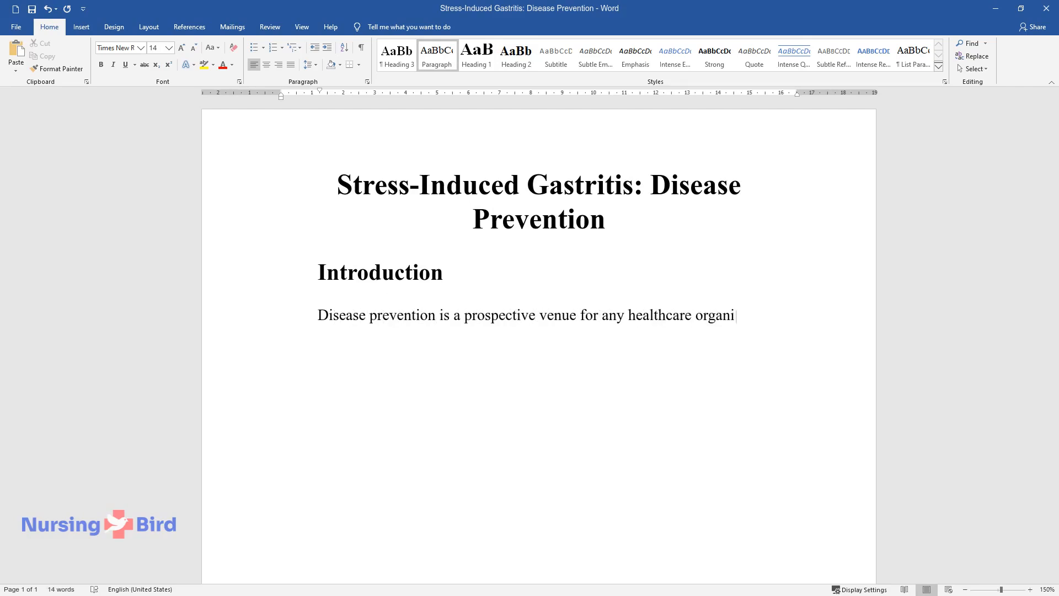
pyautogui.write('zation, as preventing diseases is')
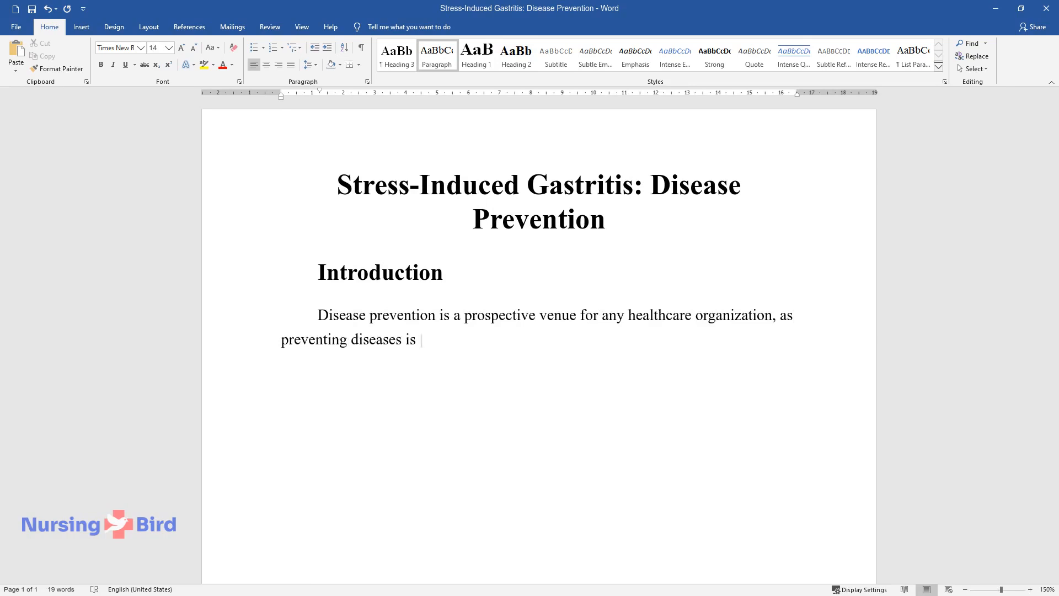
pyautogui.write('safer and cheaper in comparison to full-blown treatments.')
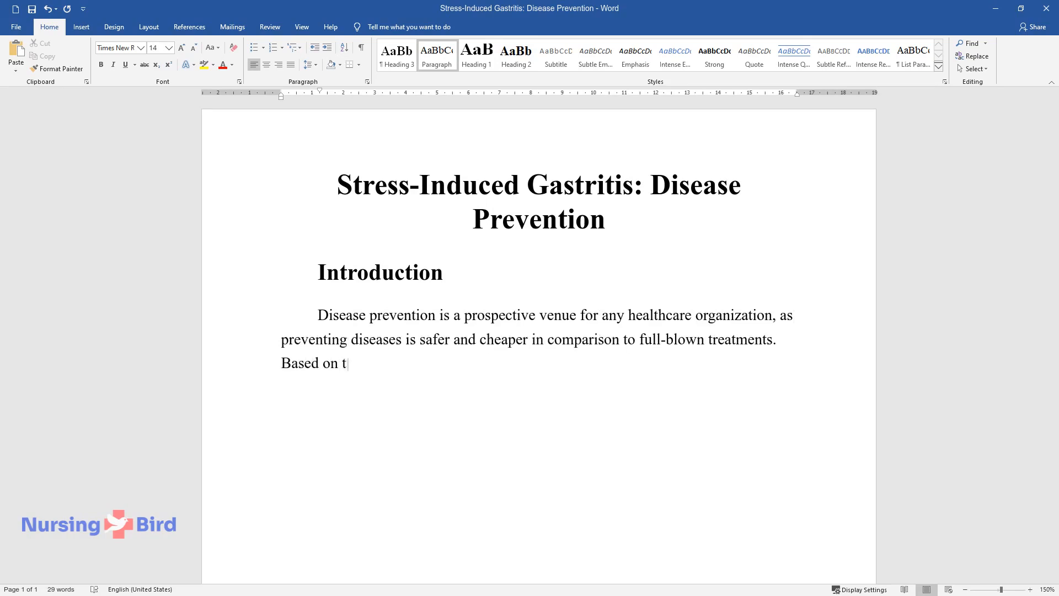
pyautogui.write('he generic family history form of')
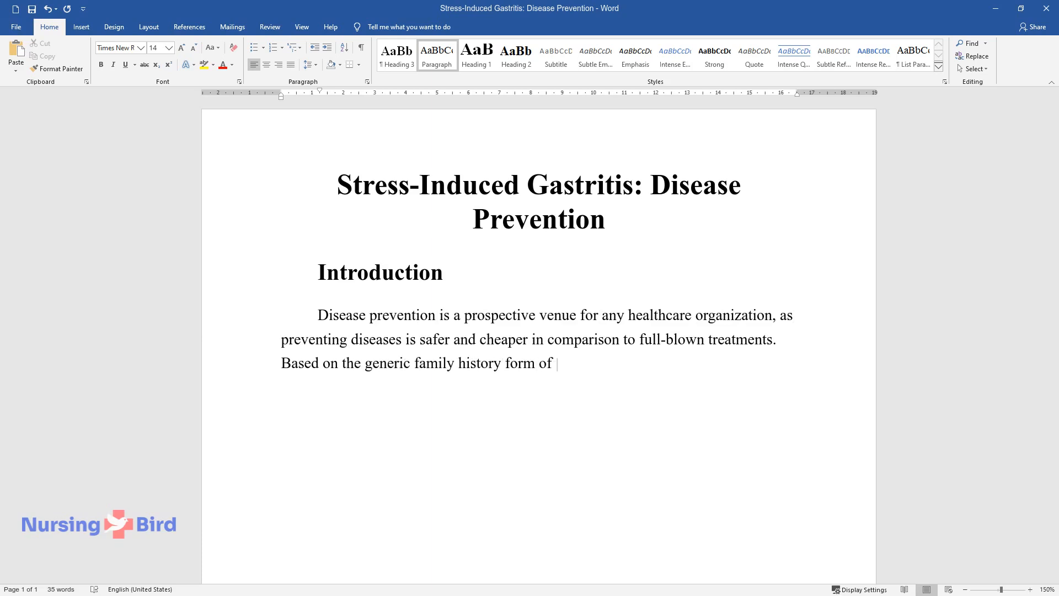
pyautogui.write('I.V., the patient is at risk of de')
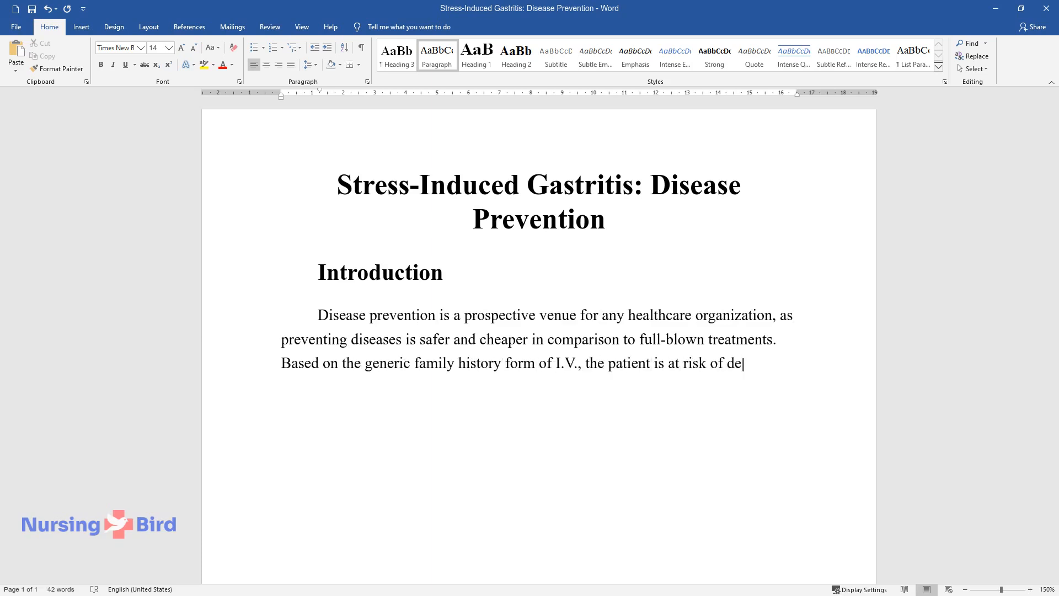
pyautogui.write('veloping gastritis due to having')
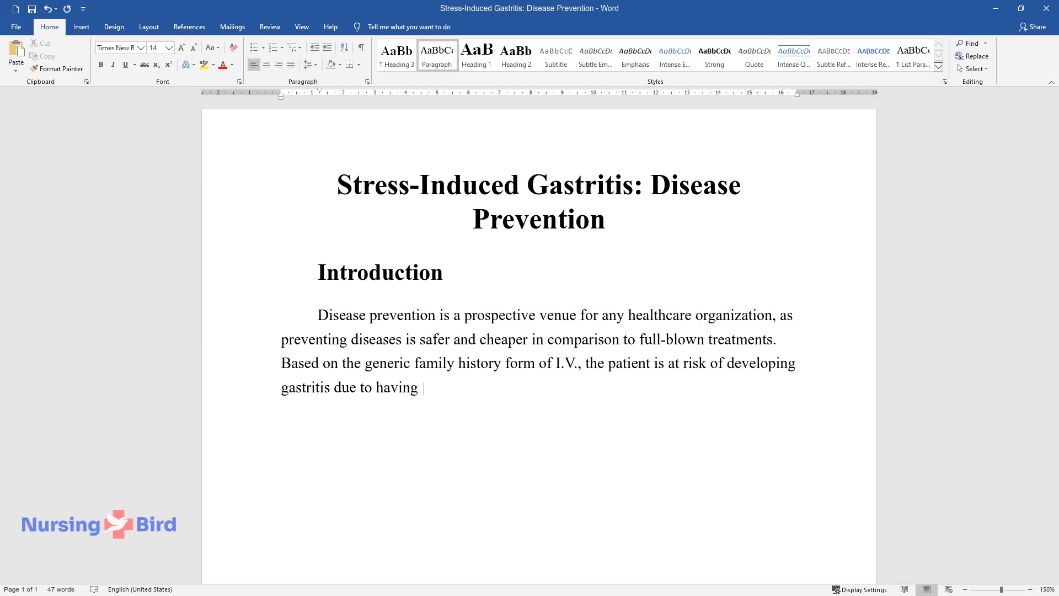
pyautogui.write('a history of gastric diseases (GER')
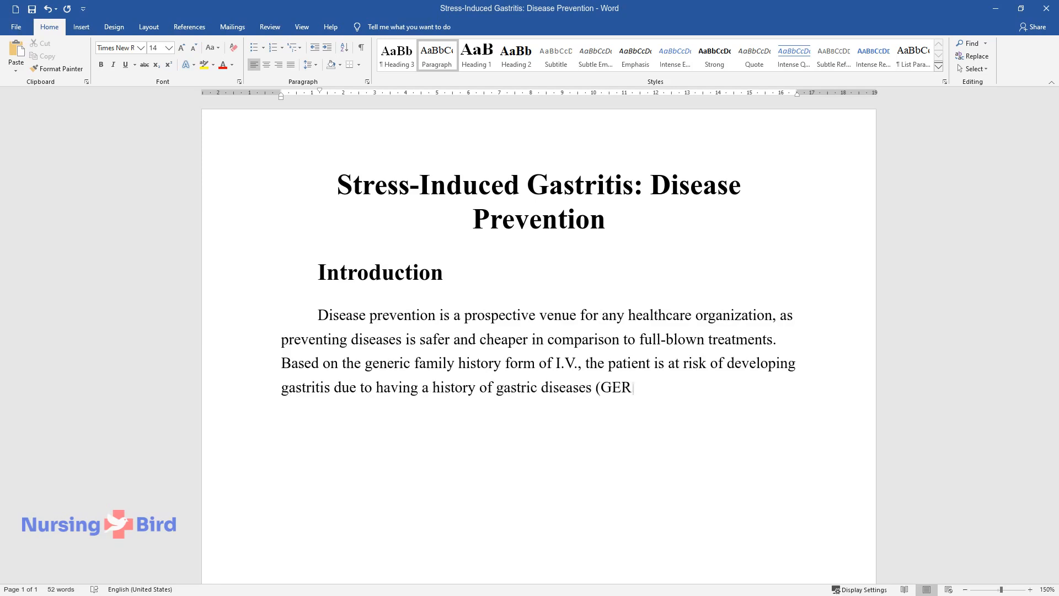
pyautogui.write('D), frequent stress at work, and s')
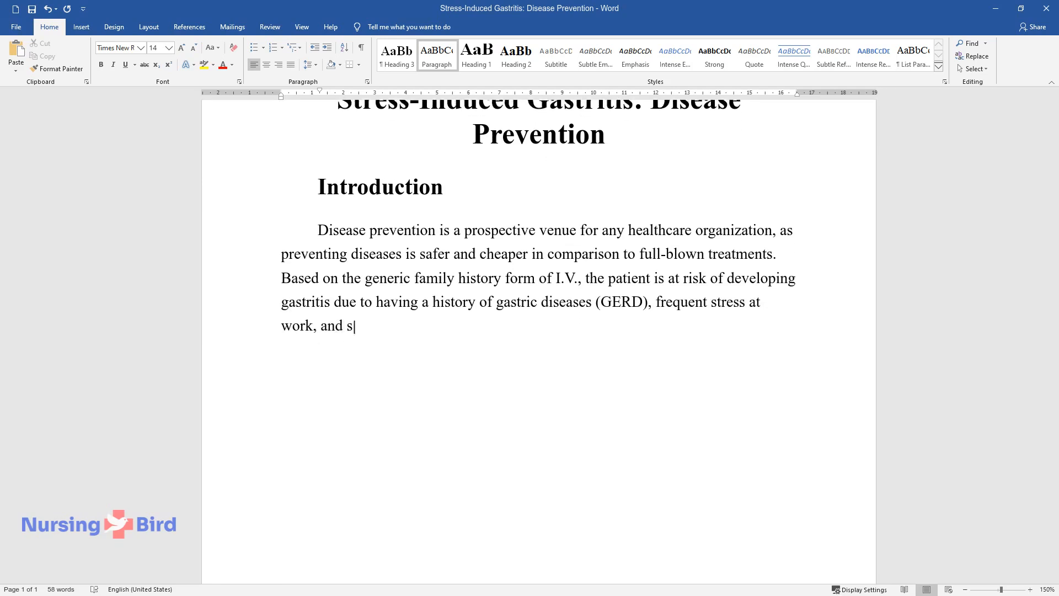
pyautogui.write('everal unhealthy habits (smoking,')
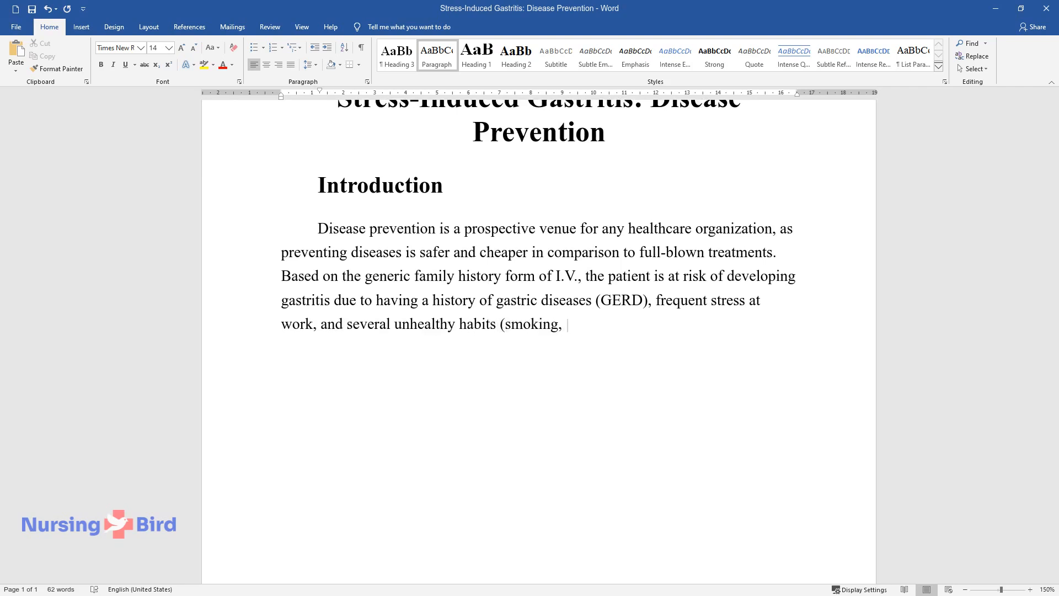
# Finish the introduction with stress as a modifiable factor and the paper's purpose, then start the 'Preventable Disease' heading.
pyautogui.write('alcohol intake for sleep). Stress')
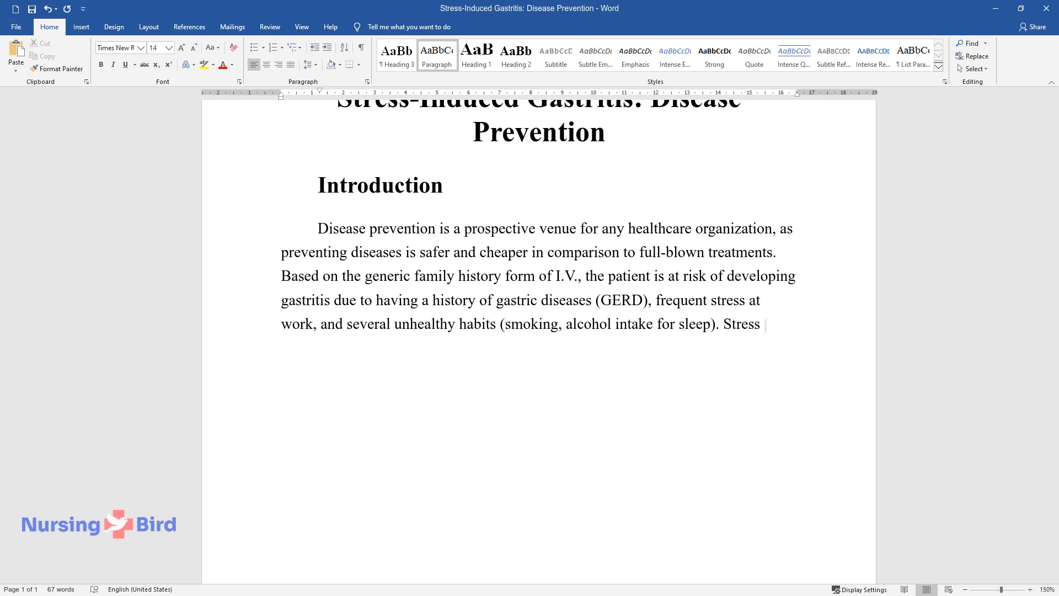
pyautogui.write('is a modifiable risk factor that h')
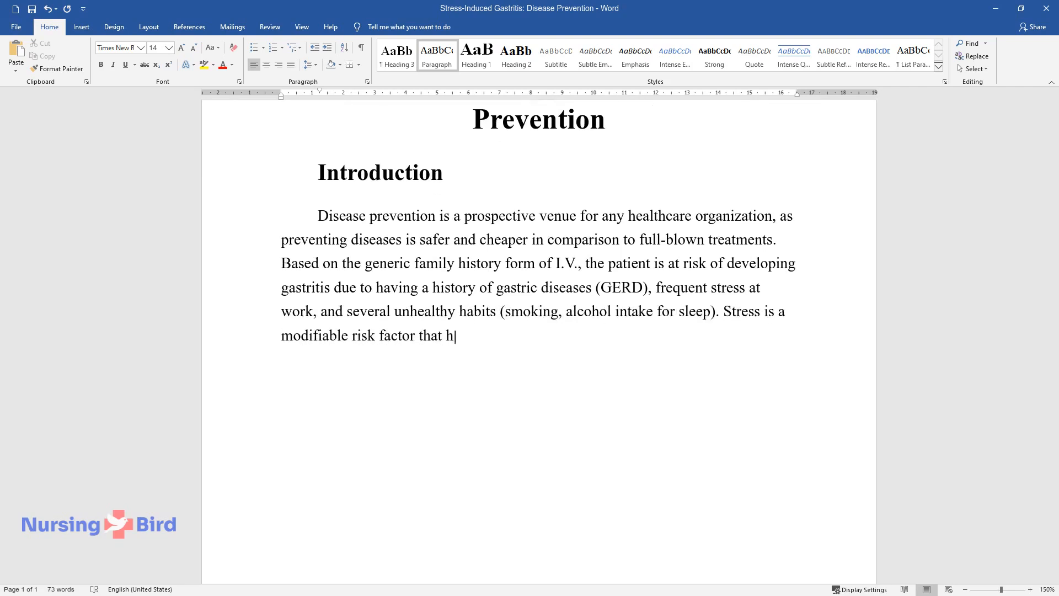
pyautogui.write('as the potential of influencing both the development of')
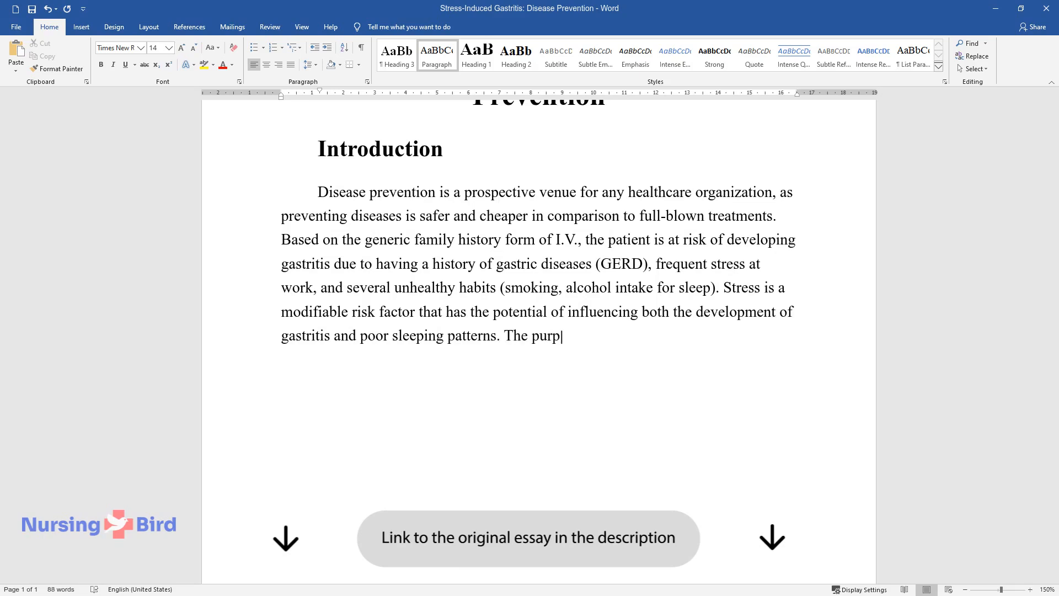
pyautogui.write('ose of this paper is to provide an')
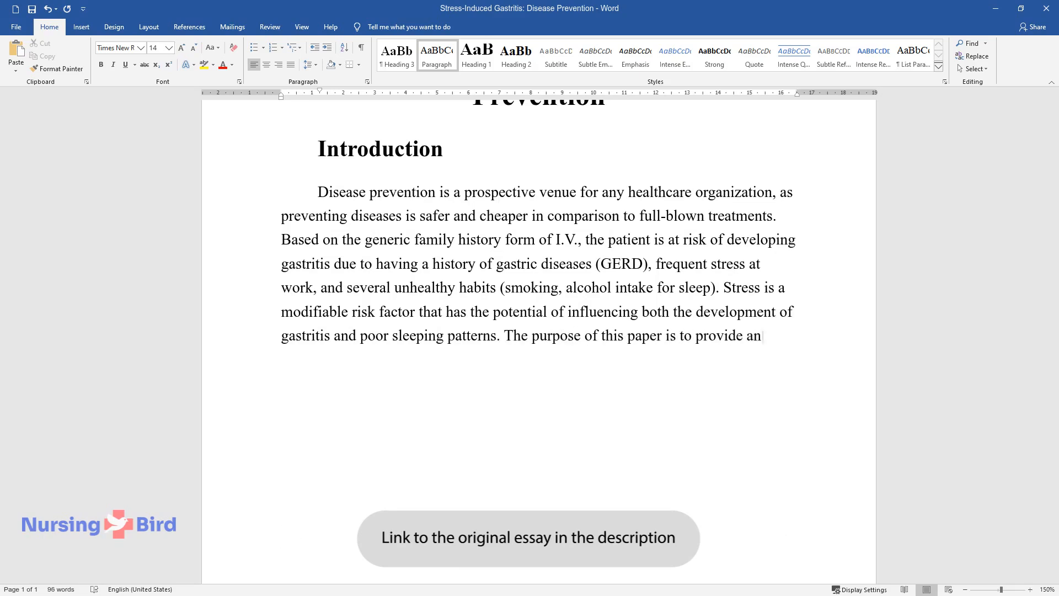
pyautogui.write('overview of stress-induced gastr')
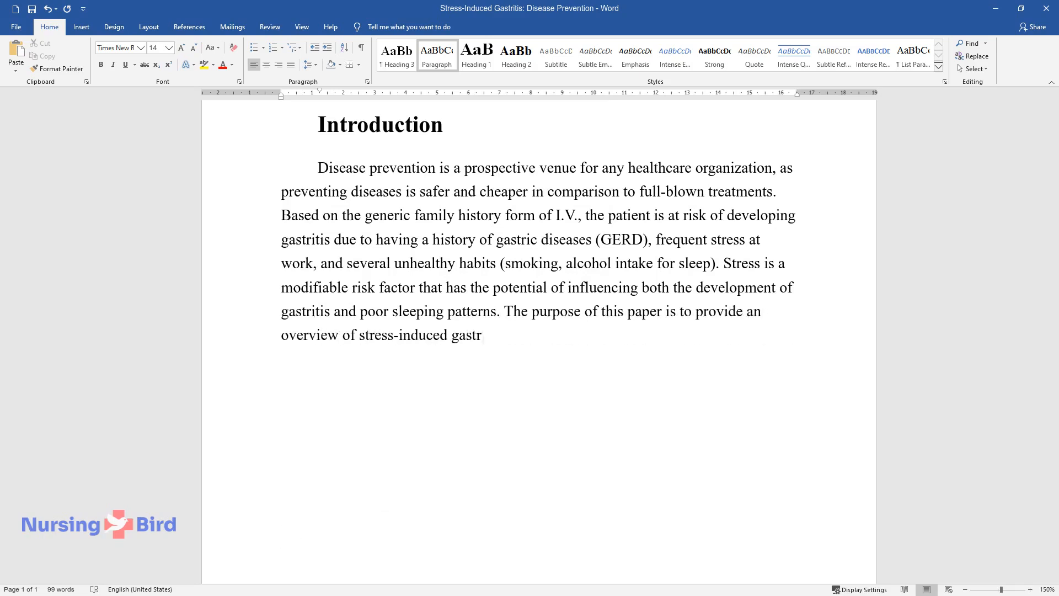
pyautogui.write('itis, suggest an evidence-based in')
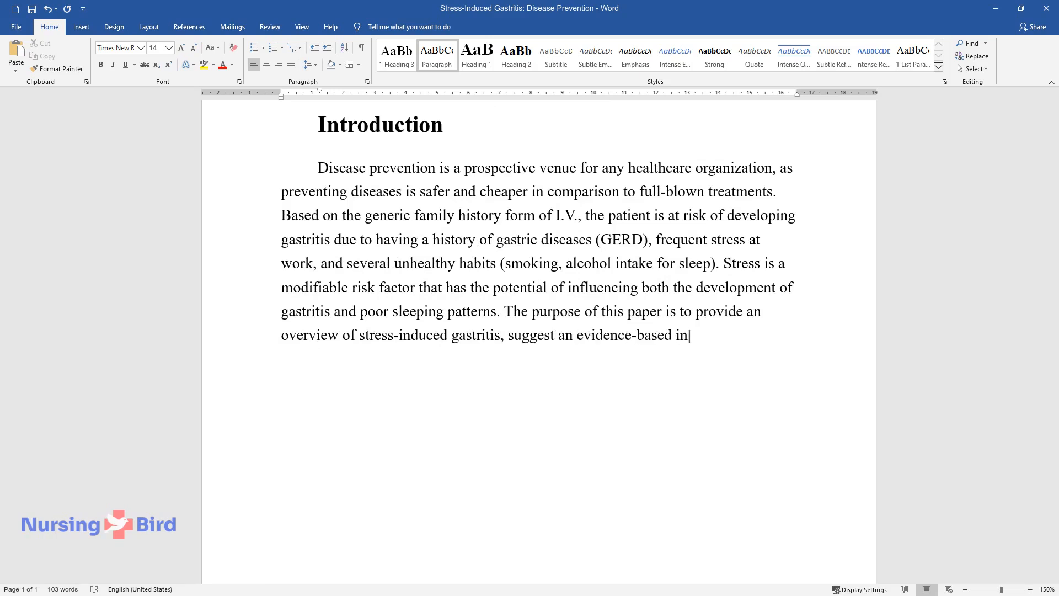
pyautogui.write('tervention, and compose a teaching')
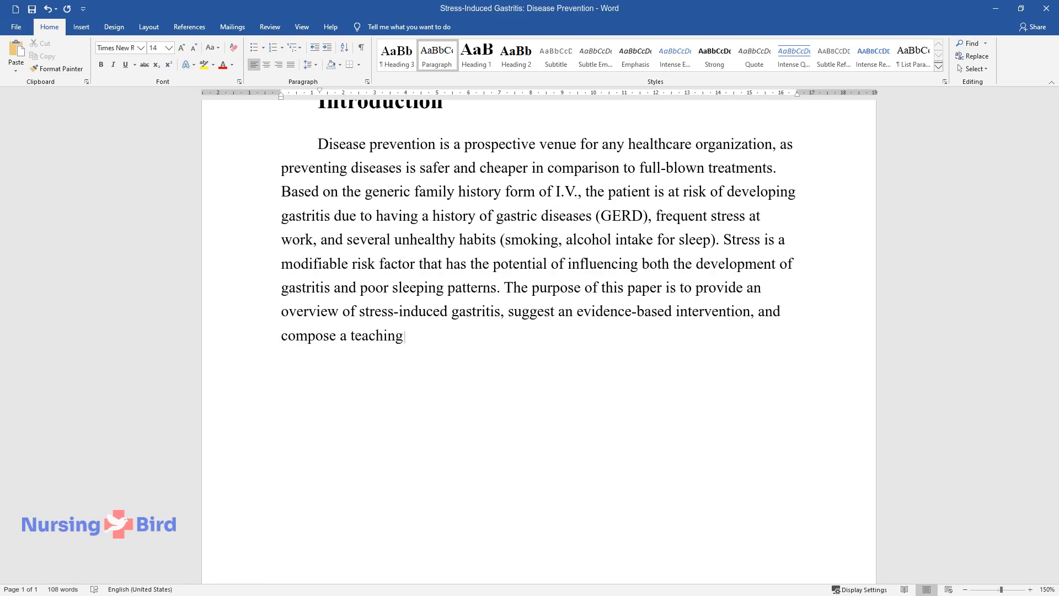
pyautogui.write('plan to enable the patient to man')
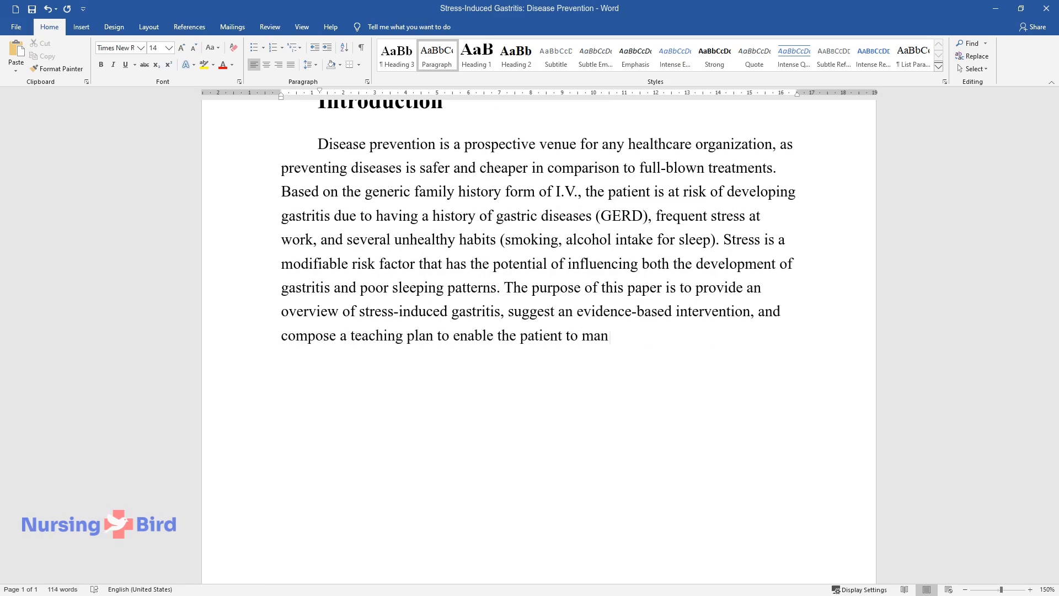
pyautogui.write('age stress, thus reducing the chan')
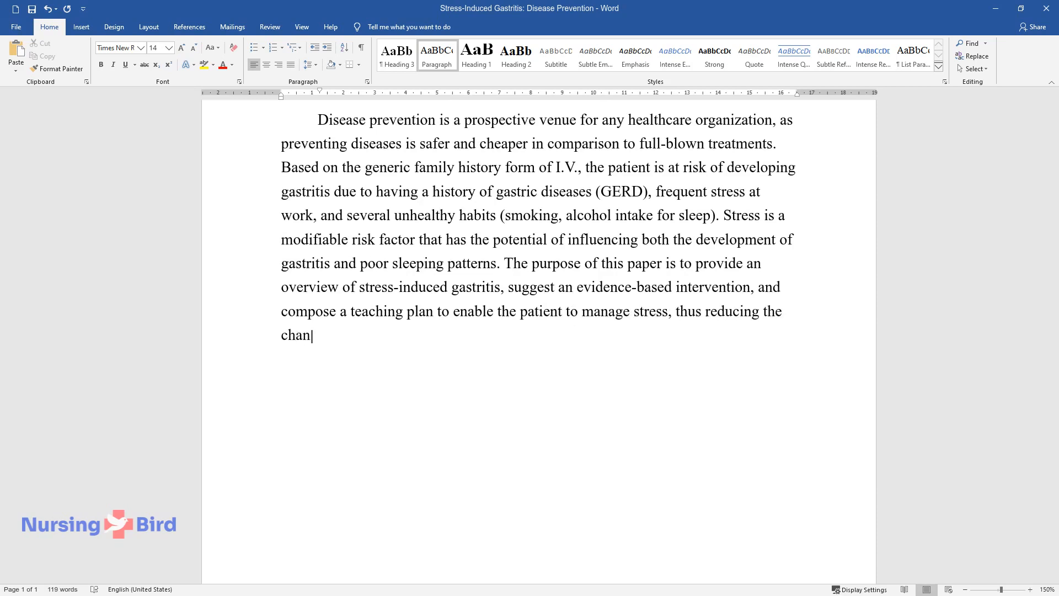
pyautogui.write('ces of developing gastritis.')
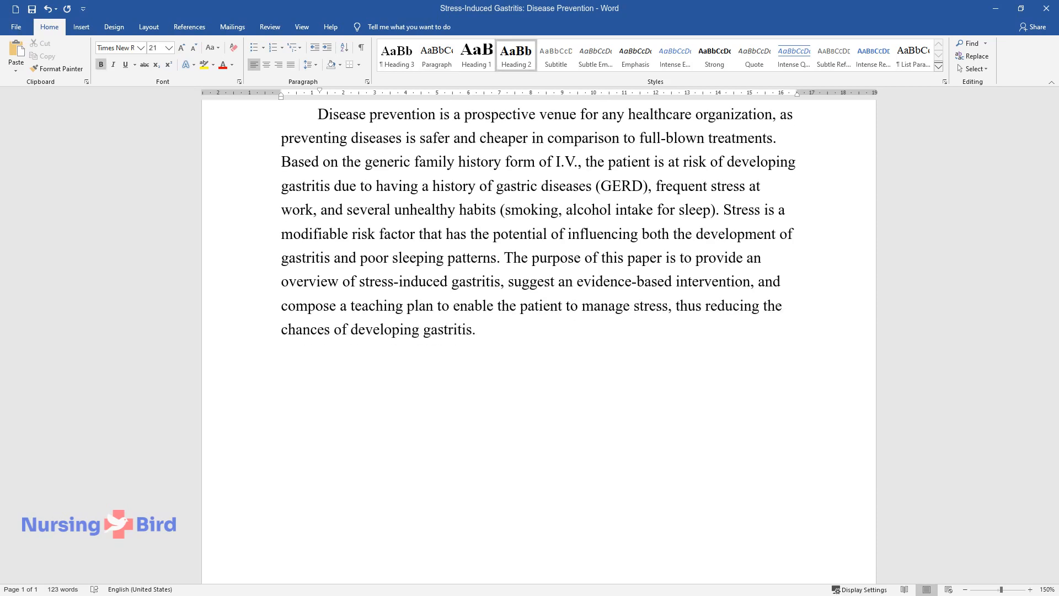
pyautogui.write('Preventable Disease Overview')
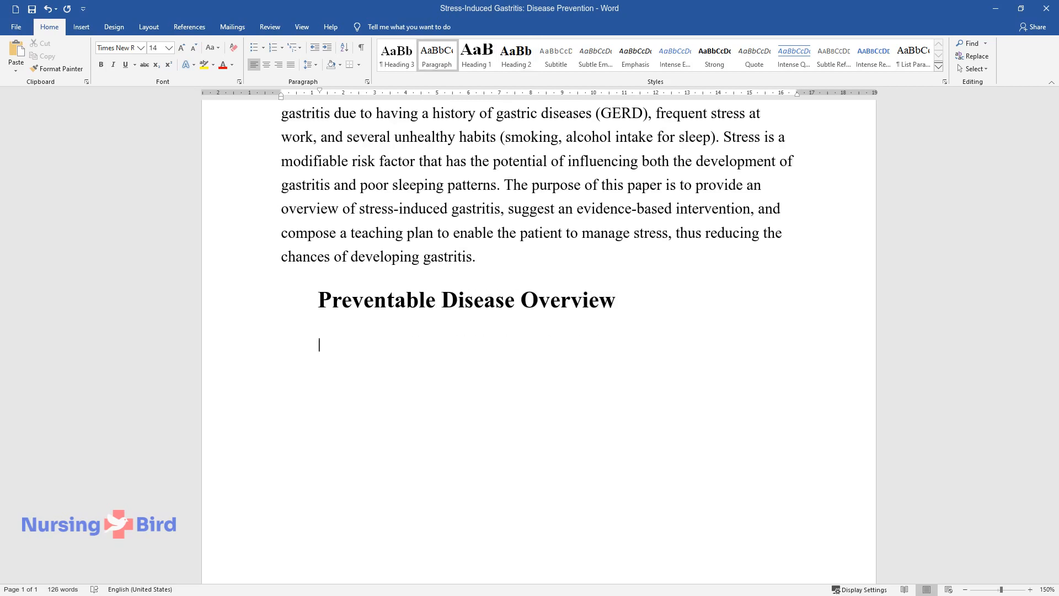
# Write the overview's opening defining stress-induced gastritis as mucosal erosions and hemorrhages from extreme pressure.
pyautogui.write('Stress-induced gastritis is a')
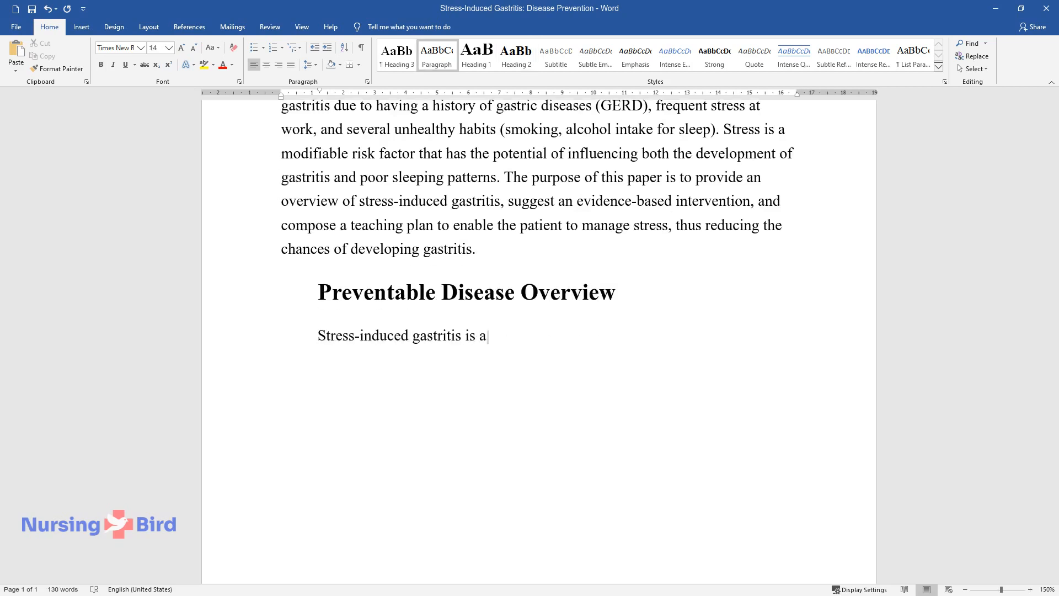
pyautogui.write('disease that causes mucosal er')
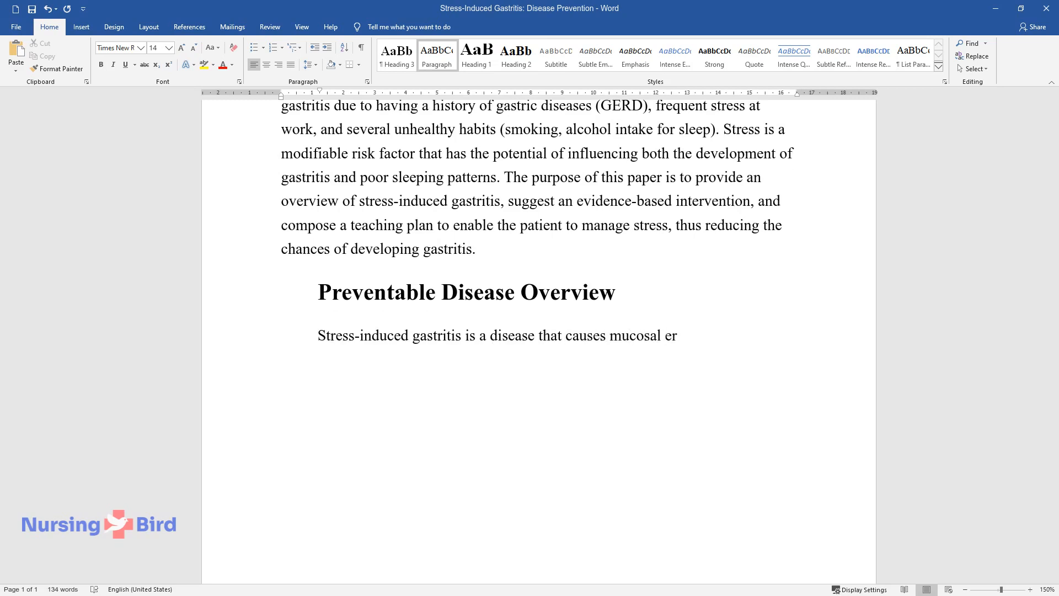
pyautogui.write('osions and hemorrhages in a pers')
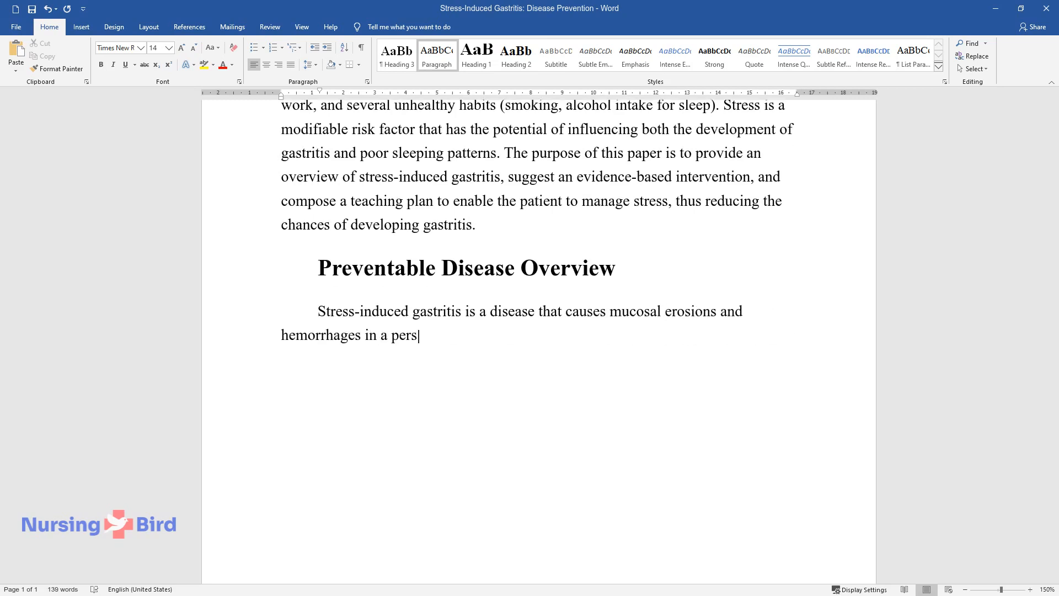
pyautogui.write("on's stomach due to extreme phy")
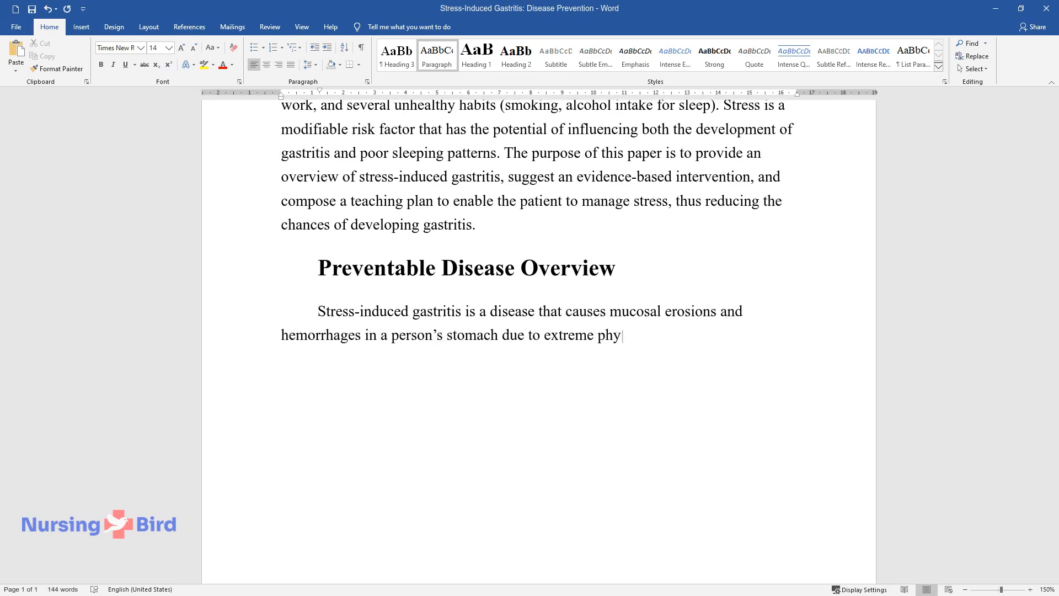
pyautogui.write('siologic or psychological press')
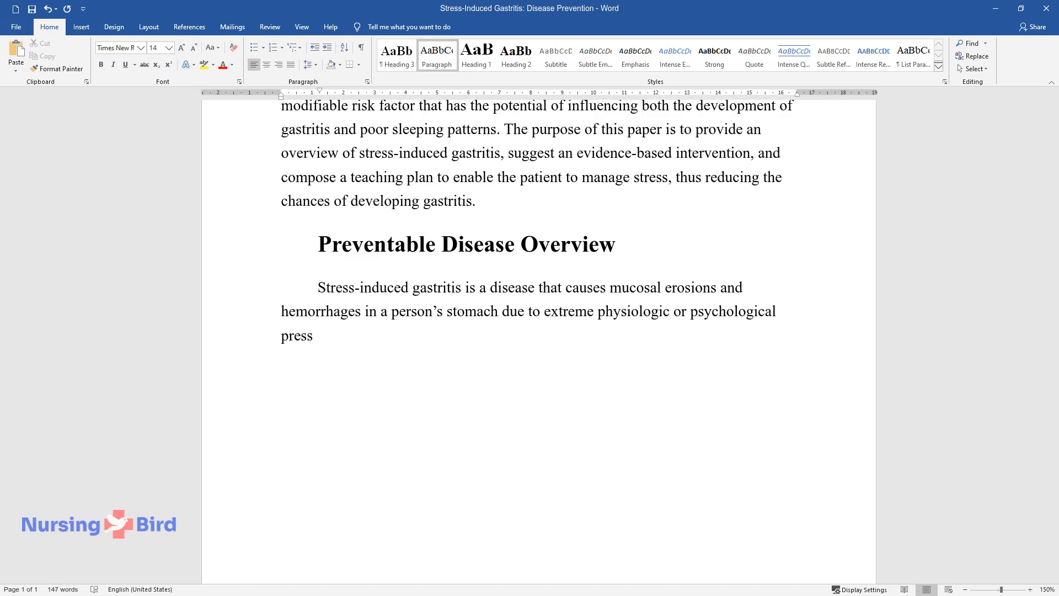
pyautogui.write('ure. It results in gastrointestinal blood loss and has the pote')
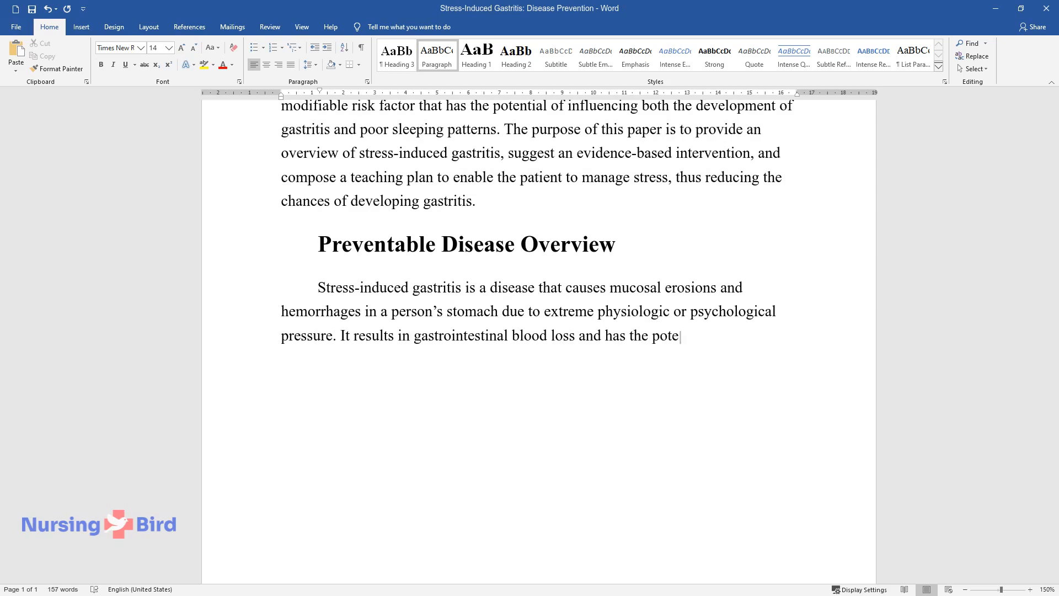
pyautogui.write('ntial of causing blood transfus')
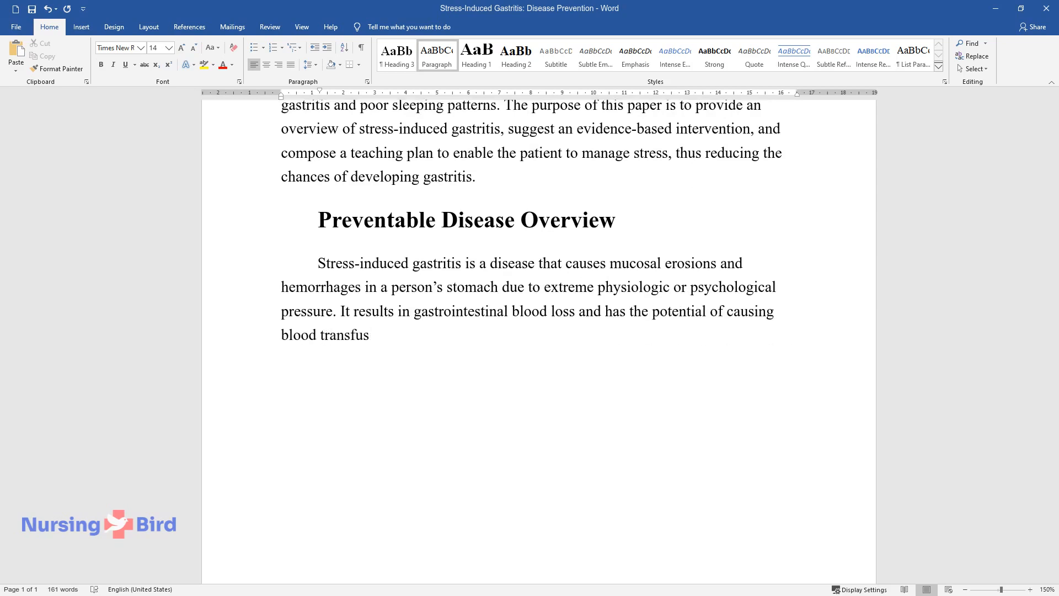
pyautogui.write('ions. Some of the symptoms of g')
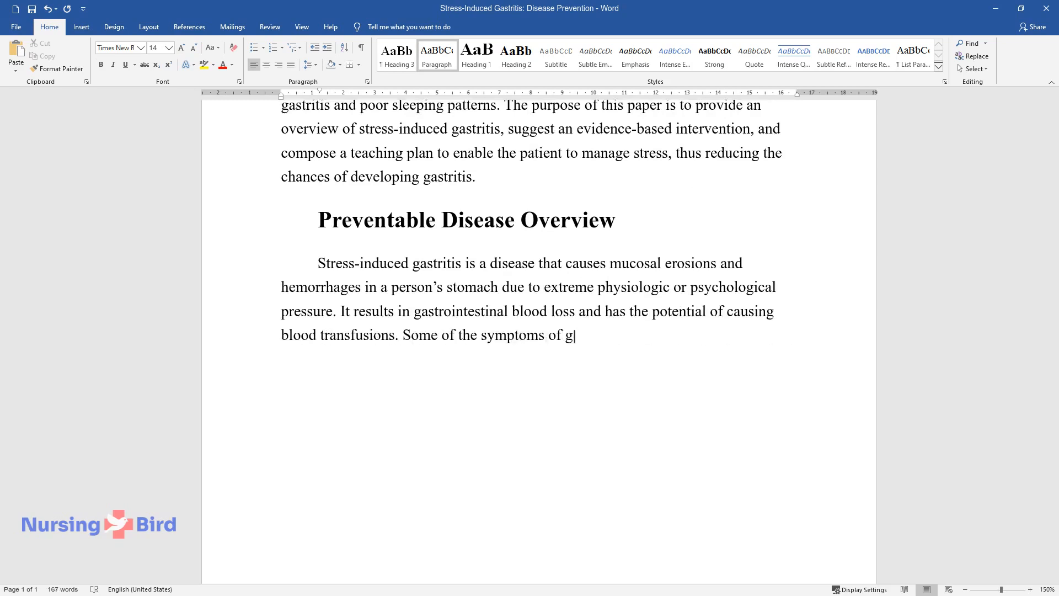
# Continue with symptoms (nausea, abdominal pain), diagnosis by endoscopy, blood and stool tests, and tenderness findings.
pyautogui.write('astritis include nausea, abdomi')
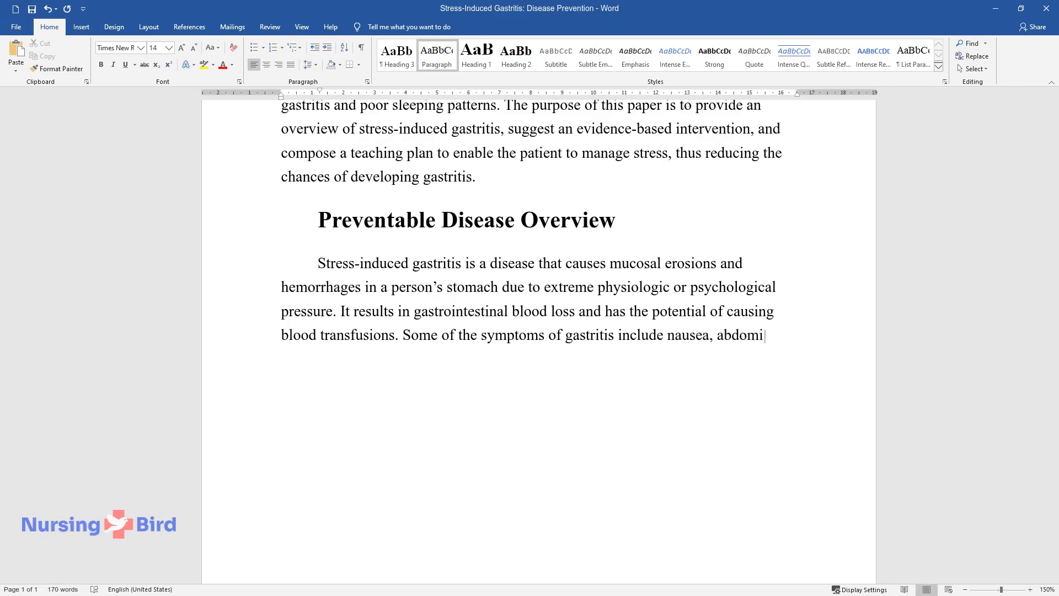
pyautogui.write('nal pain, and a gnawing feeling')
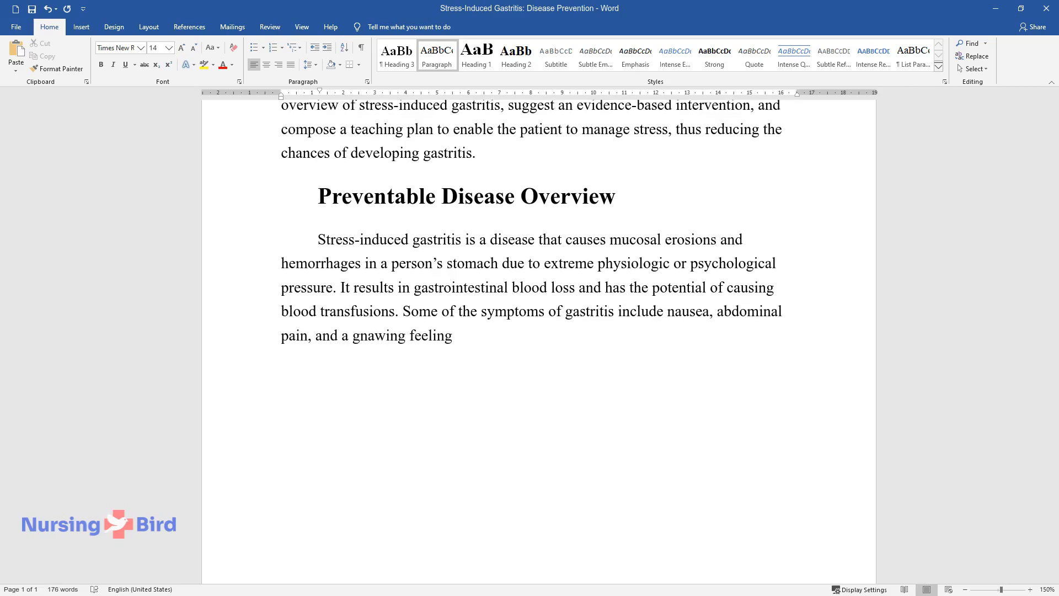
pyautogui.write('in the stomach between meals or')
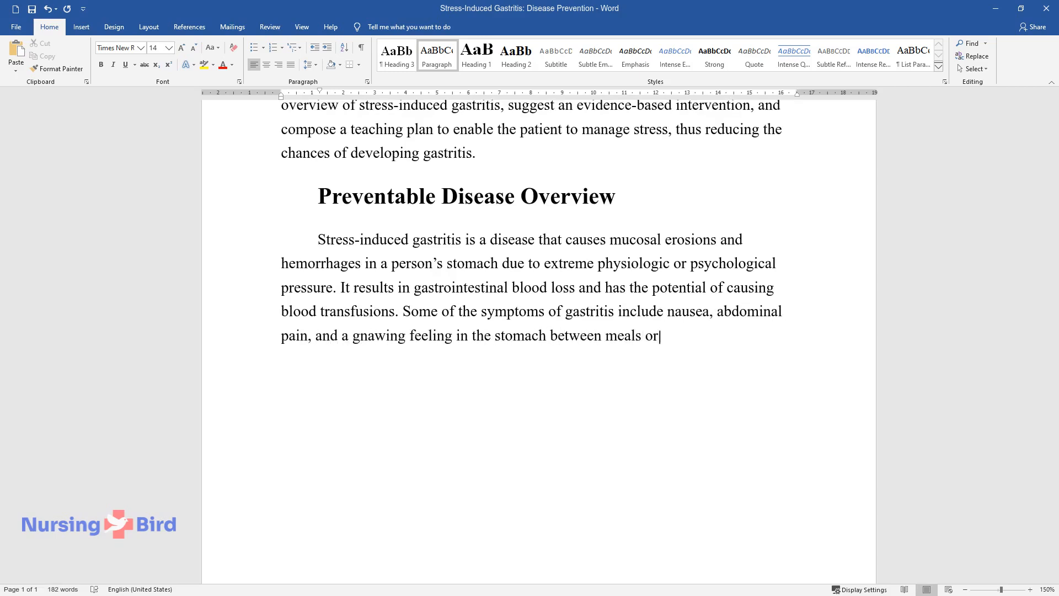
pyautogui.write('at night. The disease is diagn')
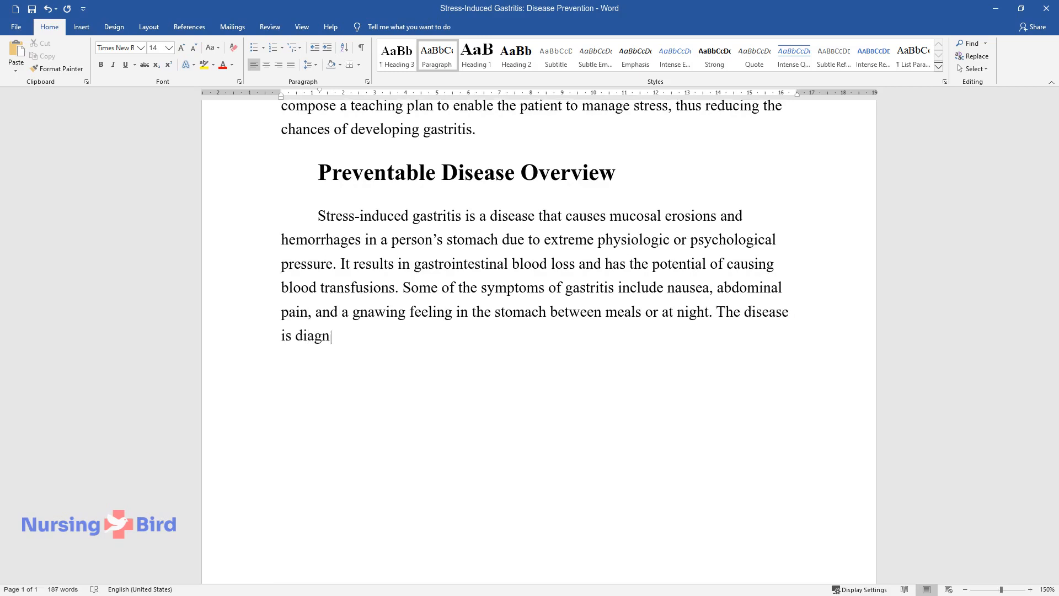
pyautogui.write('osed by performing an upper end')
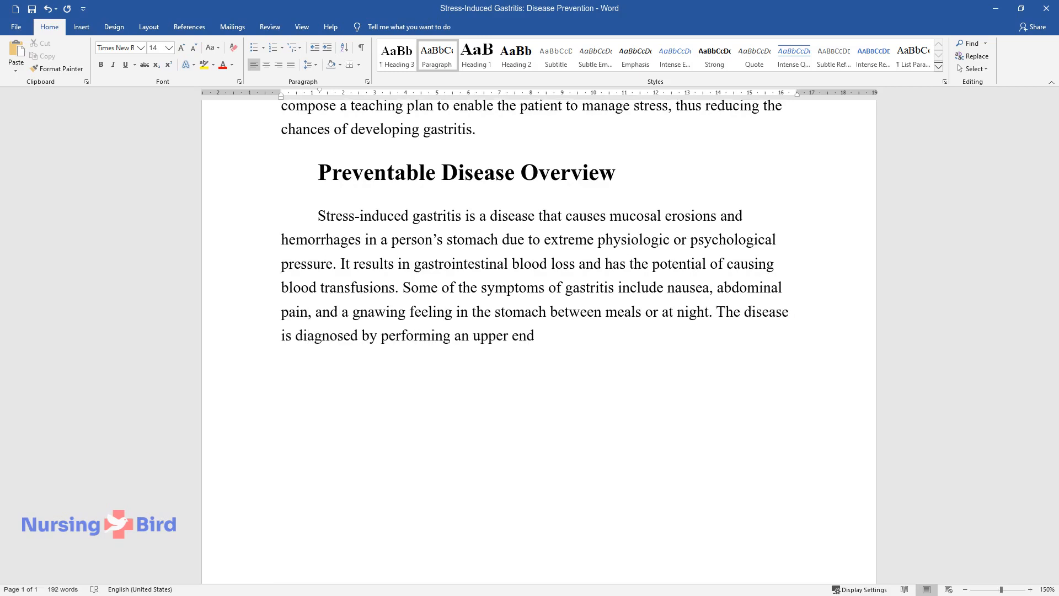
pyautogui.write('oscopy, blood tests, and stool t')
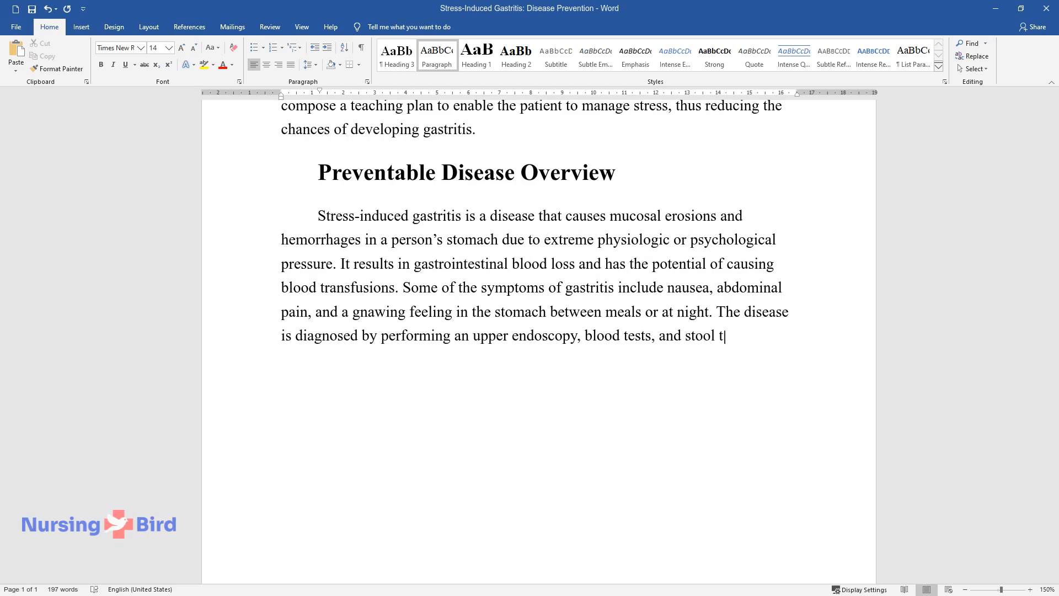
pyautogui.write('ests. Physical assessment findi')
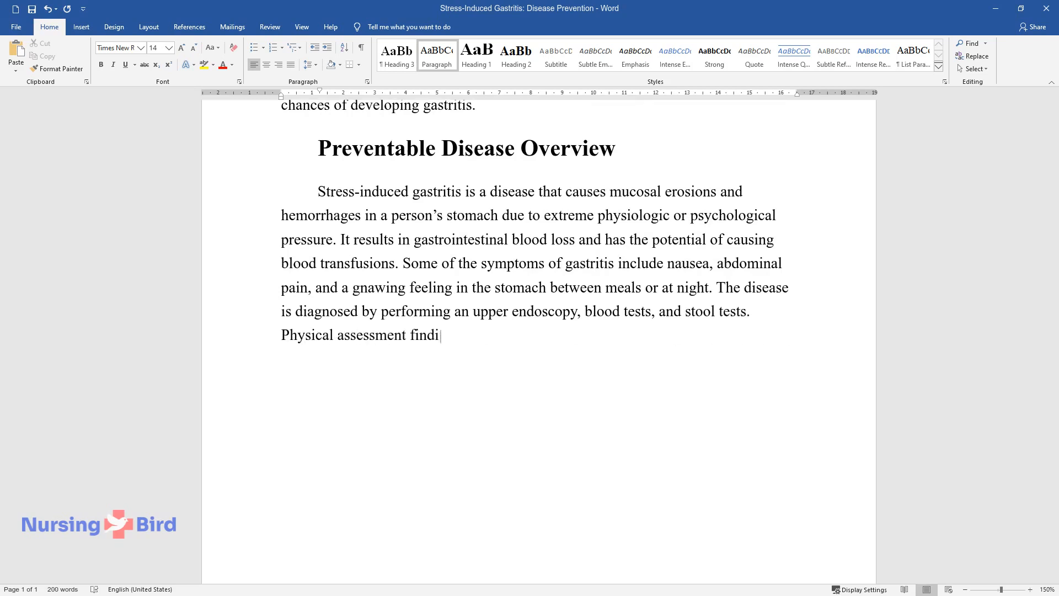
pyautogui.write('ngs associated with gastritis a')
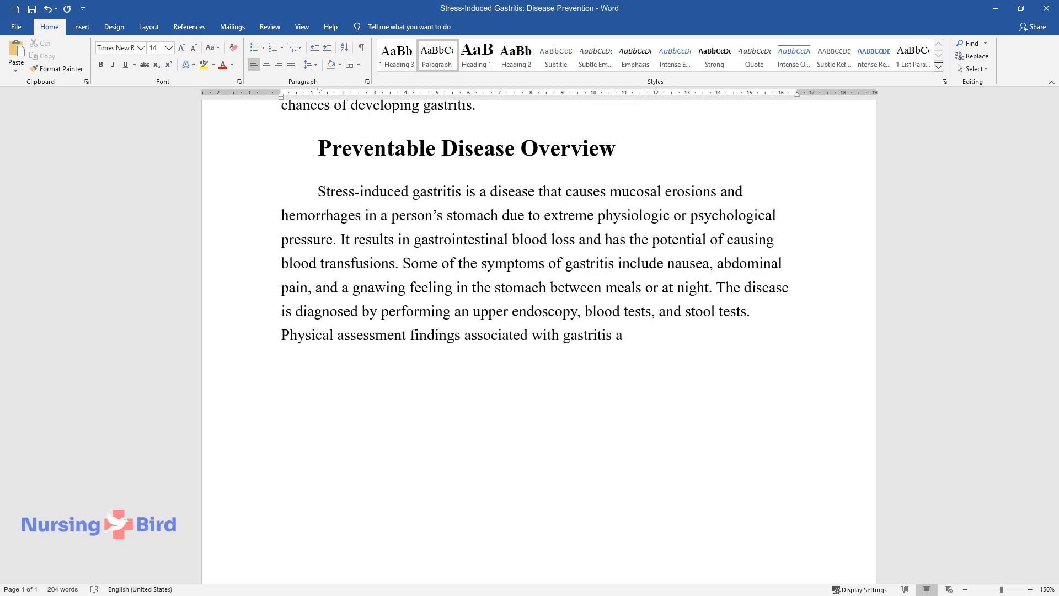
pyautogui.write('re chest and gastric tenderness, halitosis, and pallor.')
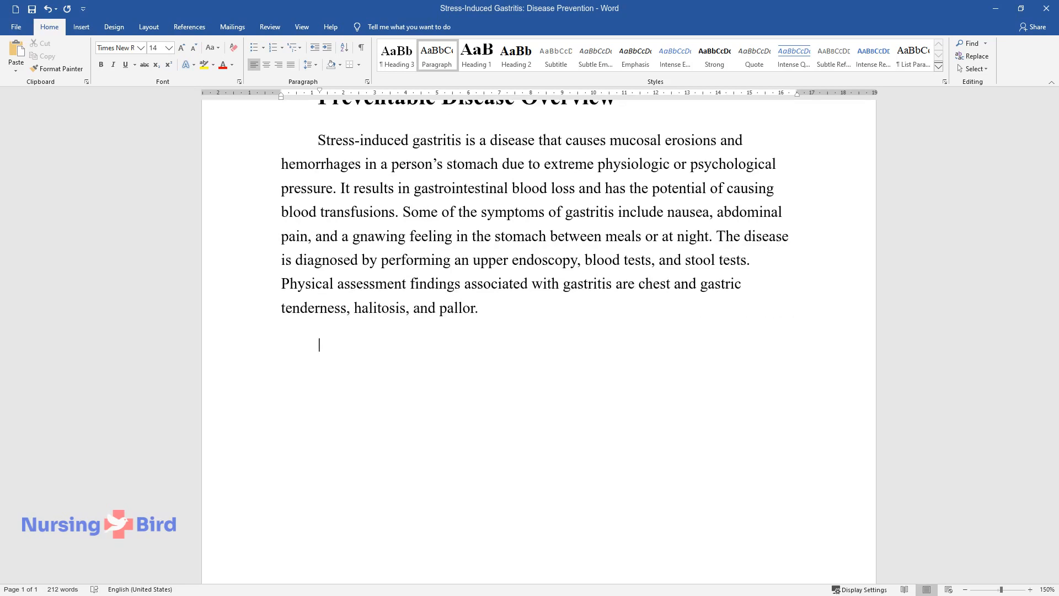
# Write the warning signs of gastritis: abdominal pains, pallor, smoking, alcohol, poor sleep and work stress.
pyautogui.write('Some of the signs t')
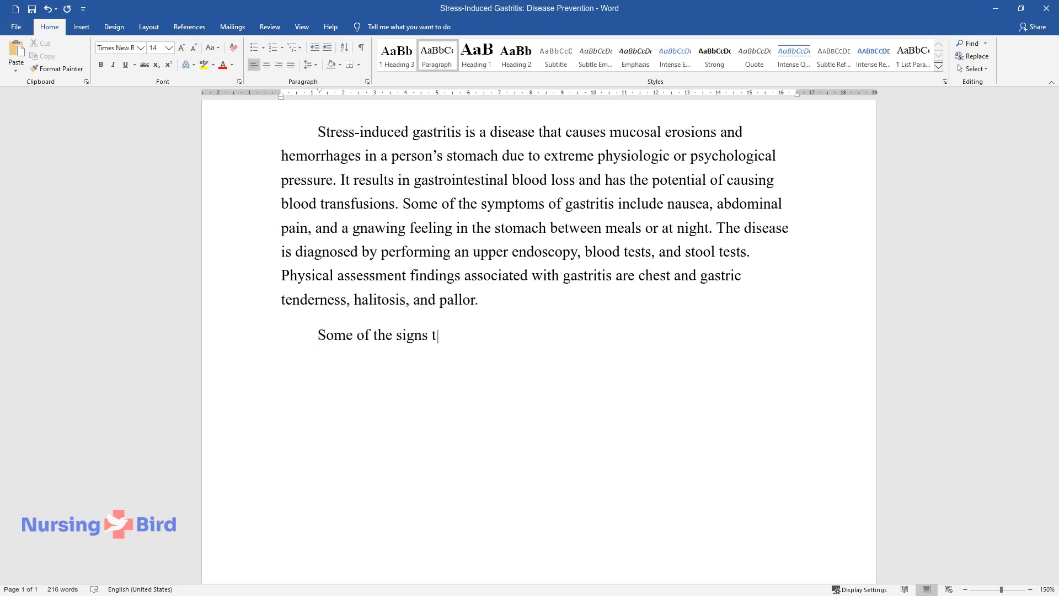
pyautogui.write('hat hint towards the potential dev')
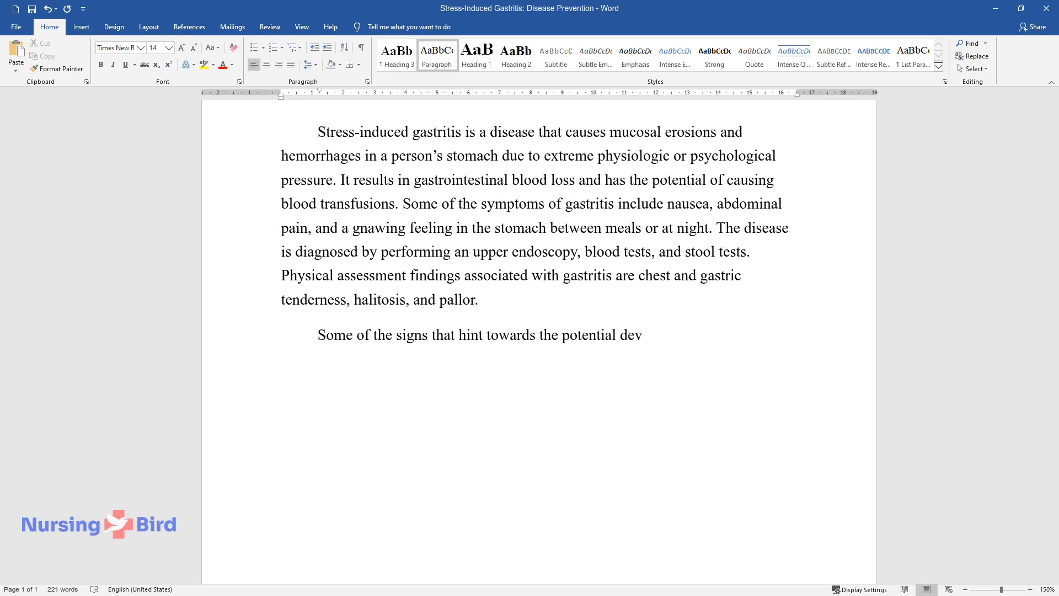
pyautogui.write('elopment of gastritis include freq')
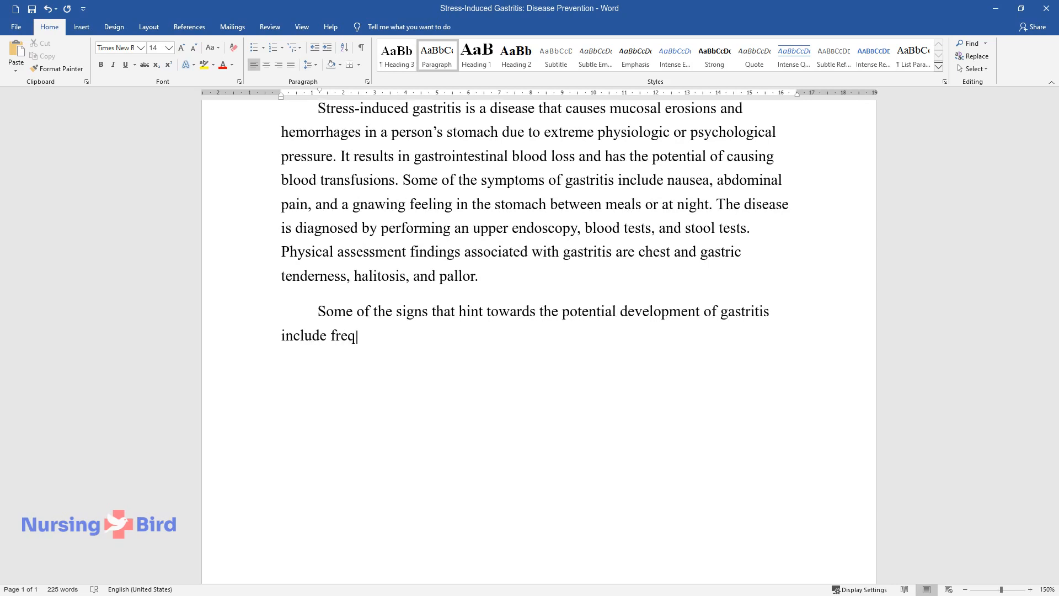
pyautogui.write('uent abdominal pains, slight skin')
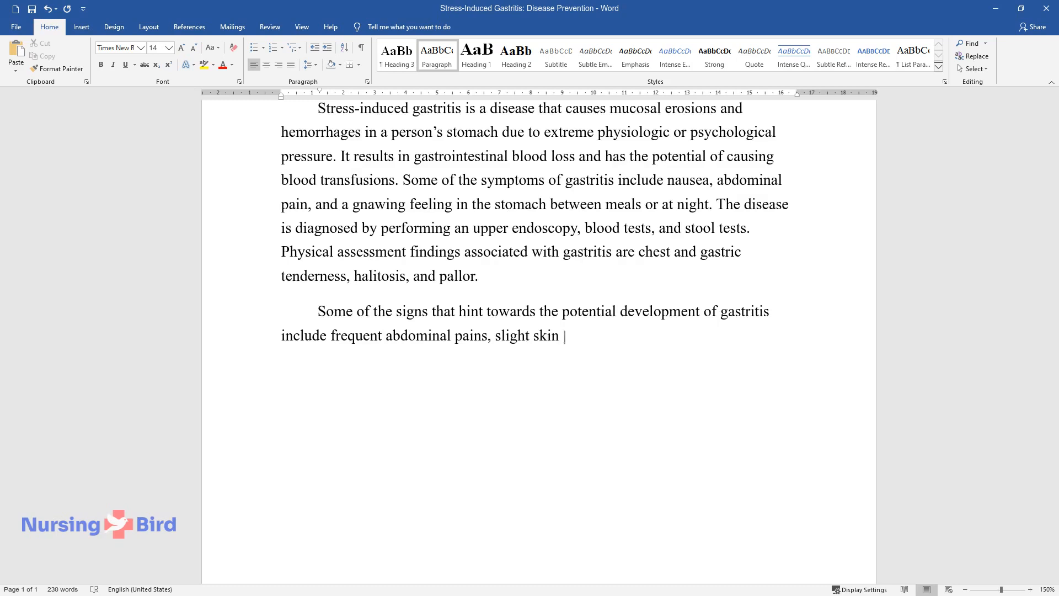
pyautogui.write('paleness (pallor), a history of s')
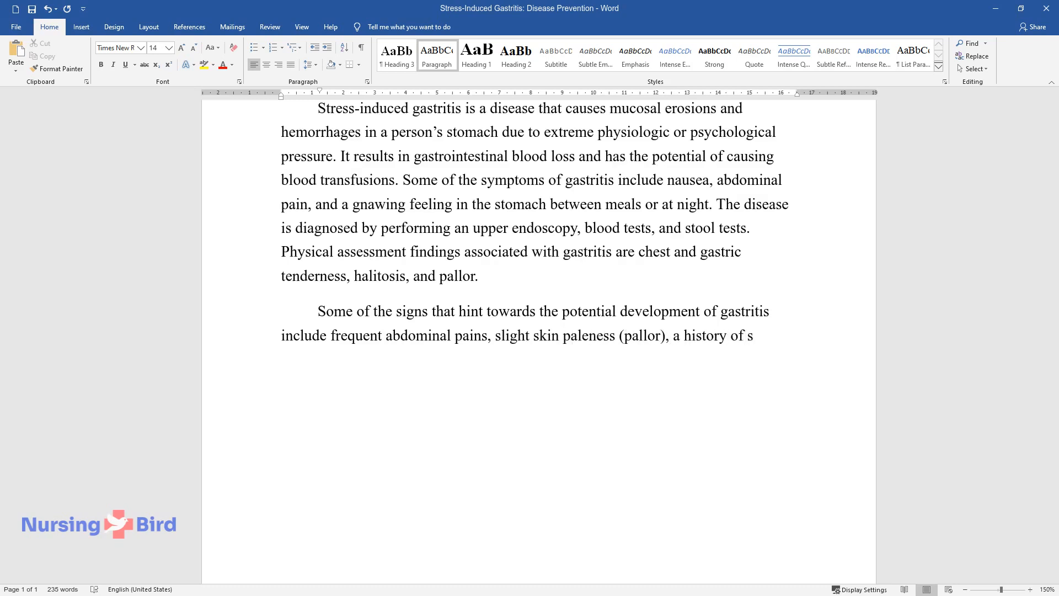
pyautogui.write('moking, alcohol intake, poor sleep')
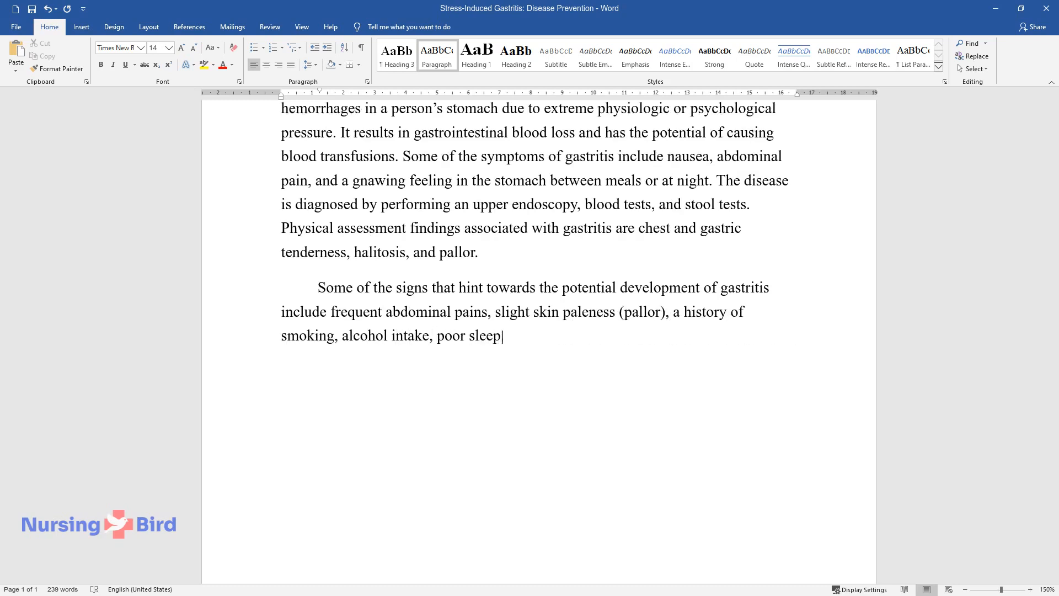
pyautogui.write(', and high levels of stress at wor')
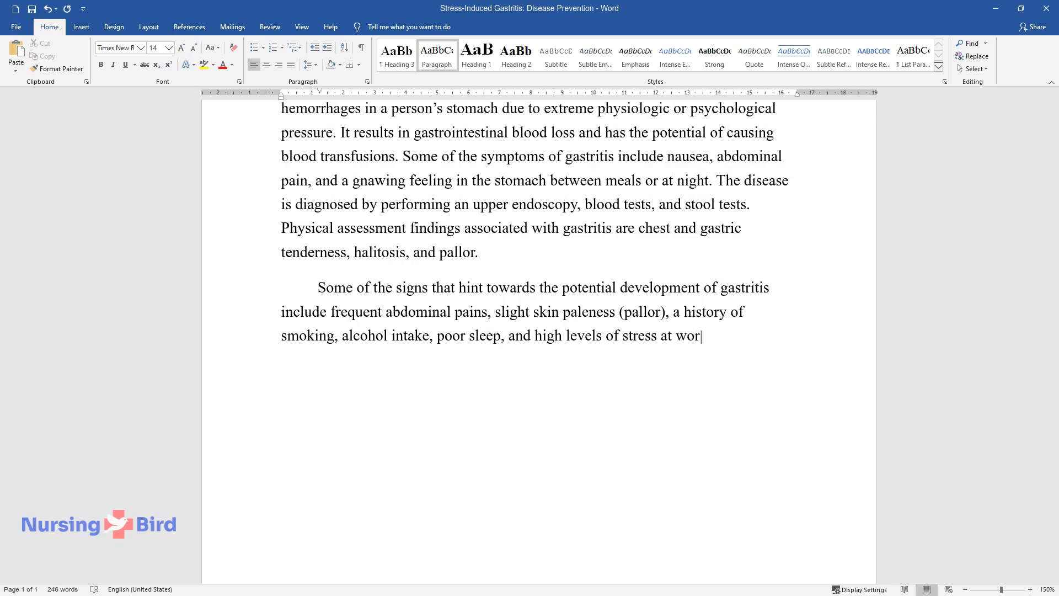
pyautogui.write('k. Stress has the potential of cau')
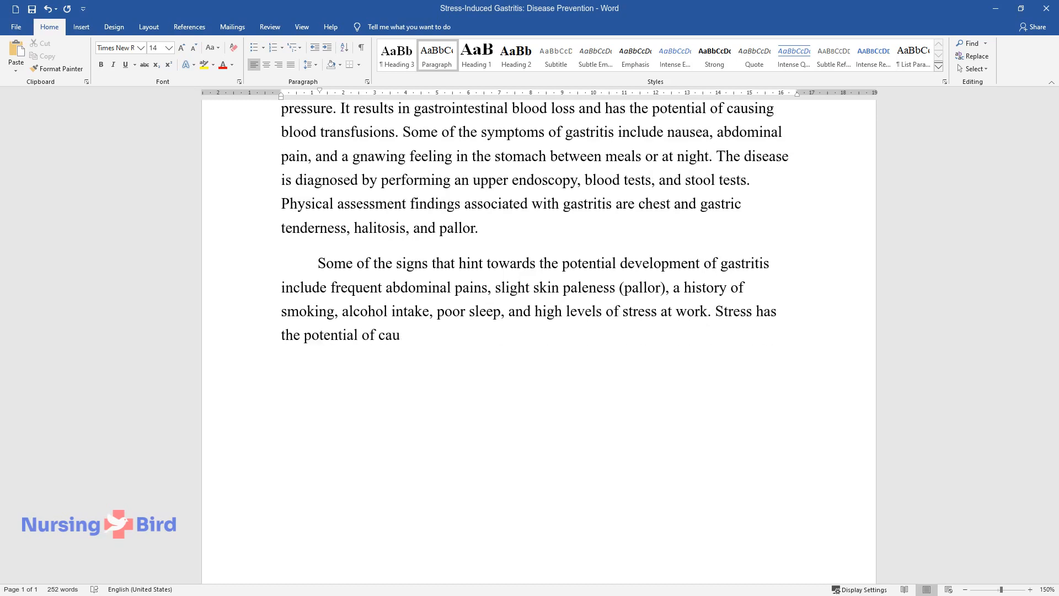
# Explain how stress causes the symptoms and disturbed sleep forms a worsening cycle.
pyautogui.write('sing all of the symptoms mentioned')
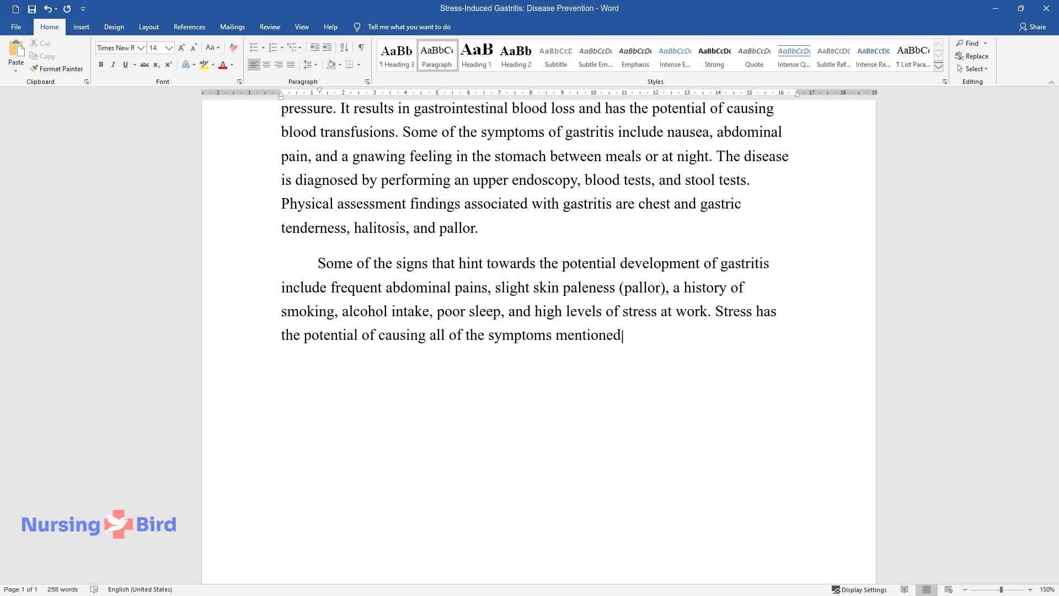
pyautogui.write('above. The symptoms themselves hi')
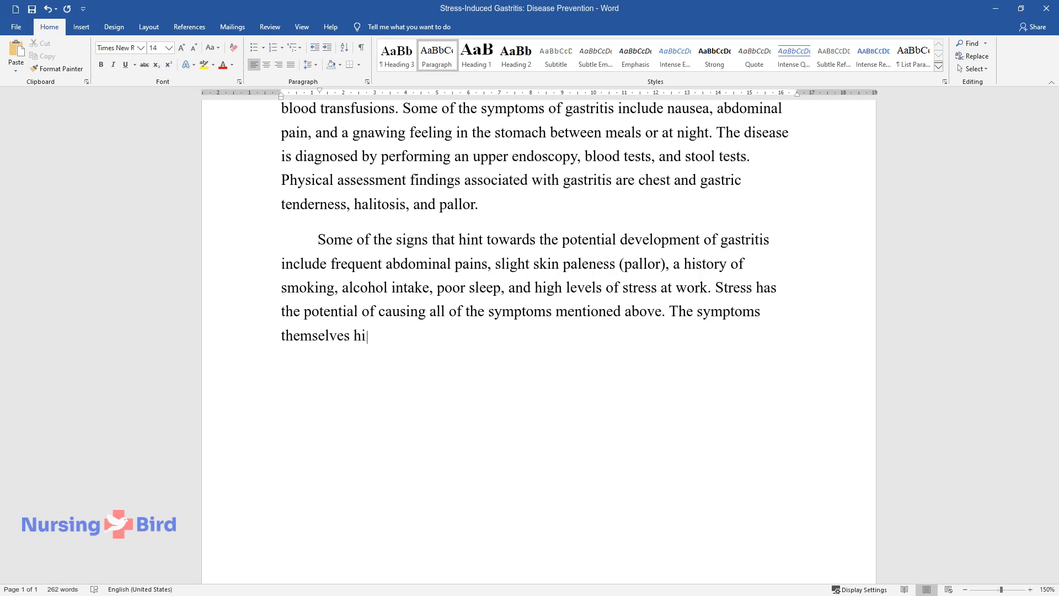
pyautogui.write('nt towards gastritis. The disease')
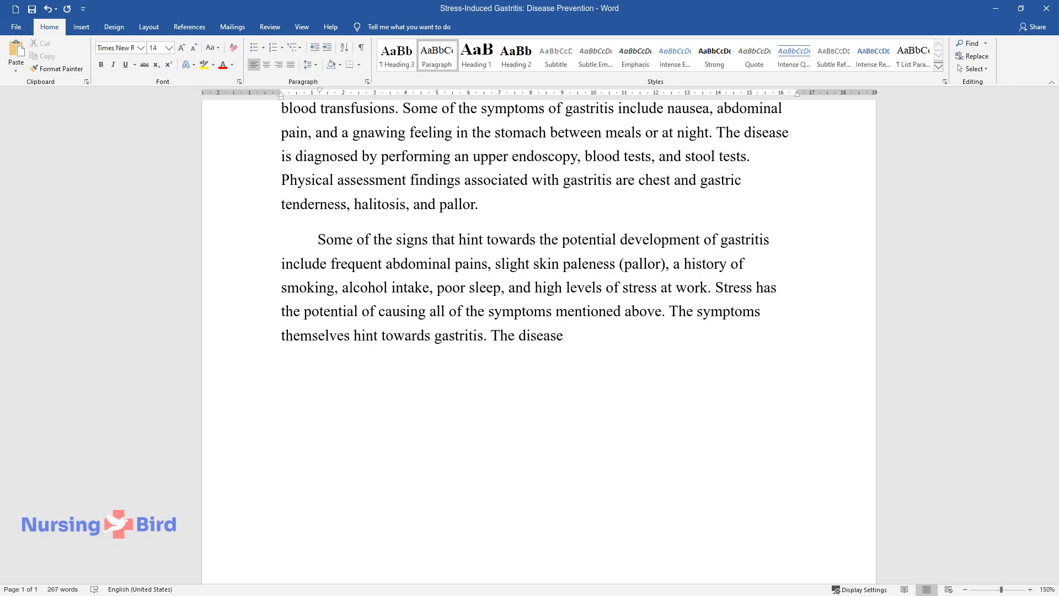
pyautogui.write('can cause disturbances in regular')
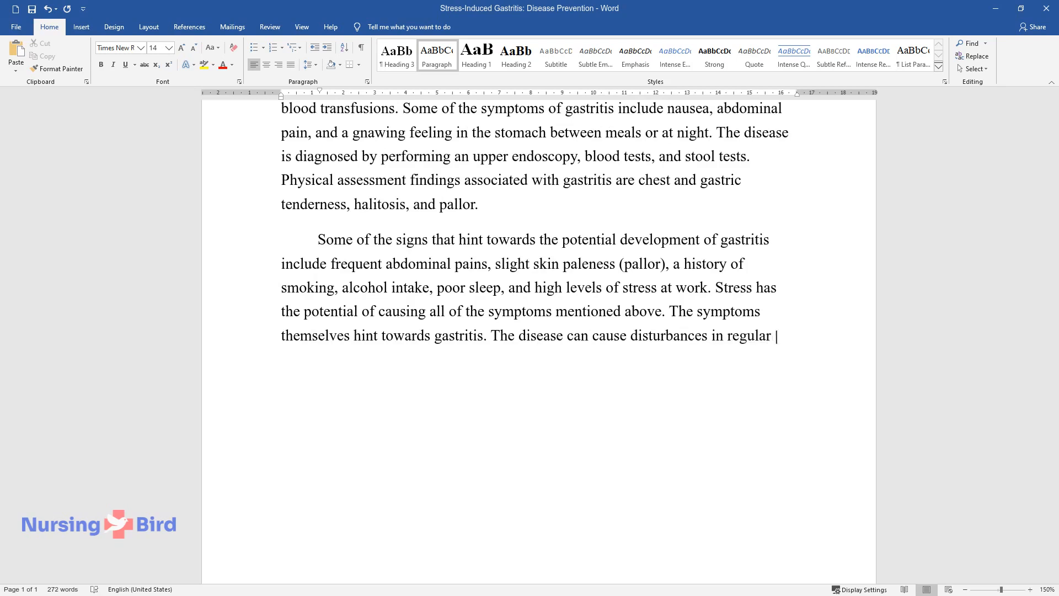
pyautogui.write('sleeping patterns, thus contributi')
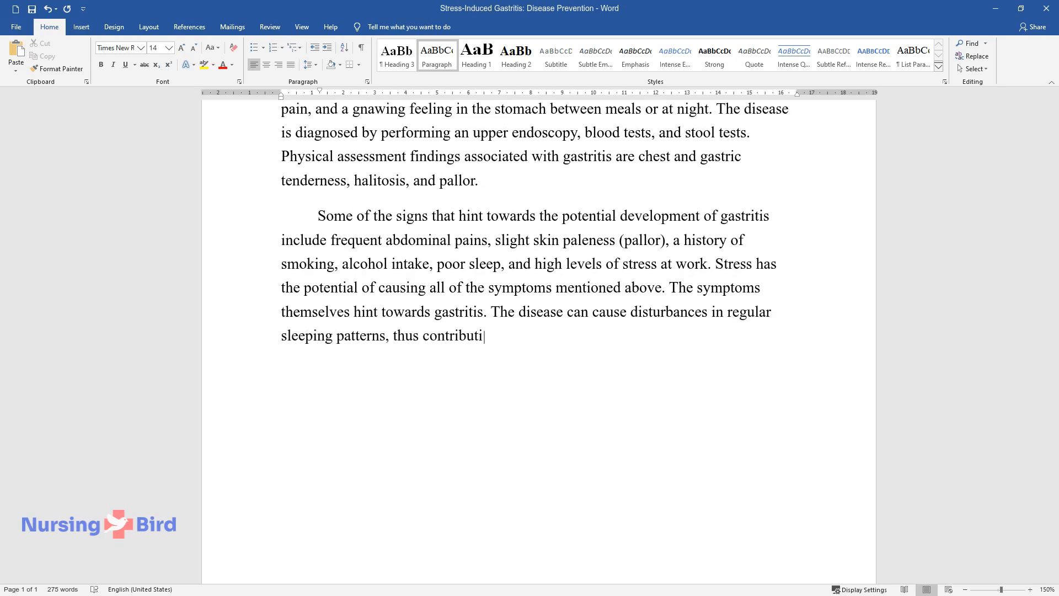
pyautogui.write('ng to high levels of stress and f')
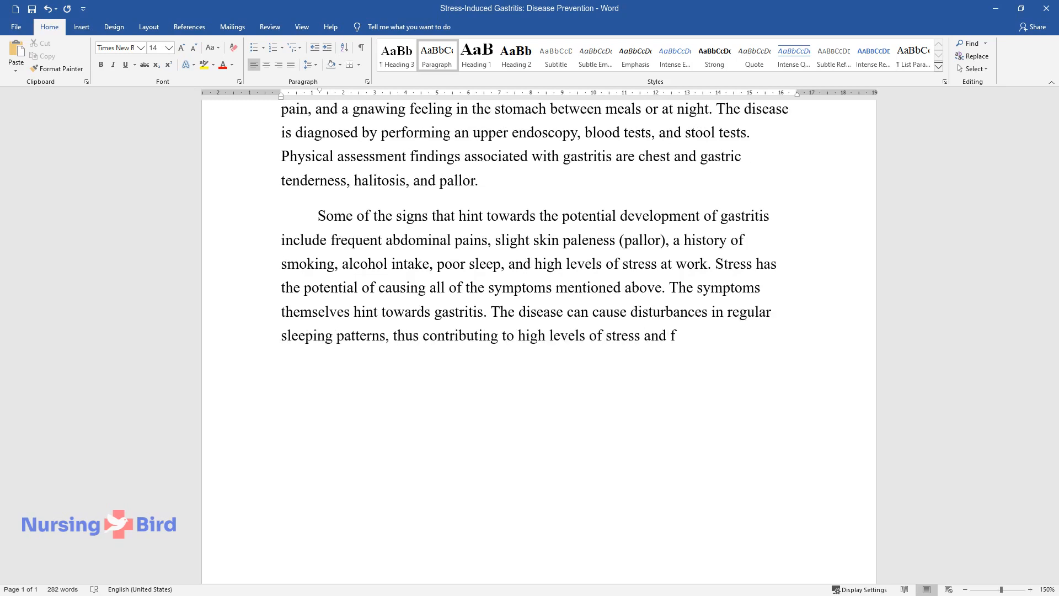
pyautogui.write('orming a cycle that would graduall')
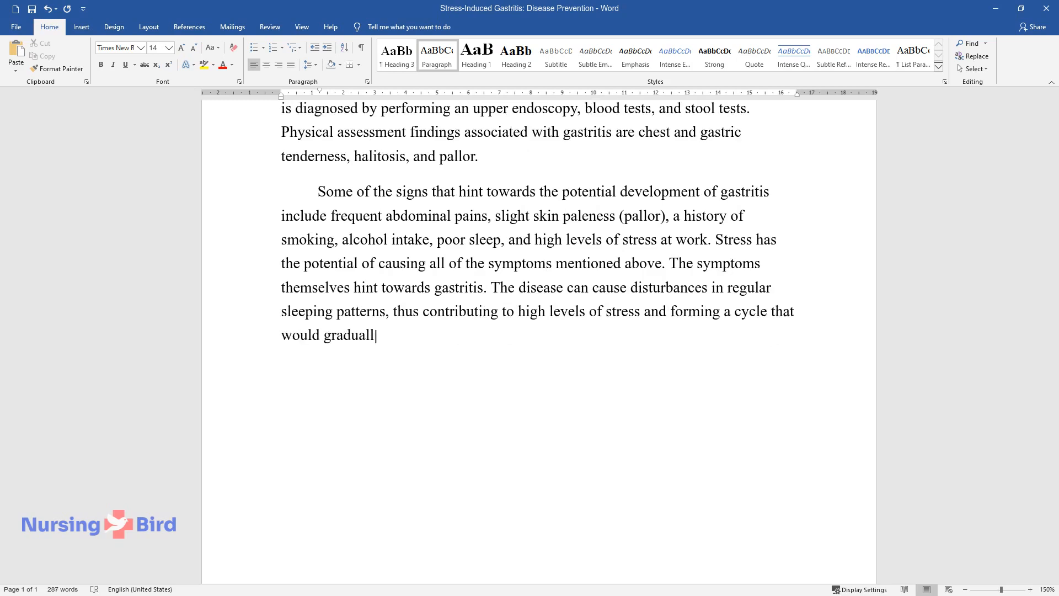
pyautogui.write('y cause even greater amounts of morbidity.')
pyautogui.write('Evidenc')
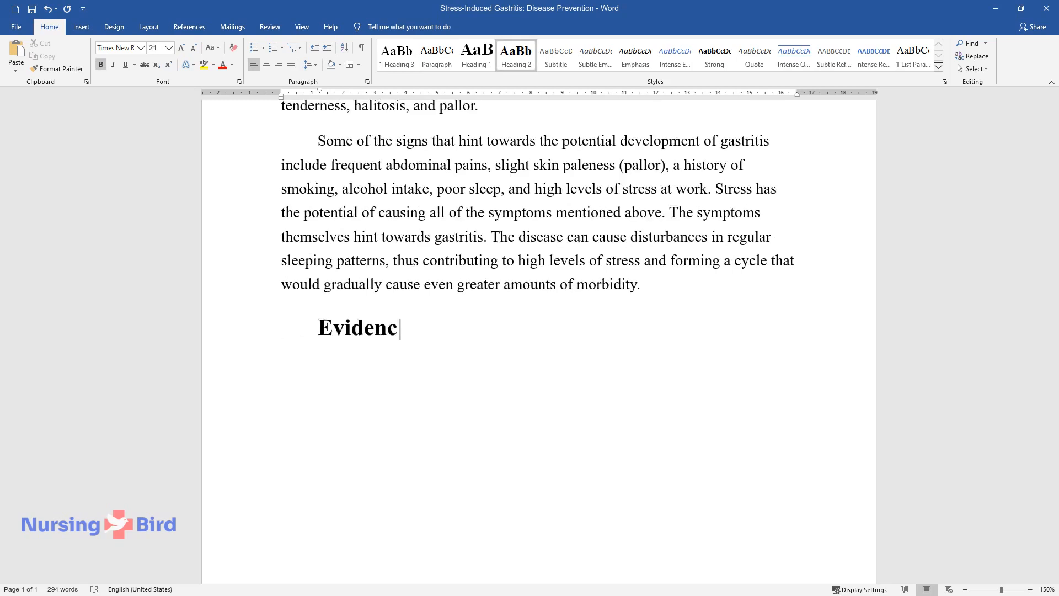
# Complete the 'Evidence-Based Intervention' heading and introduce MBCT as therapy for anxiety, depression and stress.
pyautogui.write('e-Based Intervention')
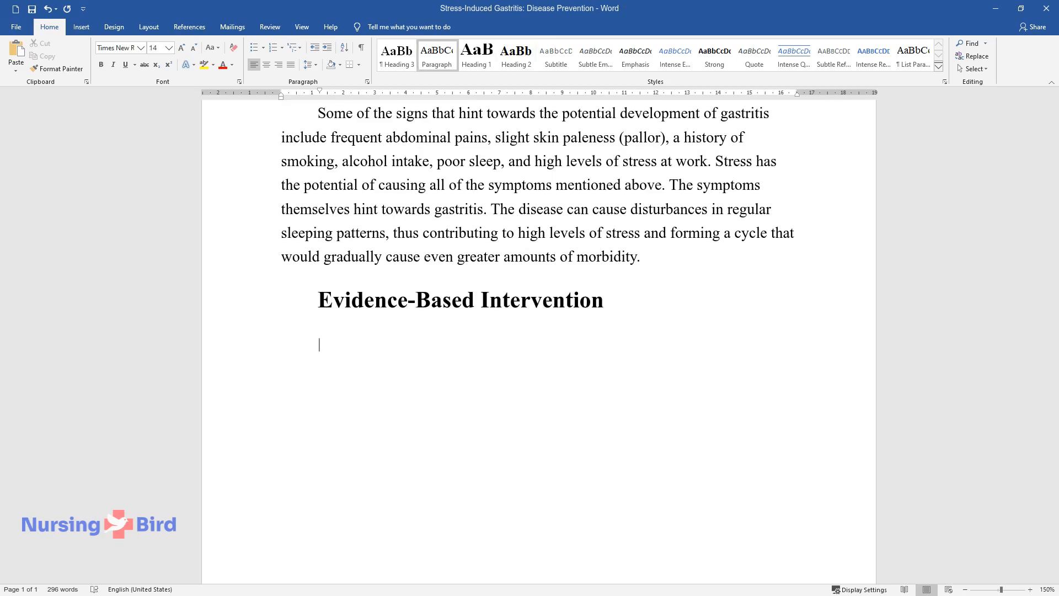
pyautogui.write('Mindfulness-b')
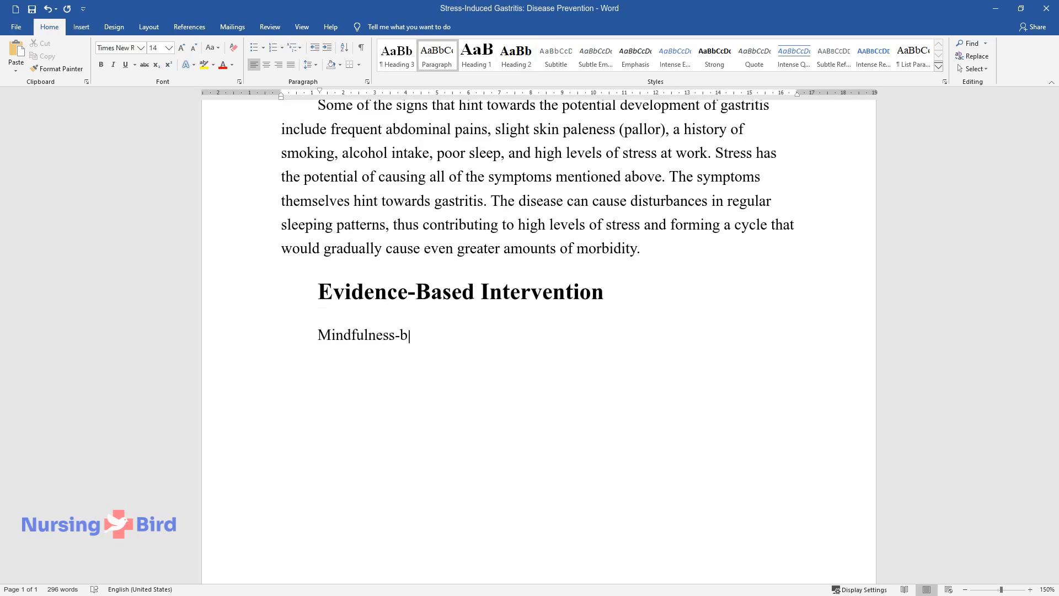
pyautogui.write('ased cognitive therapy (MBCT) i')
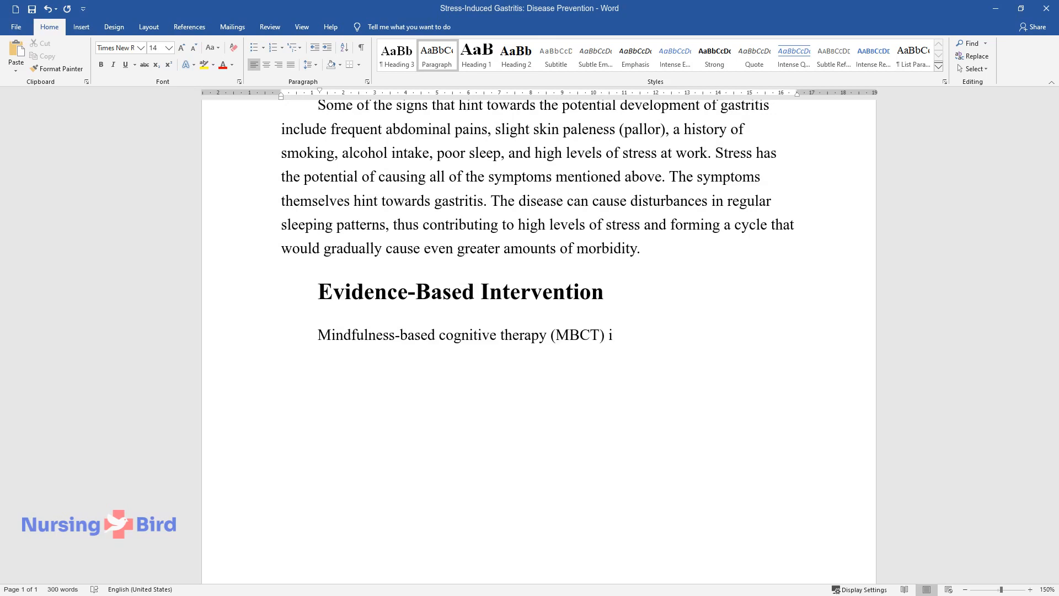
pyautogui.write('s one of the premier therapy st')
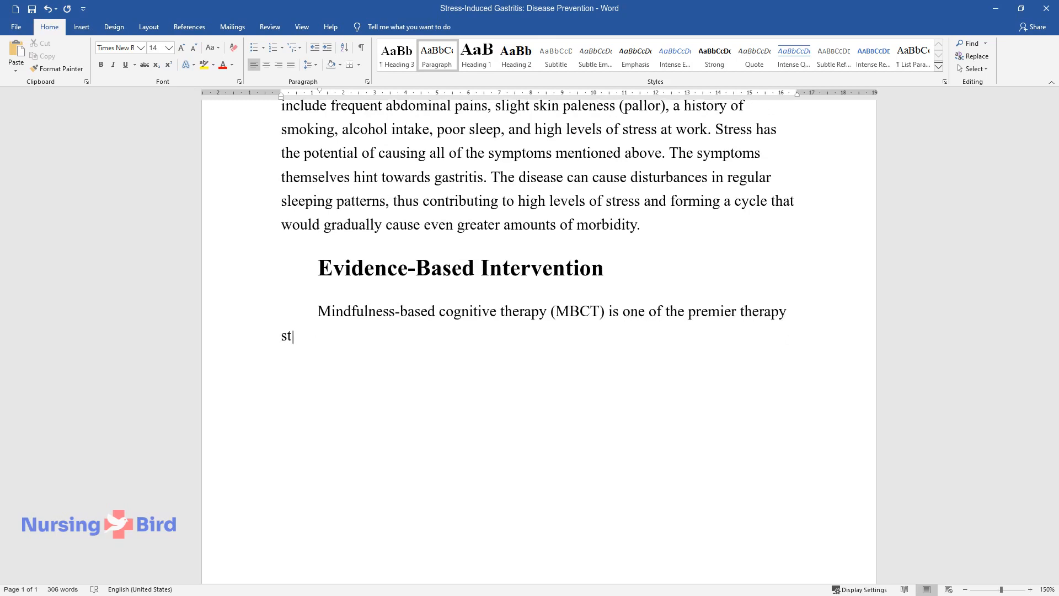
pyautogui.write('rategies used for managing psych')
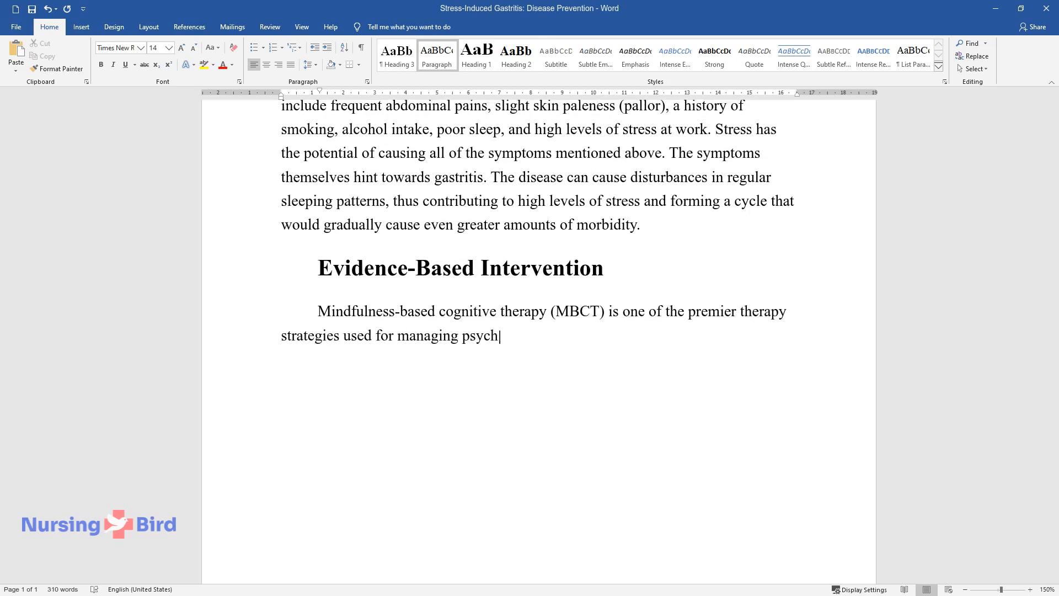
pyautogui.write('ological problems, such as anxi')
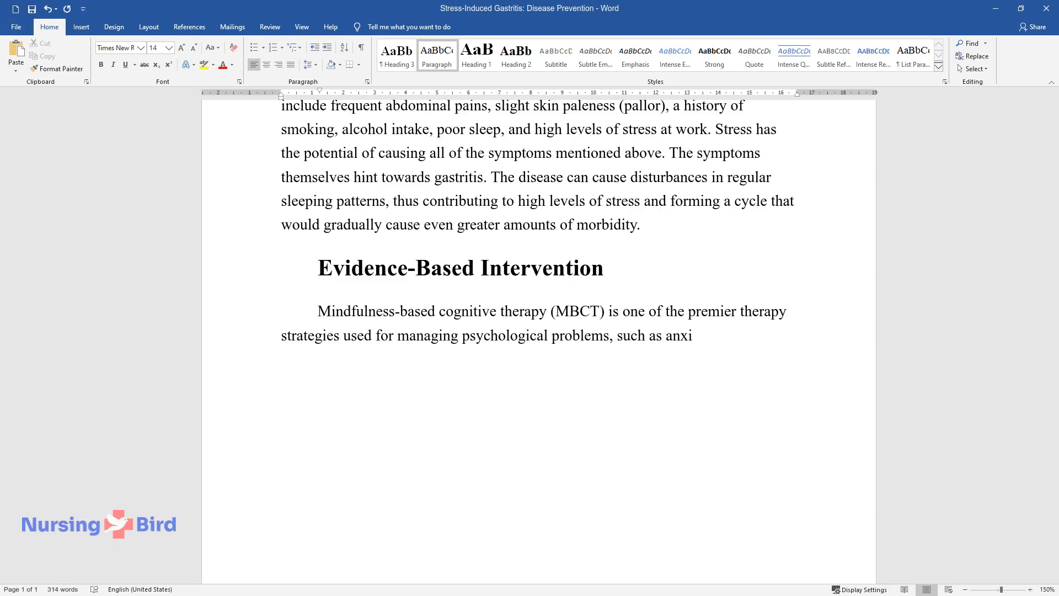
pyautogui.write('ety, depression, and stress. According to a study performed by')
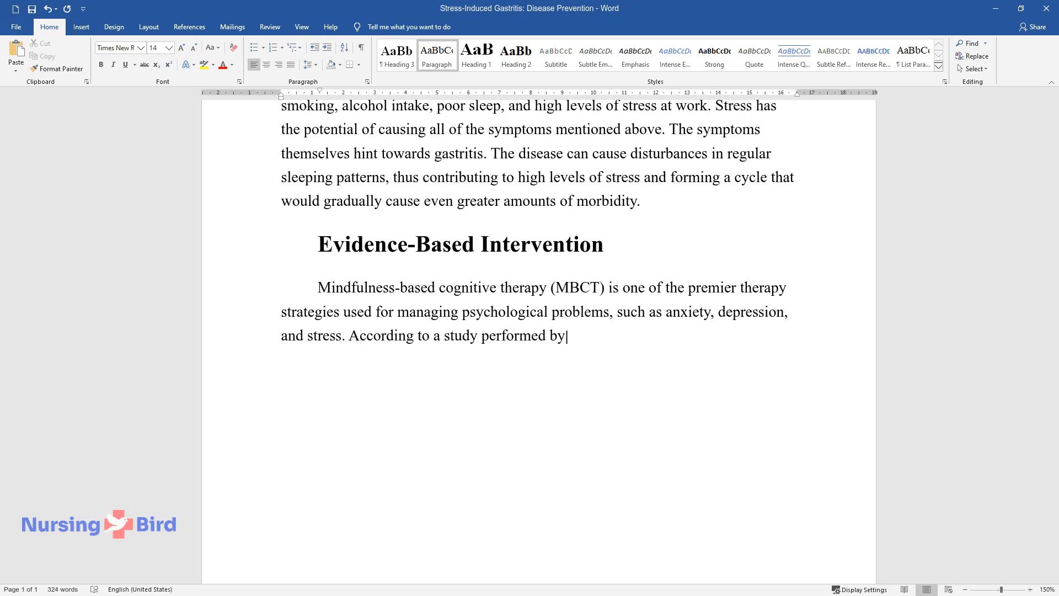
# State that MBCT matches pharmacotherapy's effects per Marchand but is non-invasive with no side effects.
pyautogui.write('Marchand, MBCT has similar efficiency to maintenance pharmacot')
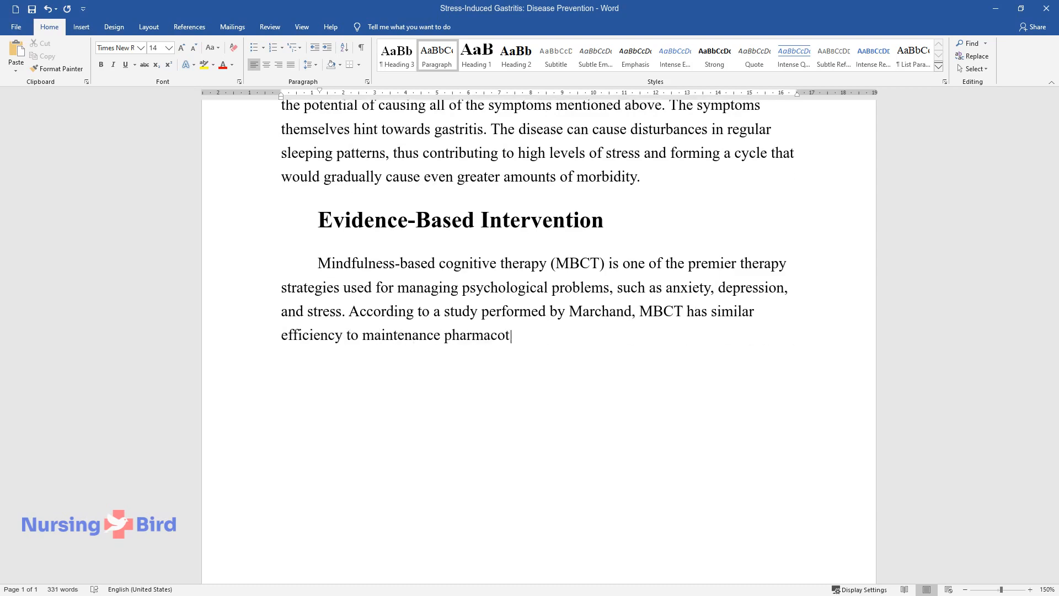
pyautogui.write('herapy, which is used to prevent relapses and')
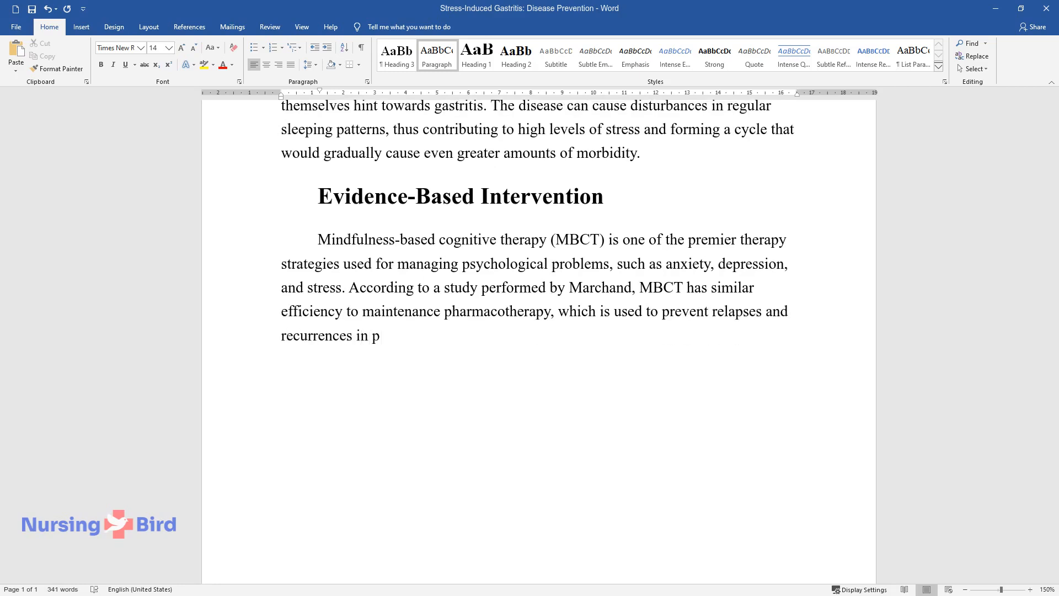
pyautogui.write('atients exposed to stress. Howe')
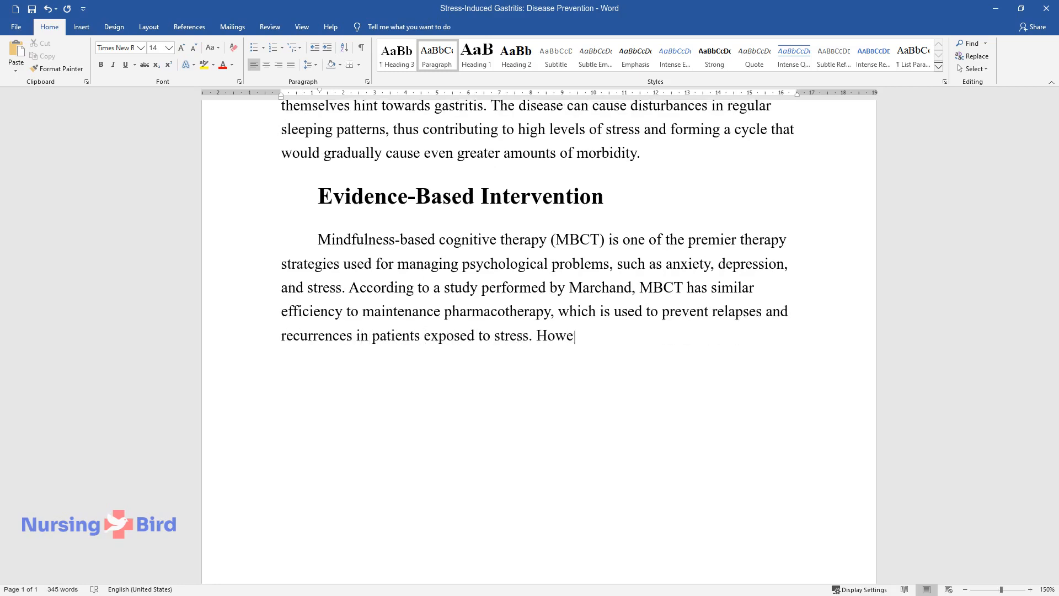
pyautogui.write('ver, MBCT is not as invasive and')
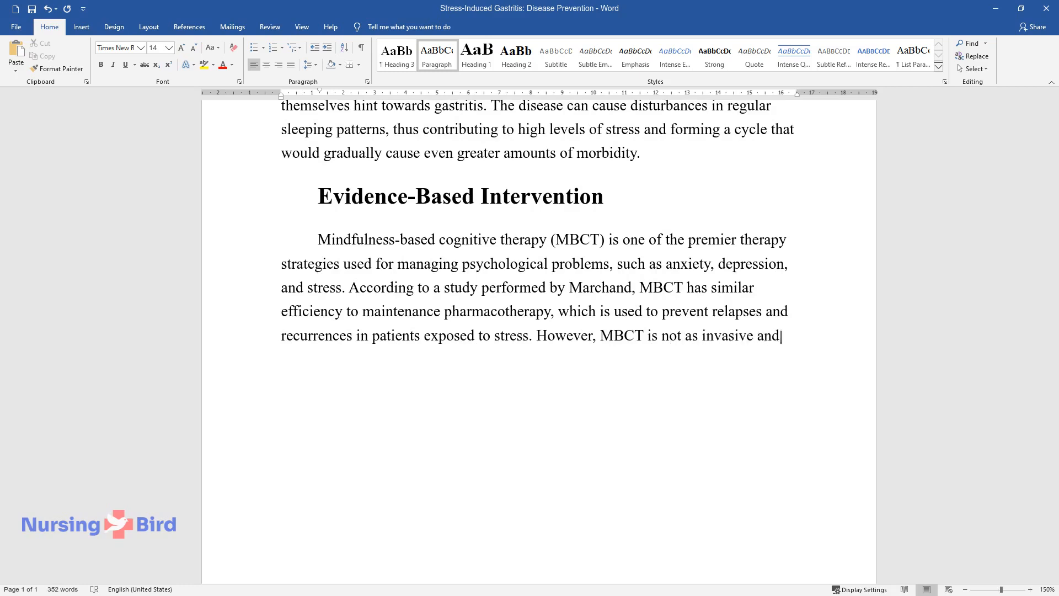
pyautogui.write('does not have any negative side')
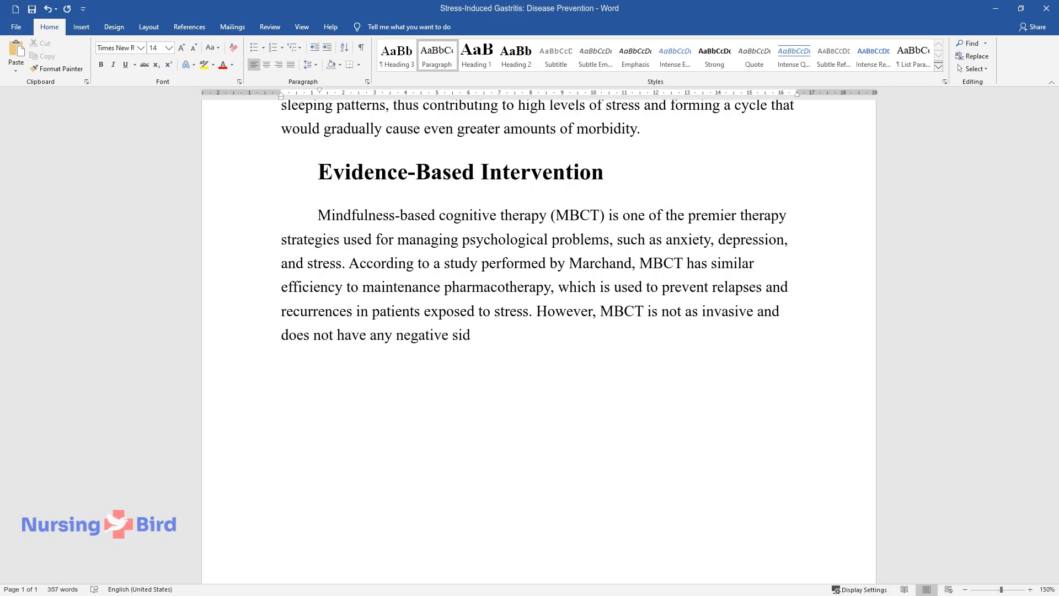
pyautogui.write('e effects associated with pharm')
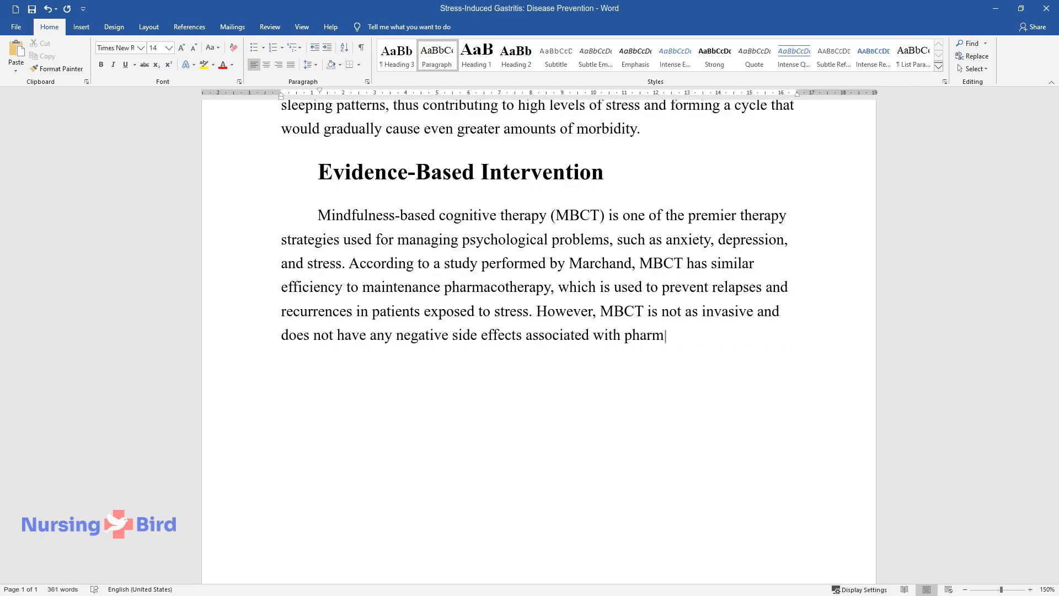
pyautogui.write('acological intake. As such, it')
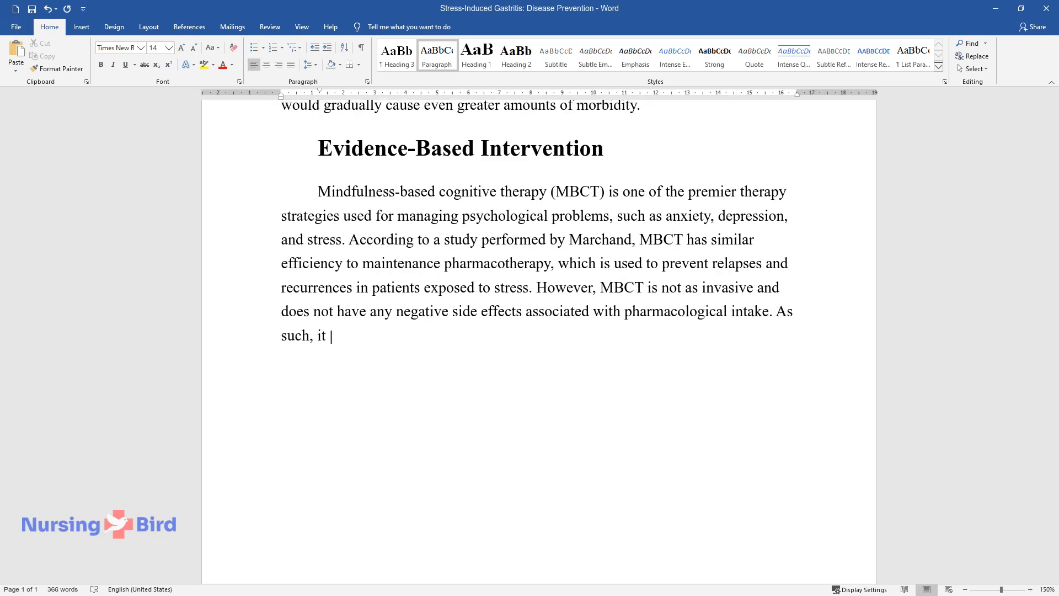
# Recommend MBCT as a free, safe tool against stress-induced gastritis that improves sleep and reduces the patient's reliance.
pyautogui.write('can be recommended as a free, sa')
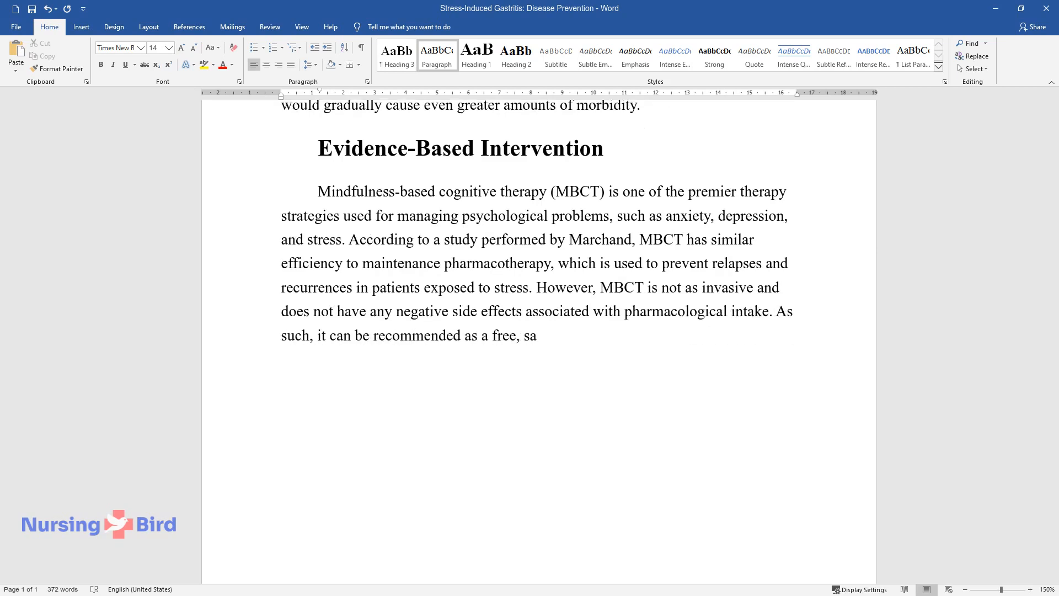
pyautogui.write('fe, and effective tool for pati')
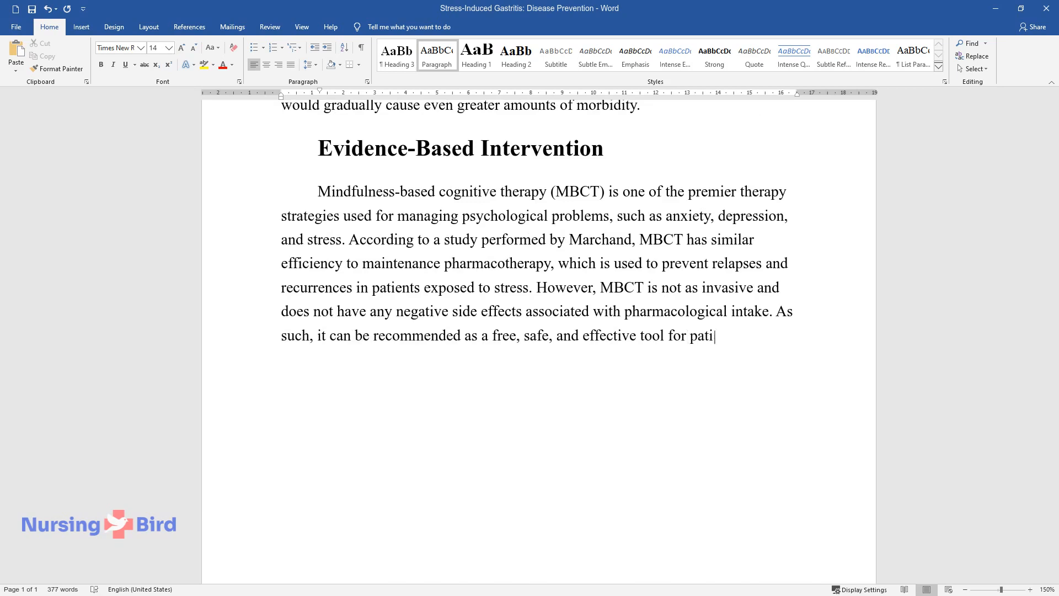
pyautogui.write('ents to reduce levels of stress')
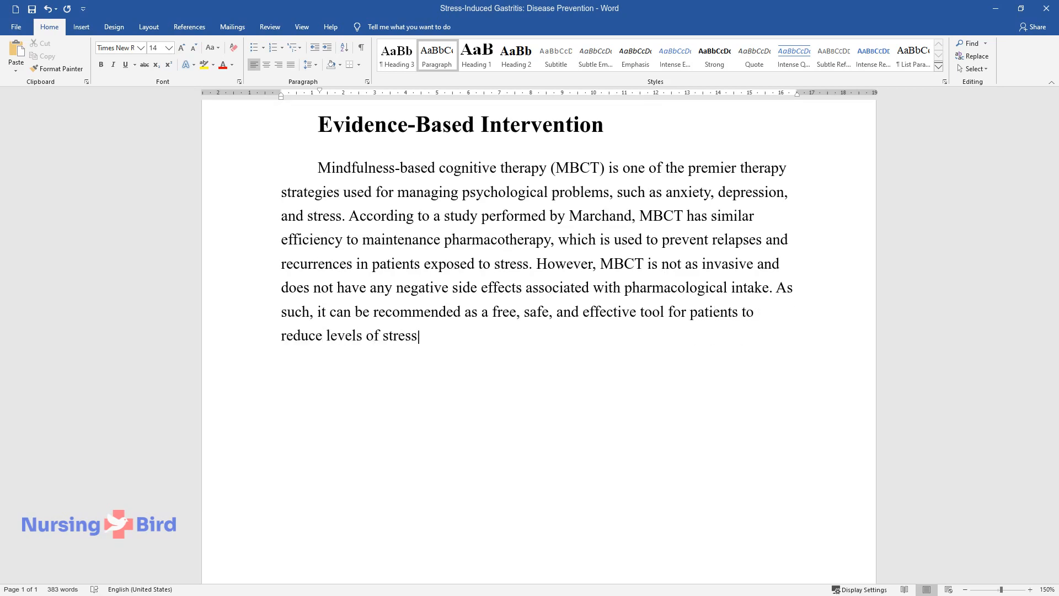
pyautogui.write('and prevent certain diseases, s')
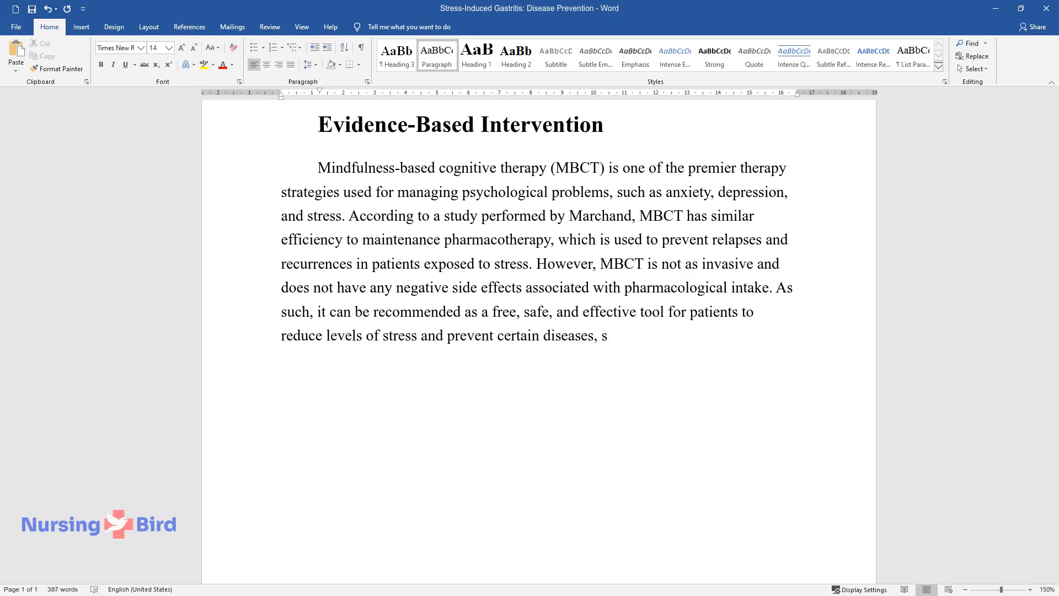
pyautogui.write('uch as stress-induced gastritis')
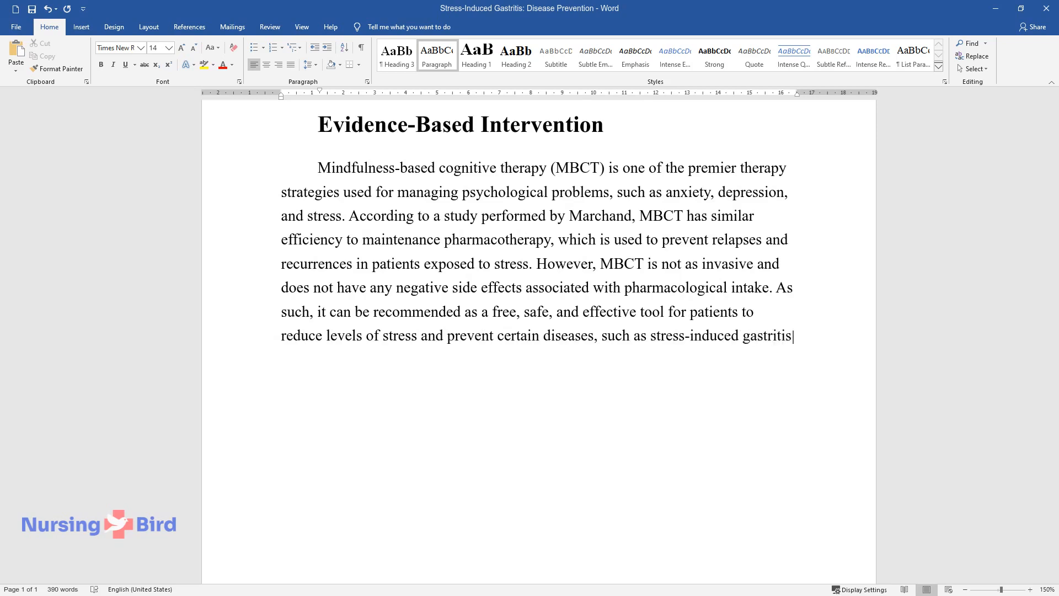
pyautogui.write(', from occurring. In addition,')
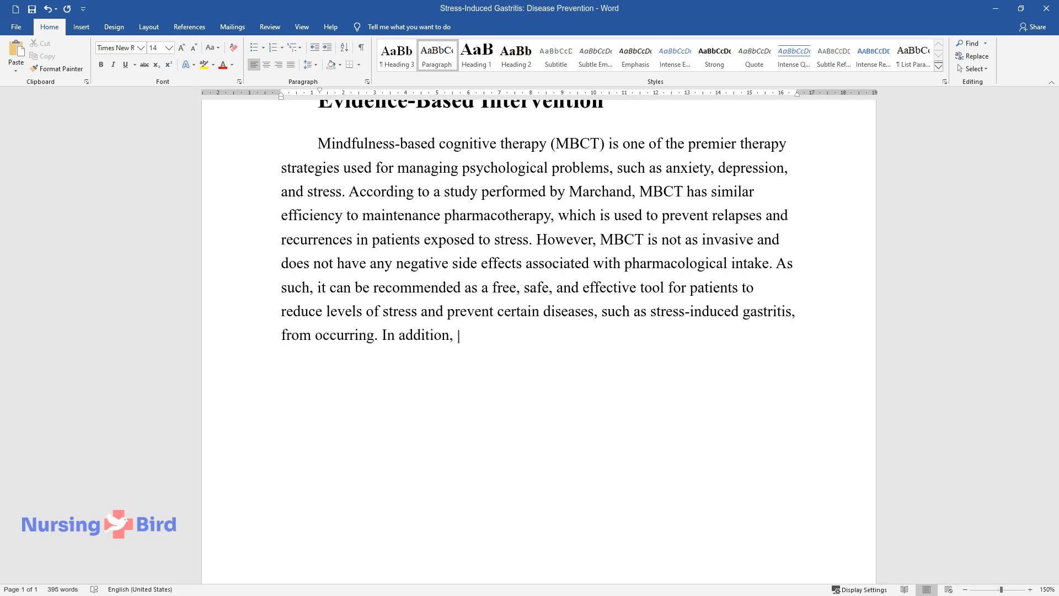
pyautogui.write('MBCT is associated with improve')
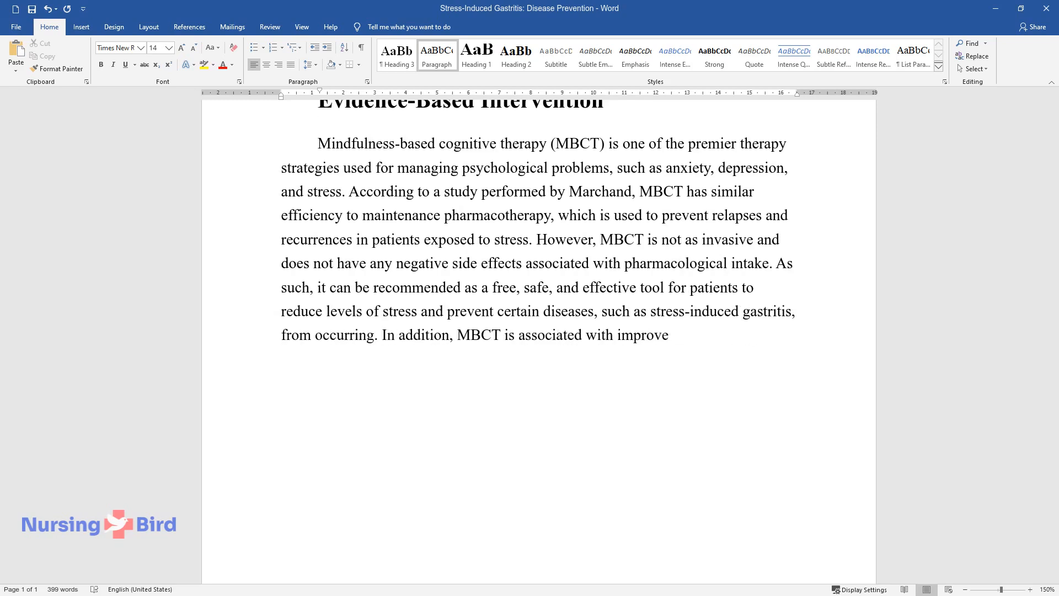
pyautogui.write('d sleeping patterns, which woul')
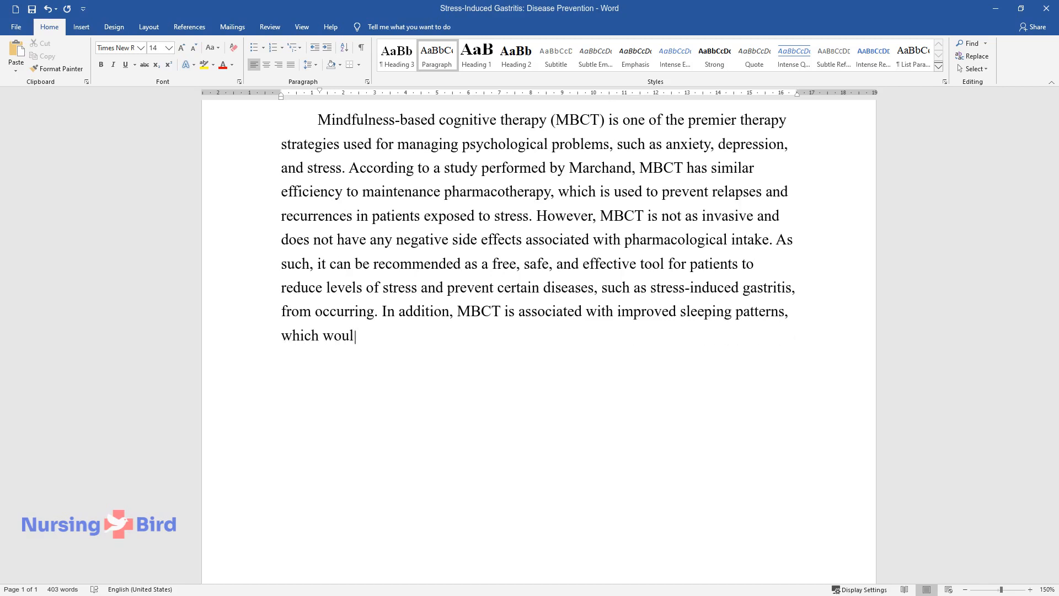
pyautogui.write("d reduce the patient's reliance on alcohol for sleep.")
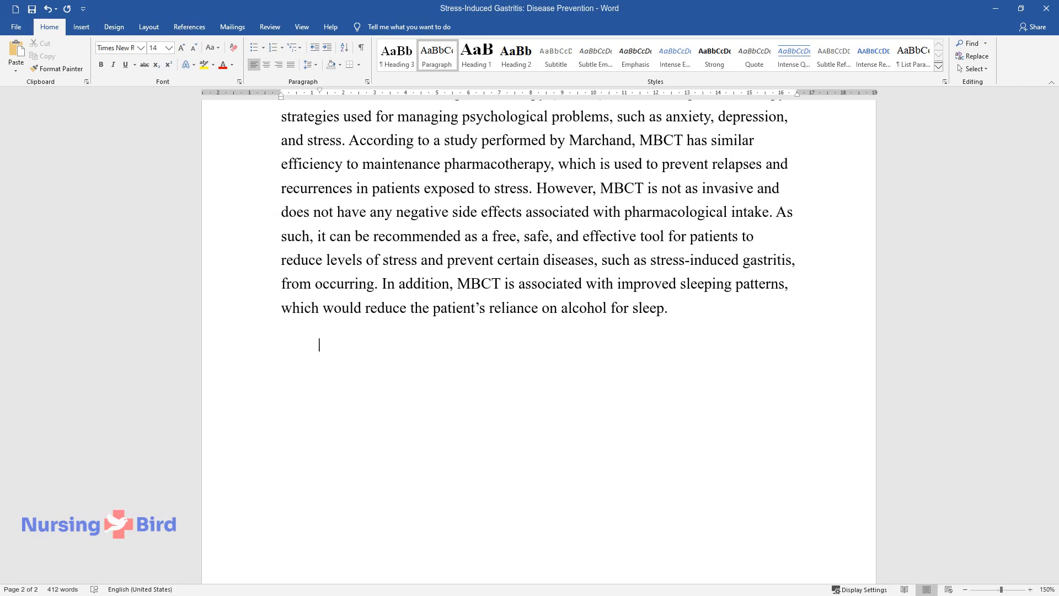
# Write the goals paragraph: daily MBCT meditation short-term, improved health and sleep long-term, and reduced alcohol reliance.
pyautogui.write('Short-term goals for this')
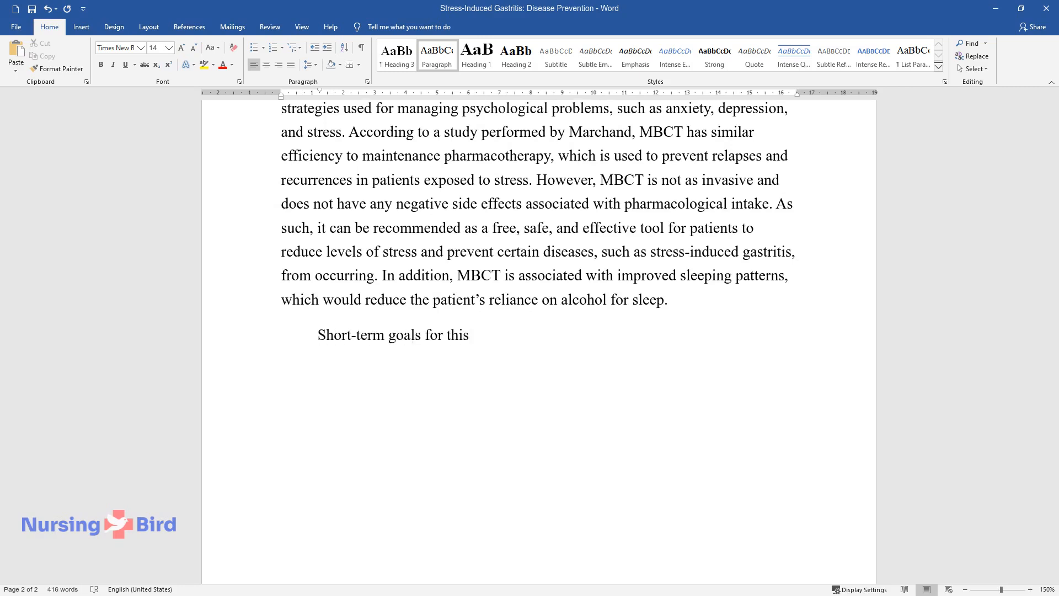
pyautogui.write('intervention include teaching the')
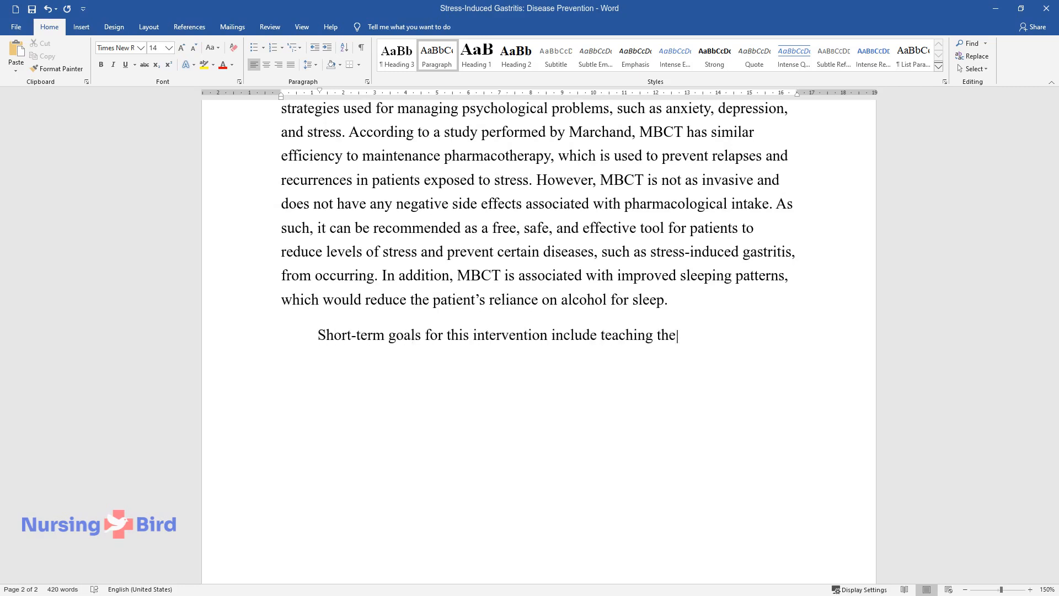
pyautogui.write('patient to perform MBCT and using')
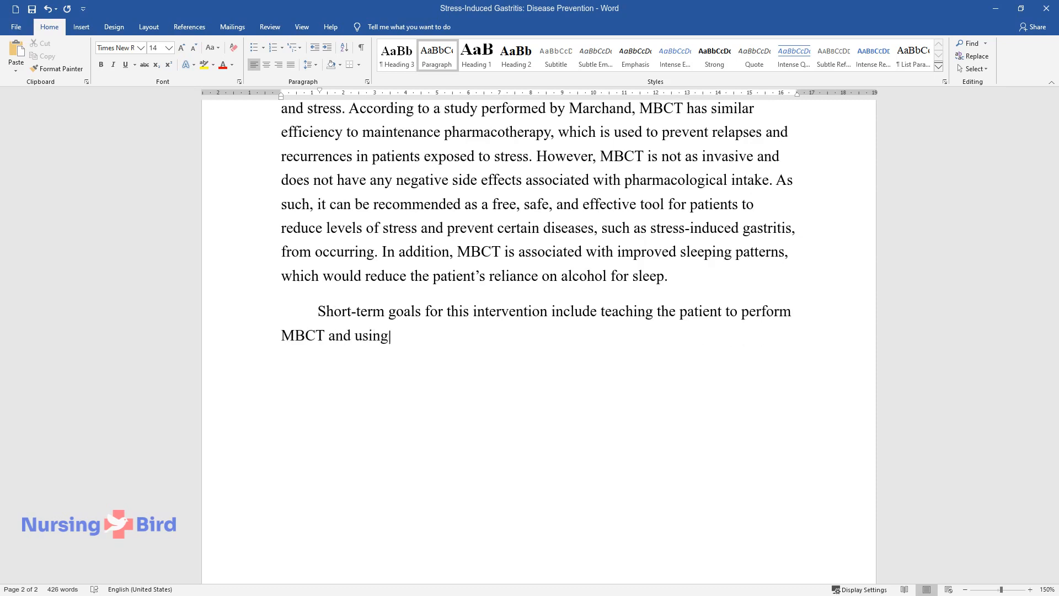
pyautogui.write('meditation techniques daily as a means of reducing stress. Long-')
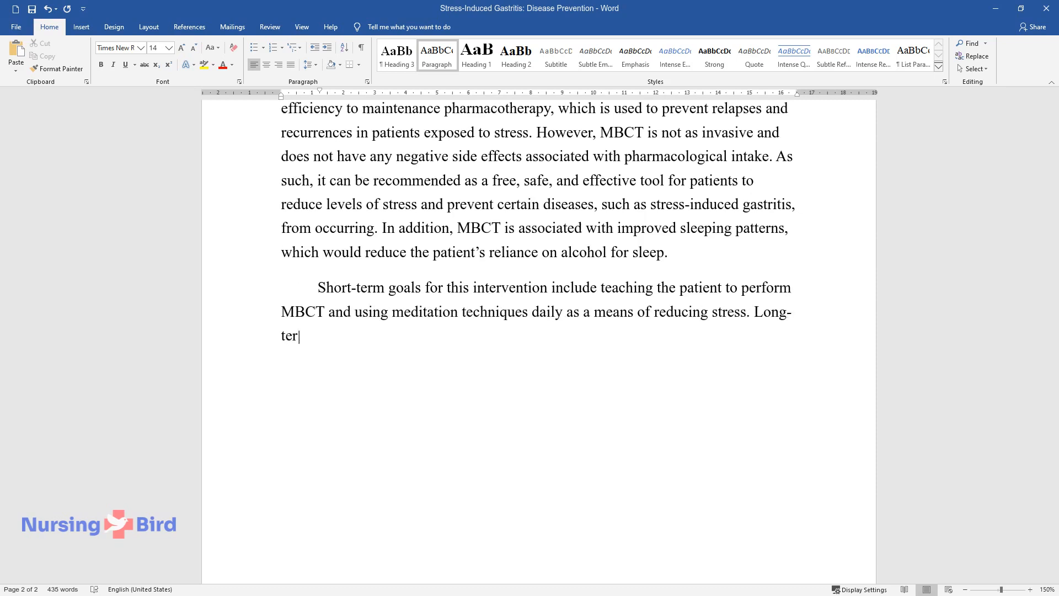
pyautogui.write('m goals would involve improving th')
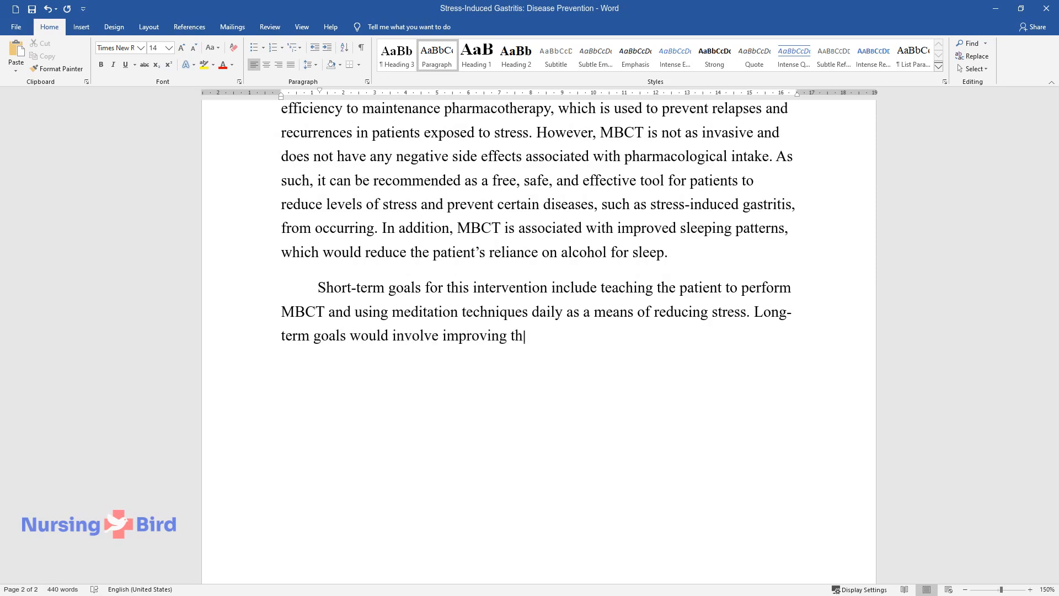
pyautogui.write('e overall health status of the patient,')
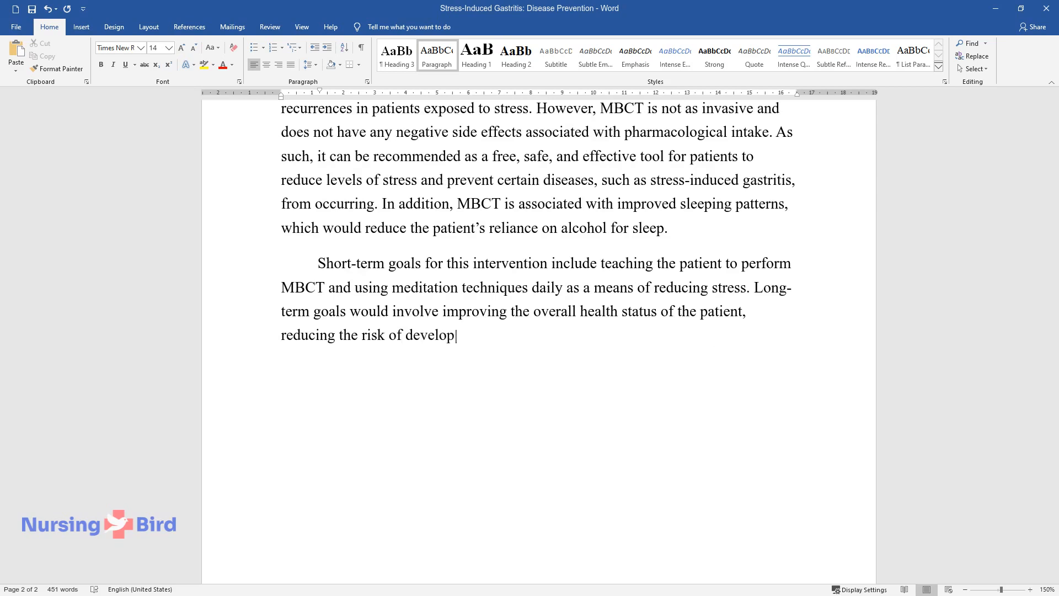
pyautogui.write('ing stress-induced gastritis, and')
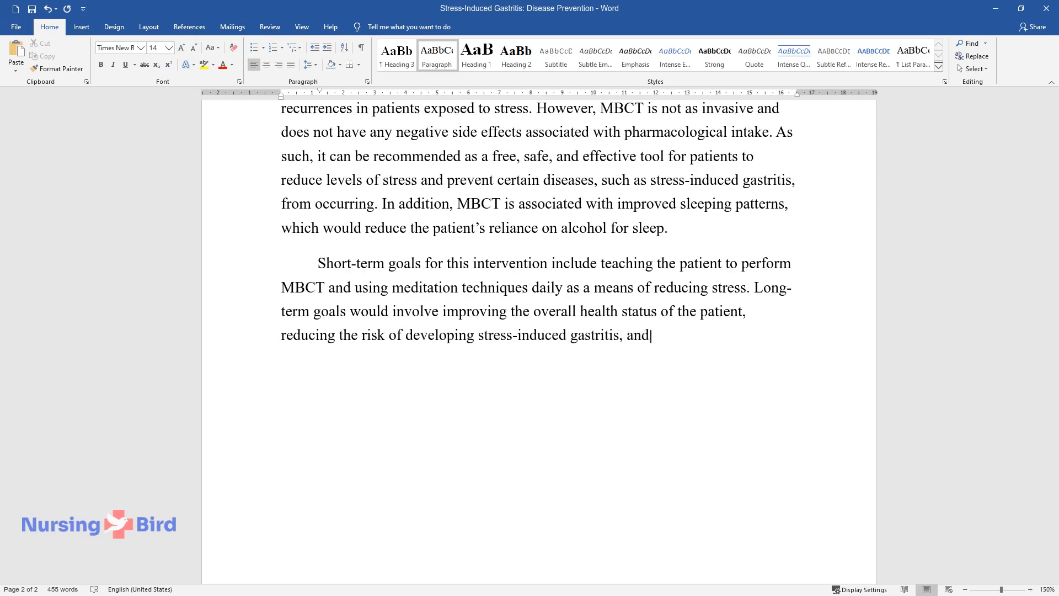
pyautogui.write('improving her sleeping patterns.')
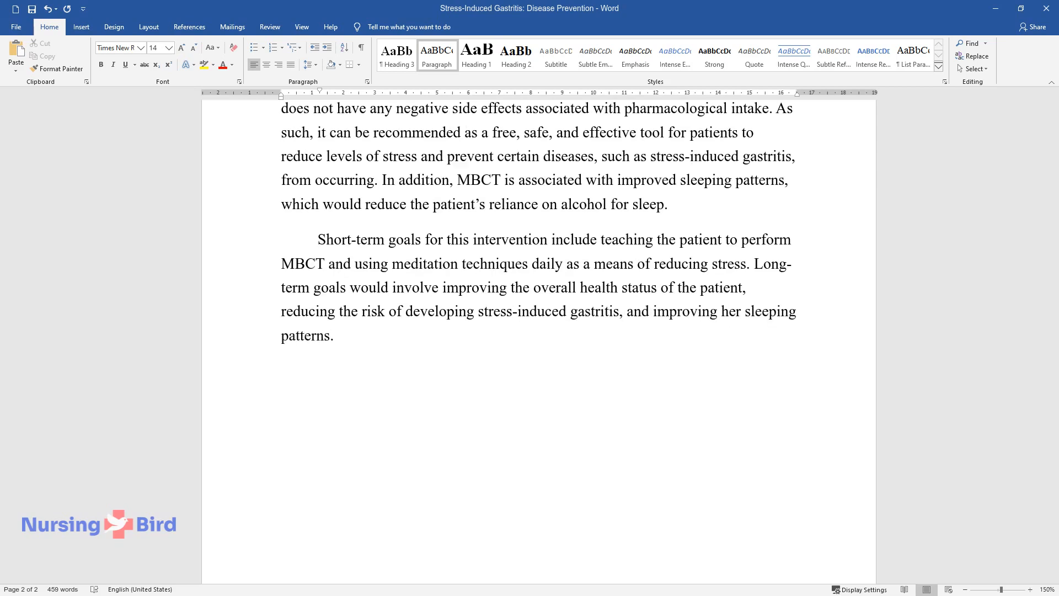
pyautogui.write('Lastly, the intervention should re')
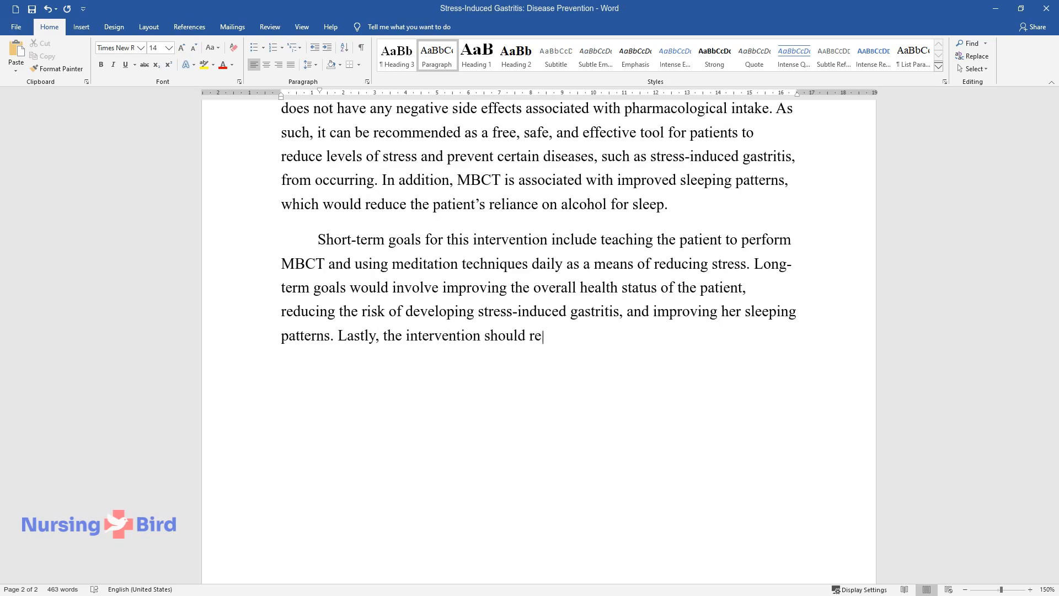
pyautogui.write("duce the woman's reliance on alcohol by")
pyautogui.write('Imple')
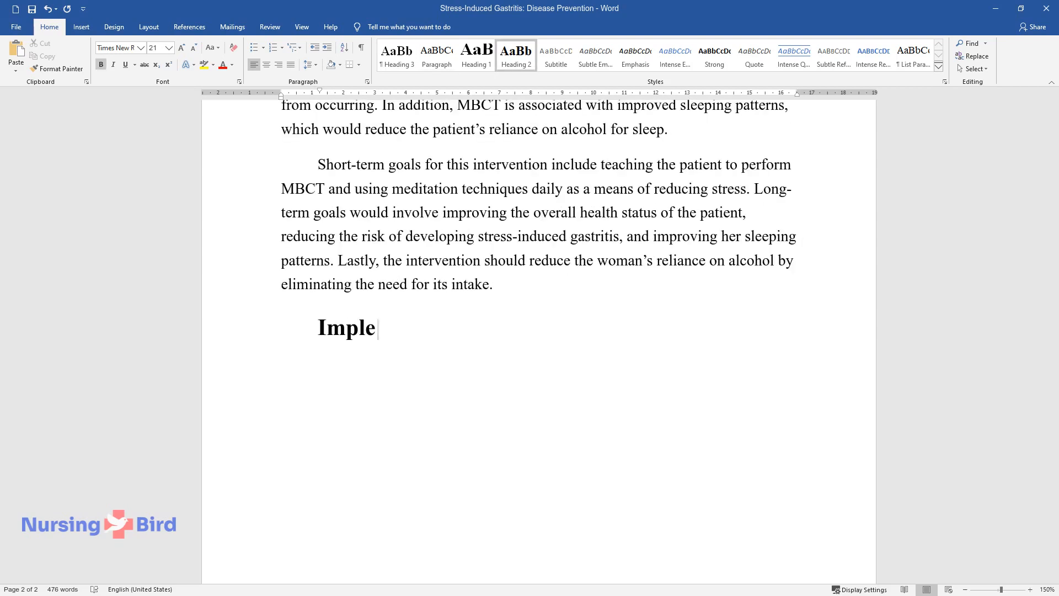
# Complete the 'Implementation: Teaching Plan' heading and describe educating the patient and training her in meditation.
pyautogui.write('mentation: Teaching Plan')
pyautogui.write('The')
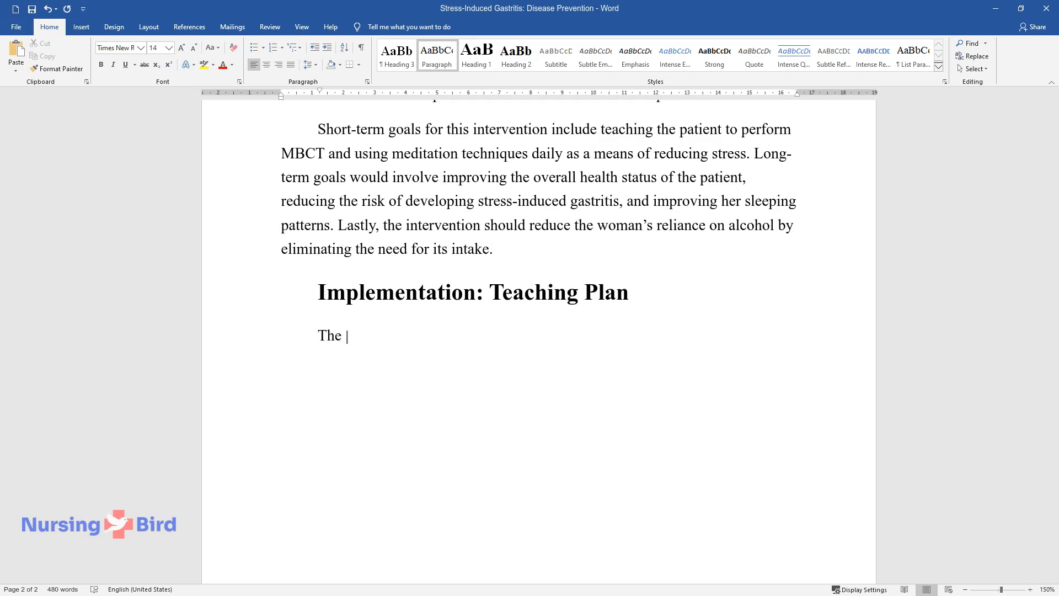
pyautogui.write('teaching plan for this patient would involve teaching her about stress')
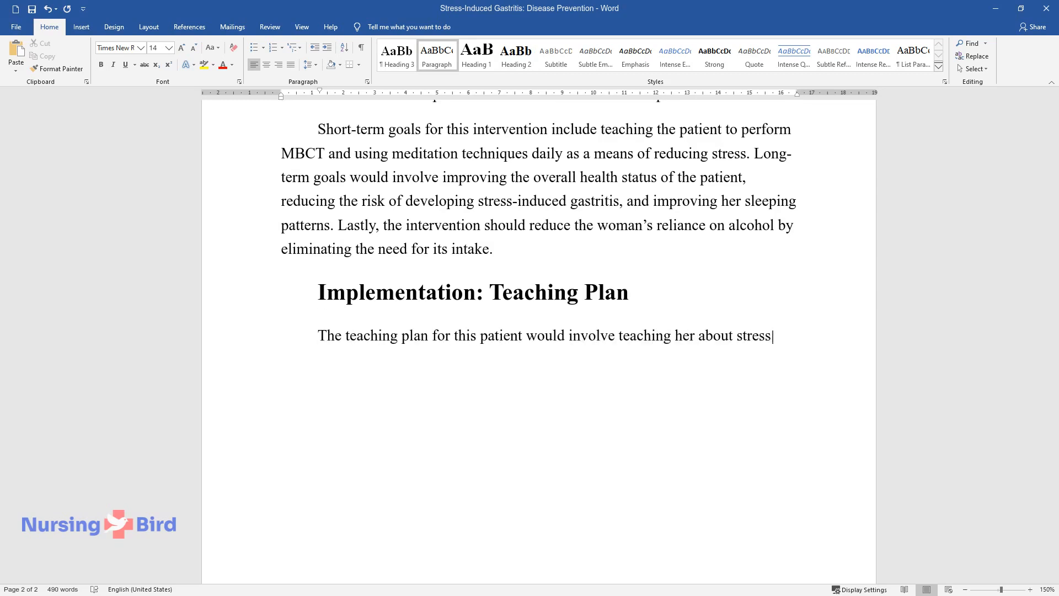
pyautogui.write('-induced gastritis to improve her u')
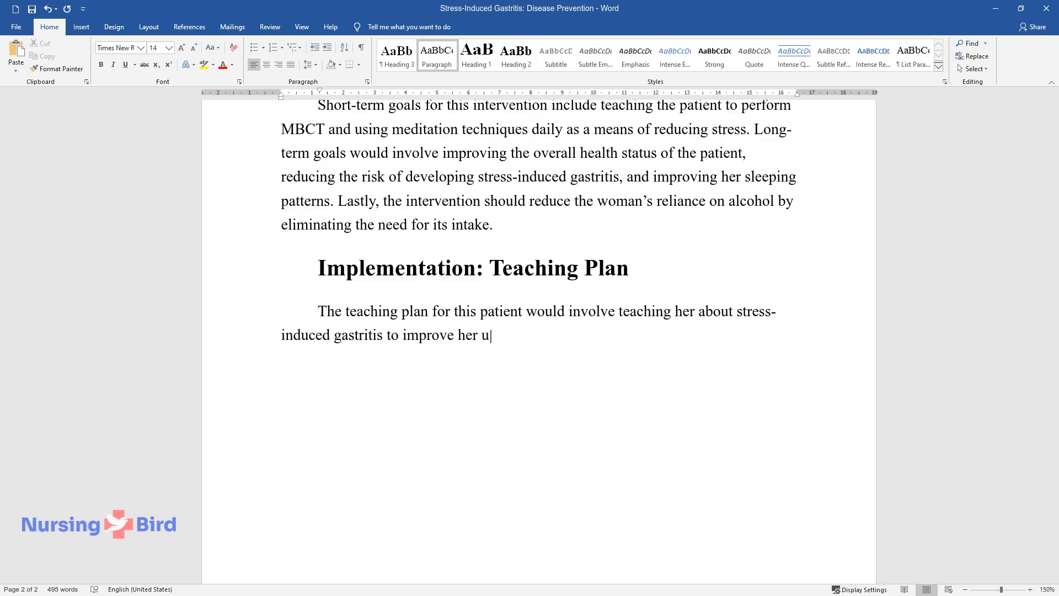
pyautogui.write('nderstanding of the situation, trai')
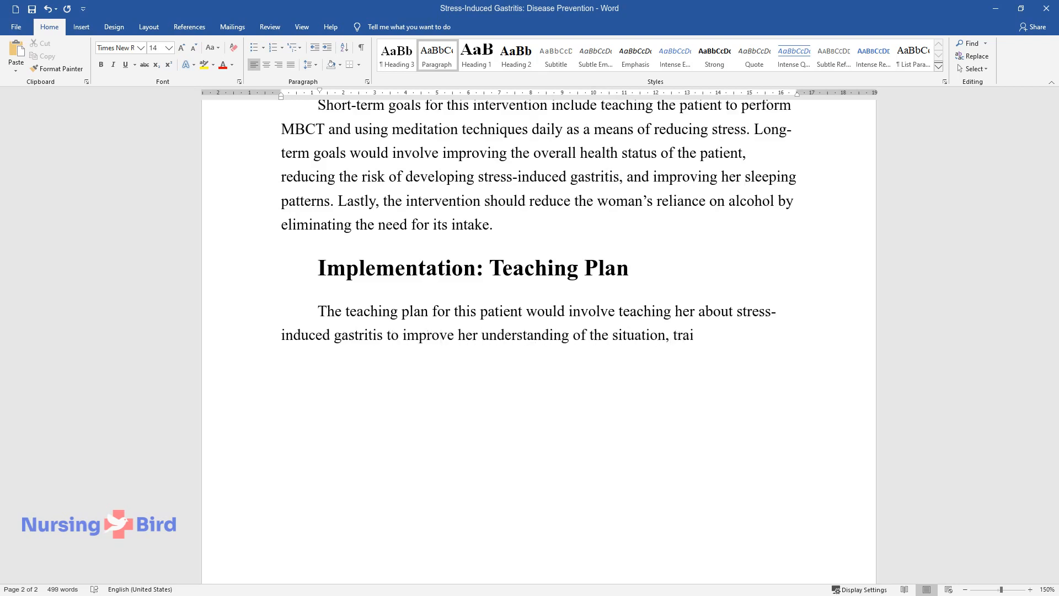
pyautogui.write('ning her to use mindfulness-based t')
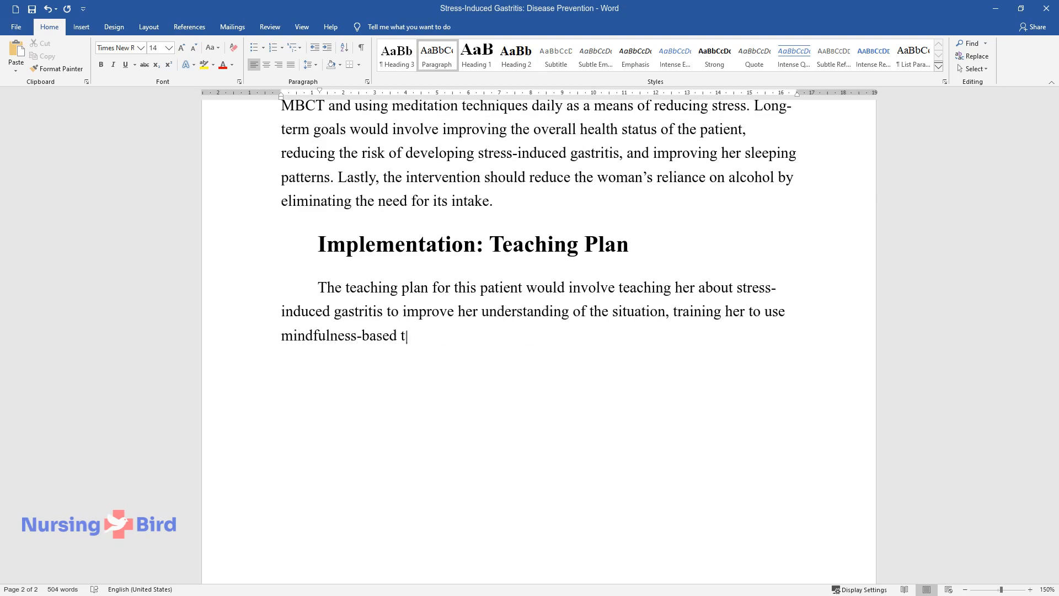
pyautogui.write('echniques (meditation) as a means o')
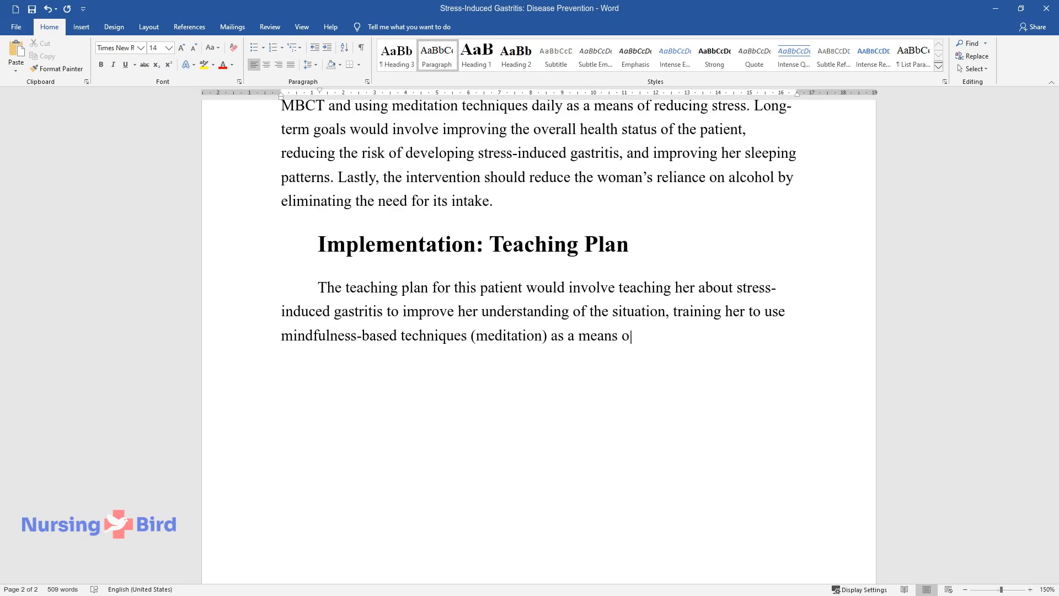
pyautogui.write('f reducing stress and supervising her during the preliminary period of')
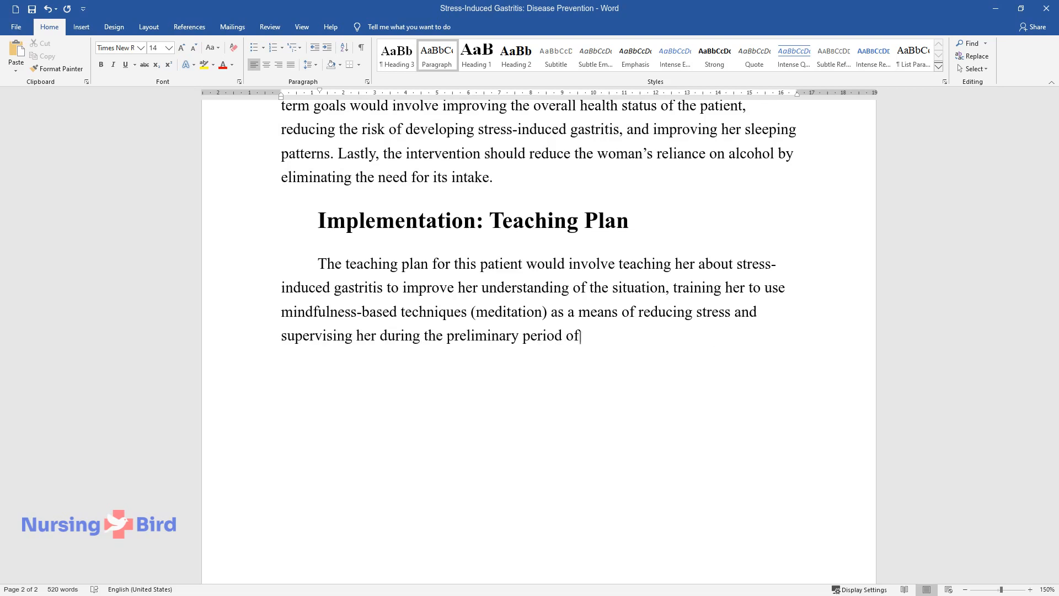
# Describe 30 days of supervision, replacing nightly alcohol with 20-30 minutes of meditation, and the meditation process to reach harmony.
pyautogui.write('30 days. Meditation will serve as a')
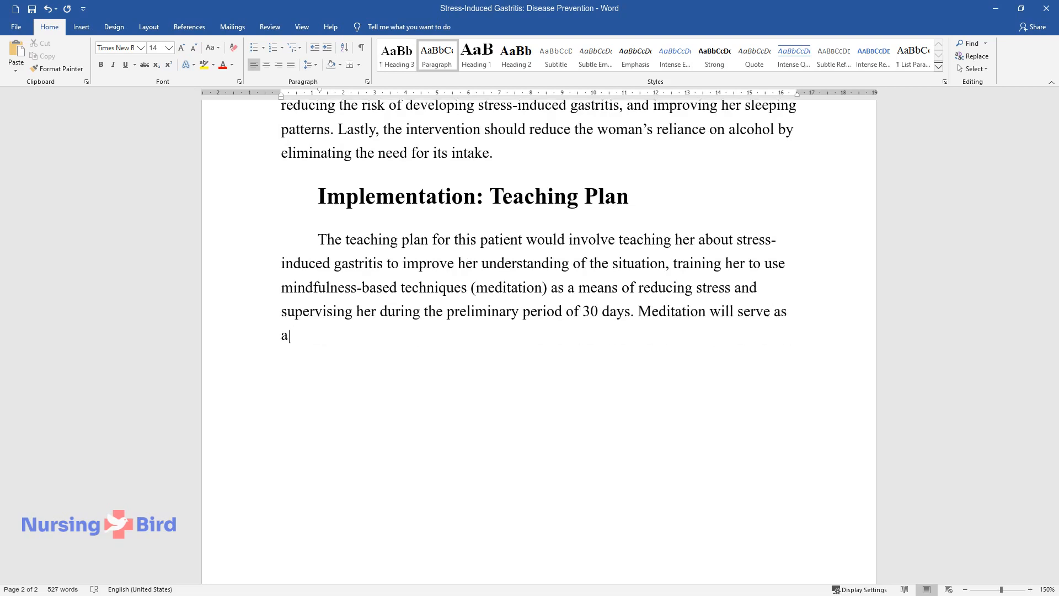
pyautogui.write('replacement for alcohol as a means')
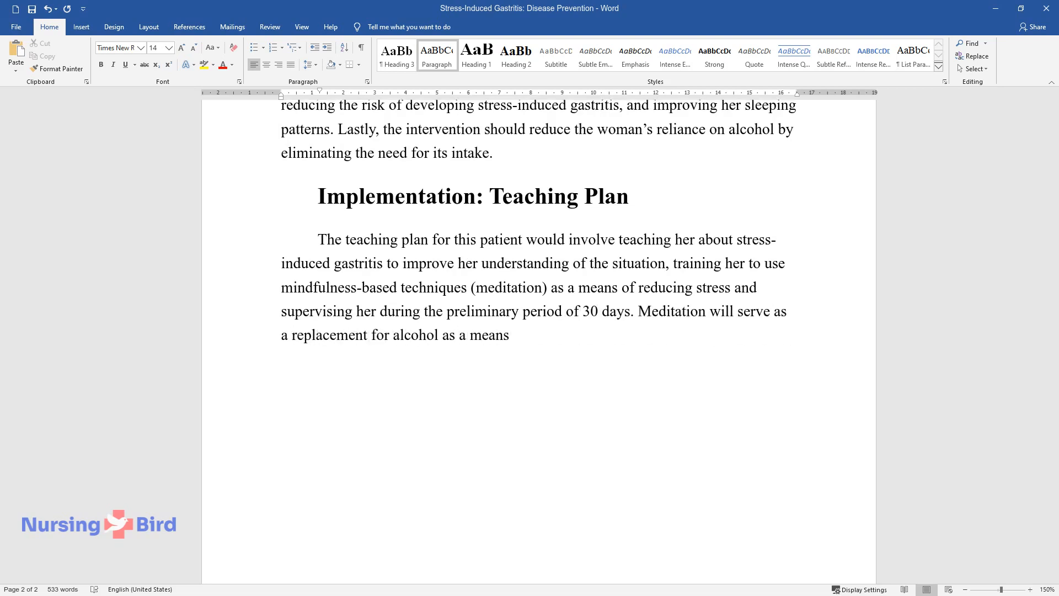
pyautogui.write('of improving sleeping patterns as')
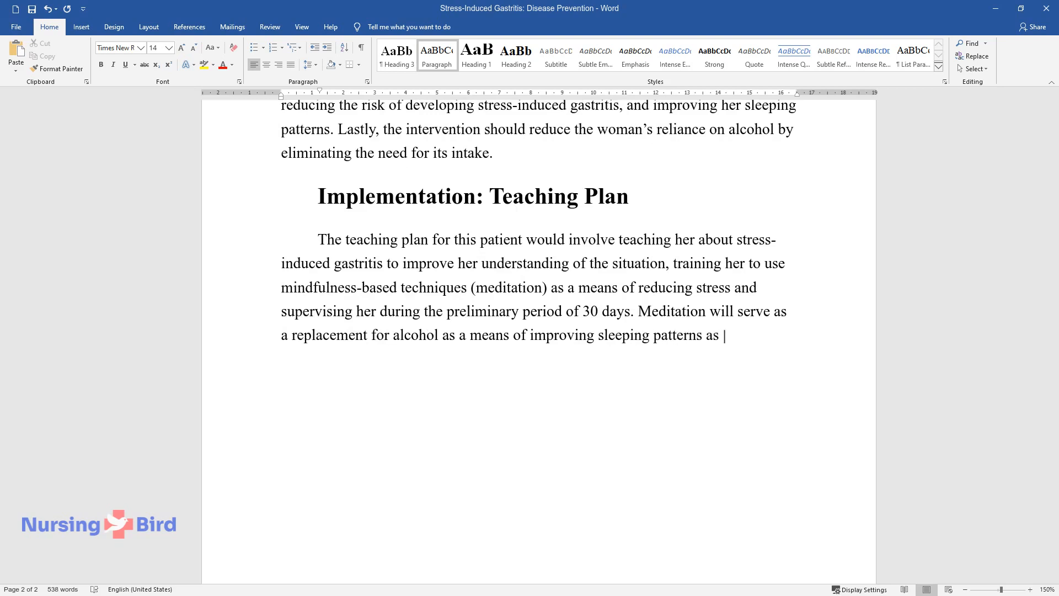
pyautogui.write('well. The patient will be asked to')
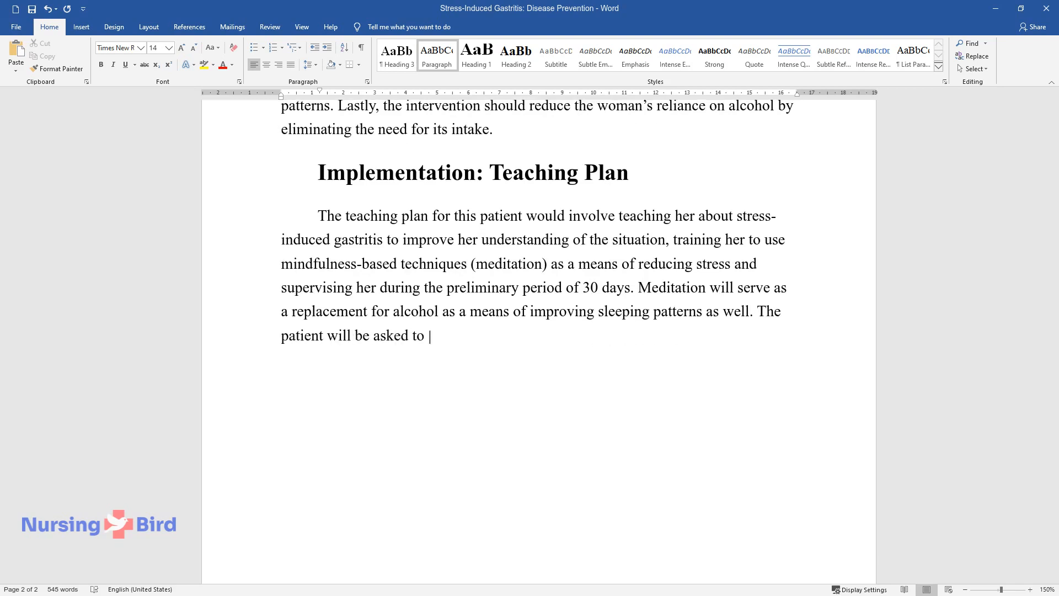
pyautogui.write('replace alcohol intake at night wit')
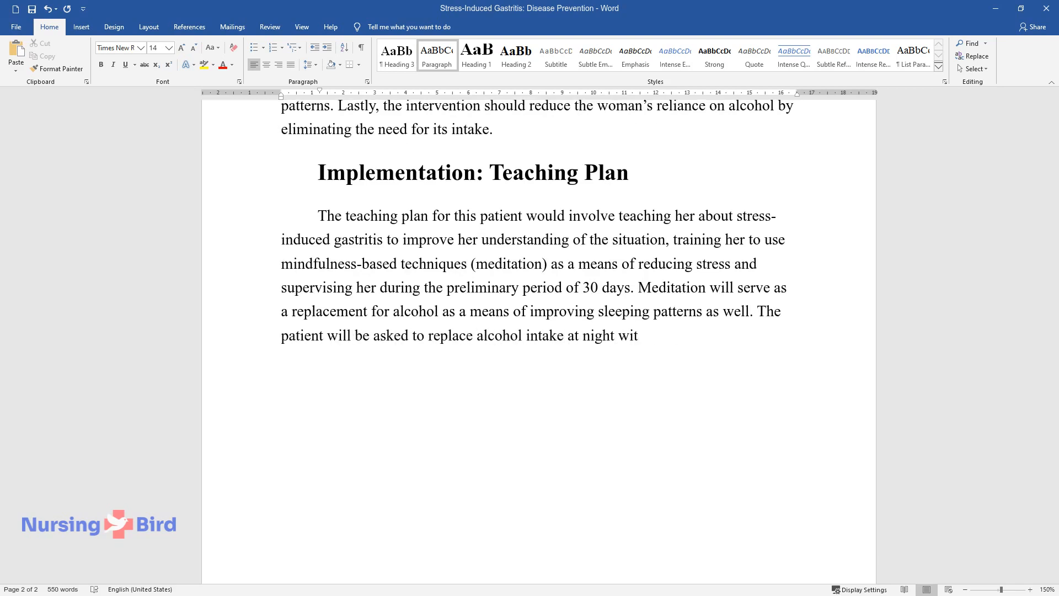
pyautogui.write('h 20-30 minutes of meditation. The')
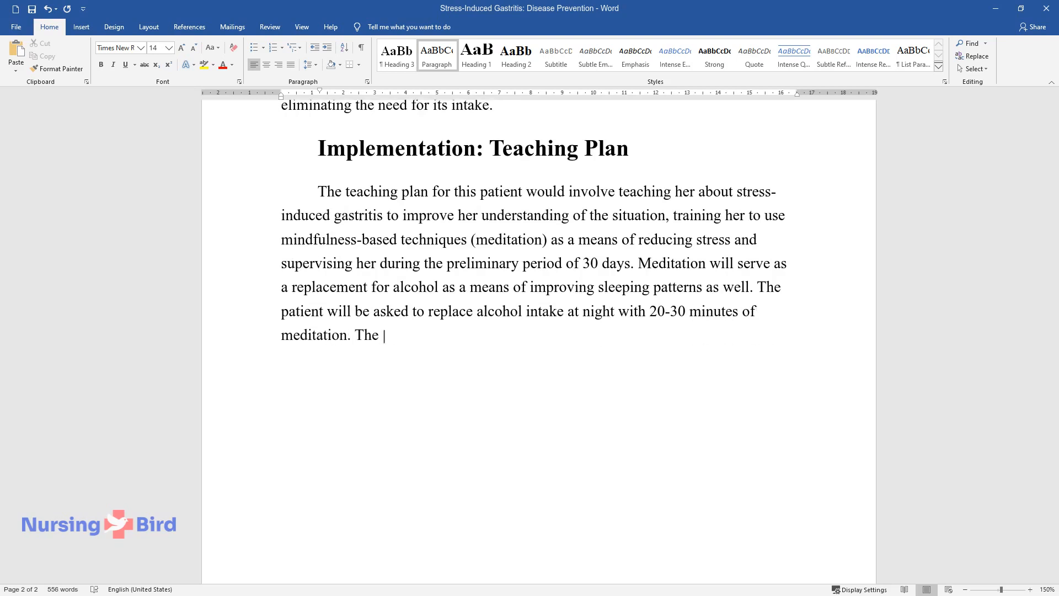
pyautogui.write('process would involve finding a qui')
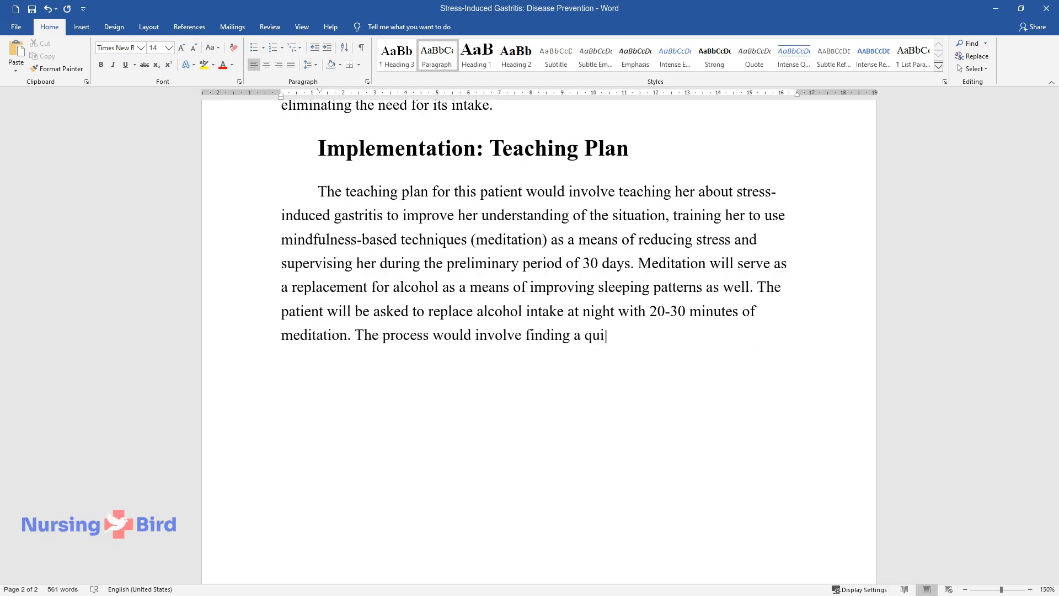
pyautogui.write('et place, getting into a comfortabl')
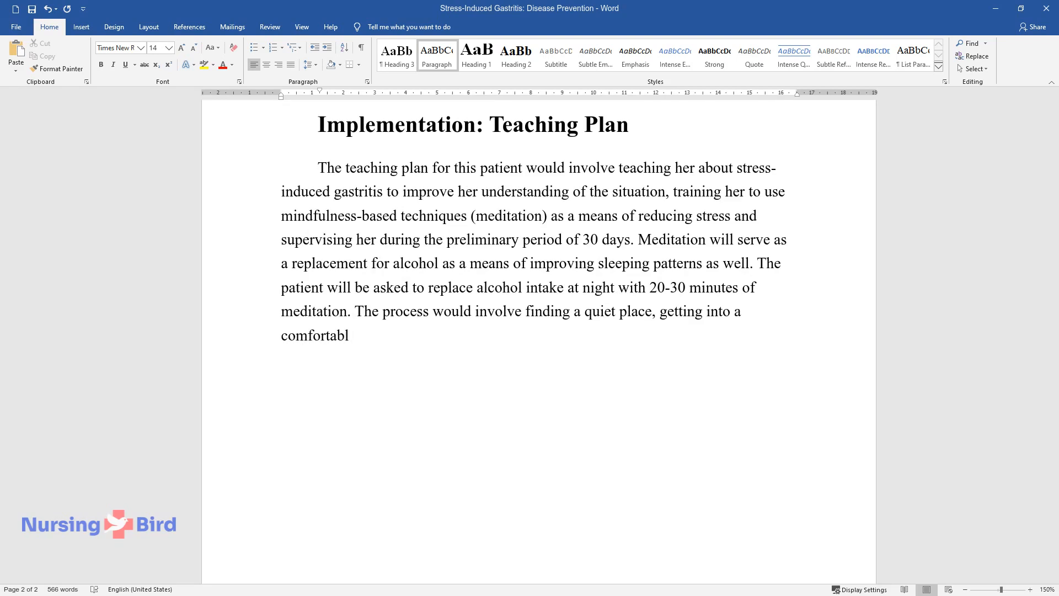
pyautogui.write('e position (sitting or lying down), and emptying one’s mind of all')
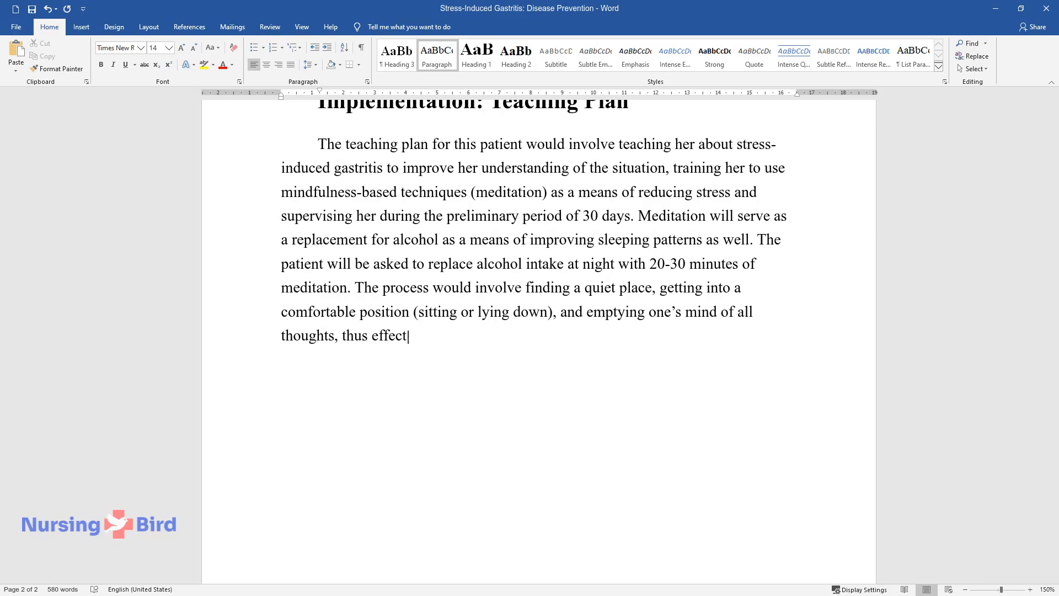
pyautogui.write('ively reaching a state of harmony and peace.')
pyautogui.write('Aside f')
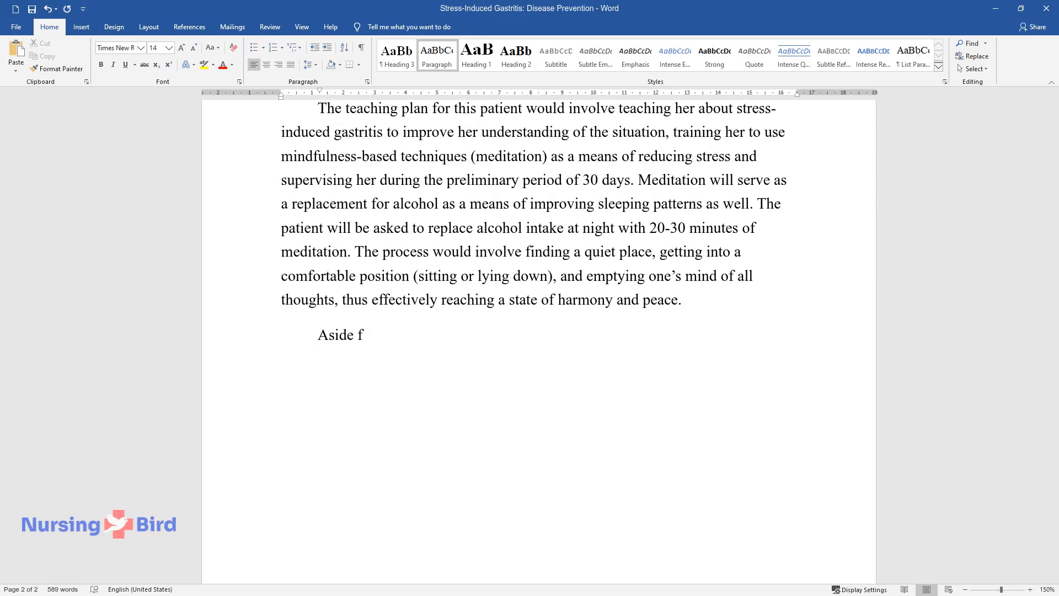
# Write the paragraph on brochures about meditation and gastritis and a list of addresses for yoga or group meditation.
pyautogui.write('rom verbal instructions, the patient')
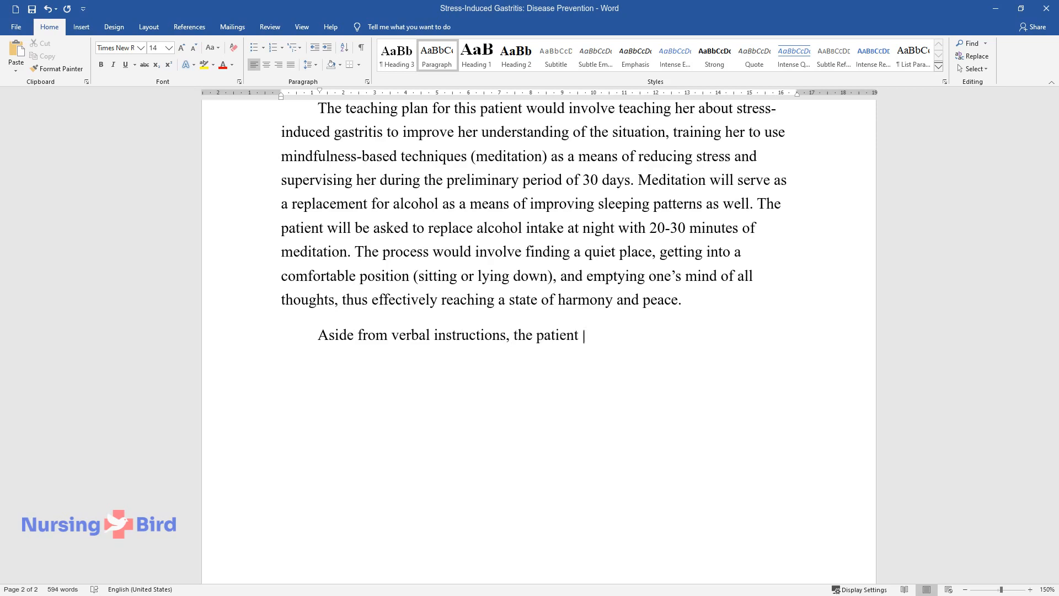
pyautogui.write('will be provided with additional mat')
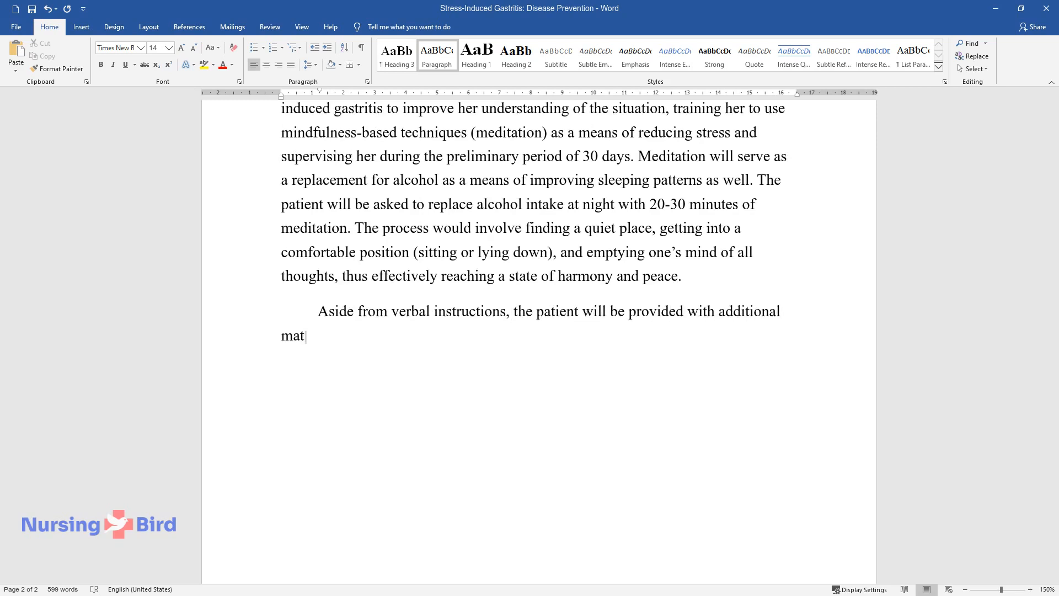
pyautogui.write('erials to help them understand the t')
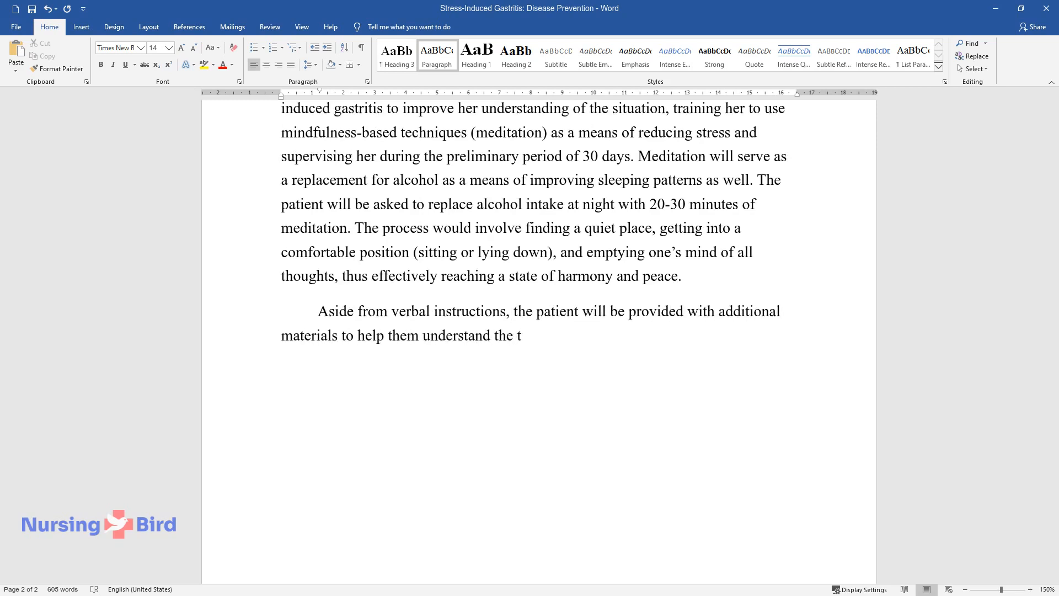
pyautogui.write('reatment and become successful. Broch')
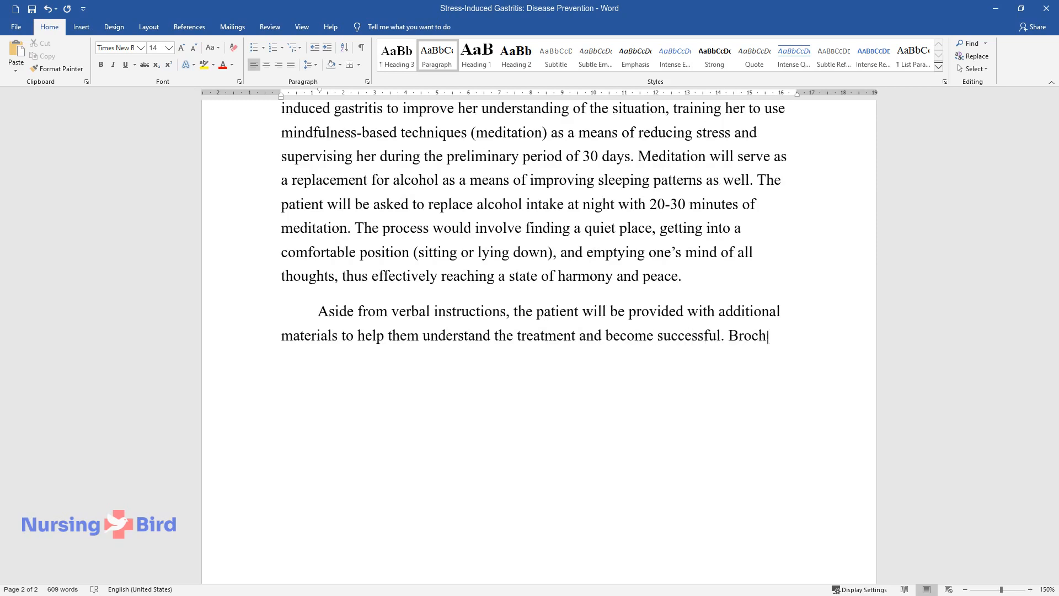
pyautogui.write('ures on meditation and gastritis will be handed over at the end of the in')
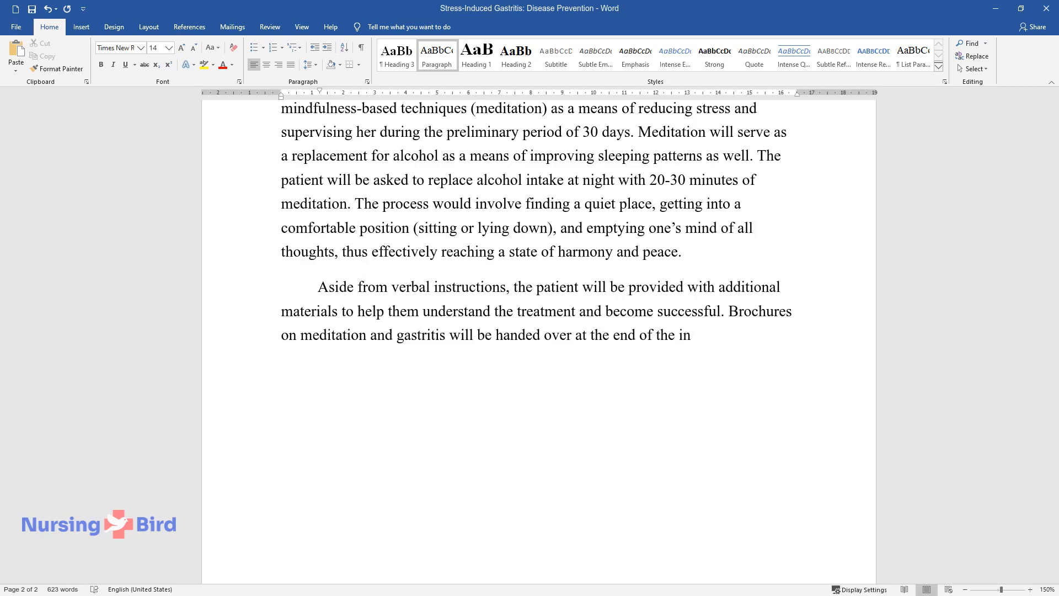
pyautogui.write('struction session. Also, the patient')
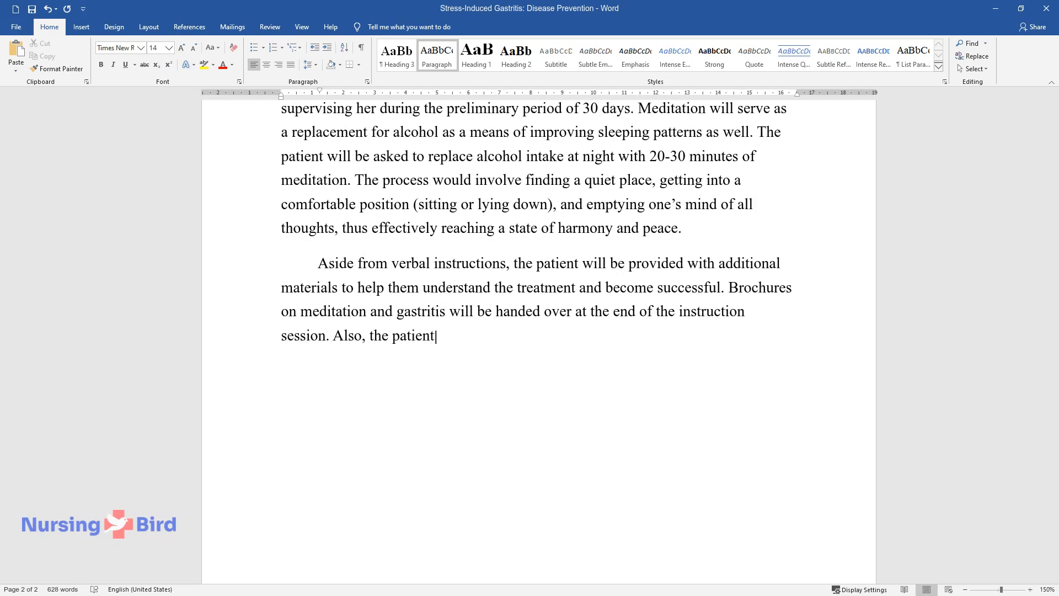
pyautogui.write('will be given a list of addresses w')
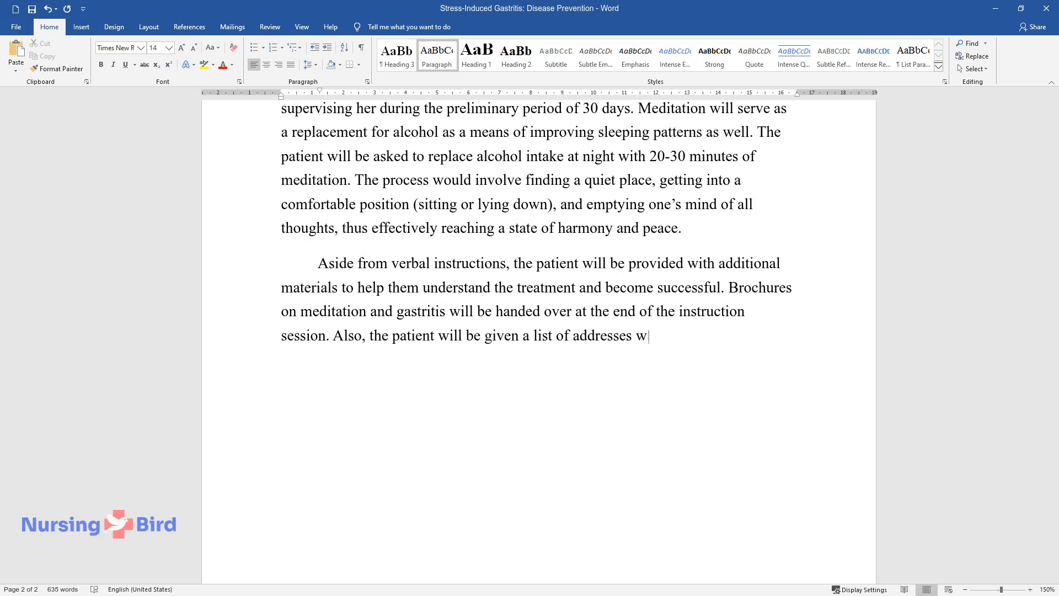
pyautogui.write('here she would be able to practice yo')
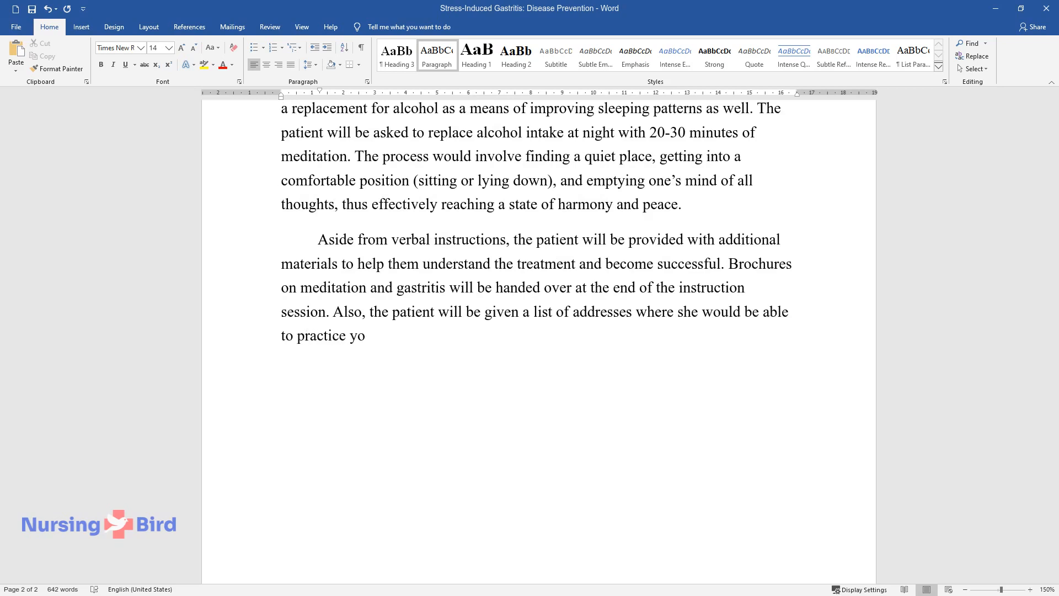
pyautogui.write('ga or group meditation.')
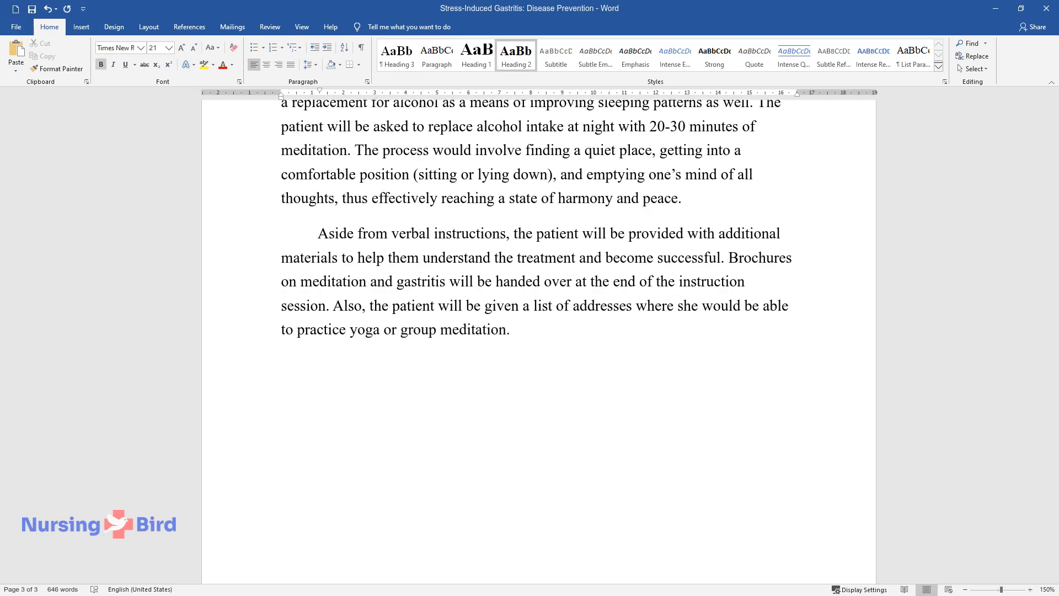
# Add the 'Evaluation' heading and describe expected symptom relief and stress measured with the ISMA questionnaire.
pyautogui.write('Evaluation')
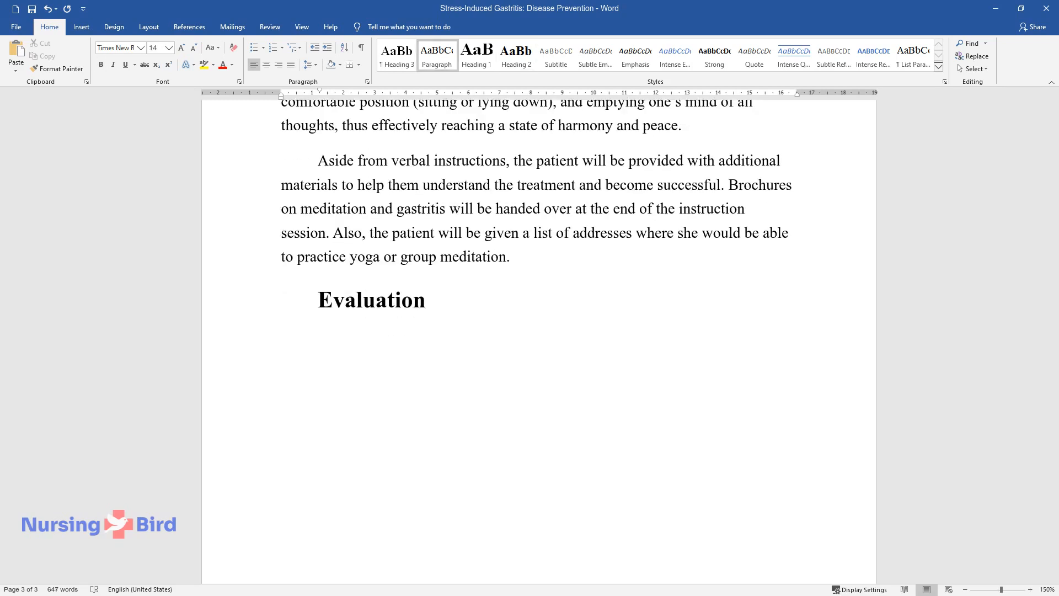
pyautogui.write('The patient will be evaluated every month. It is')
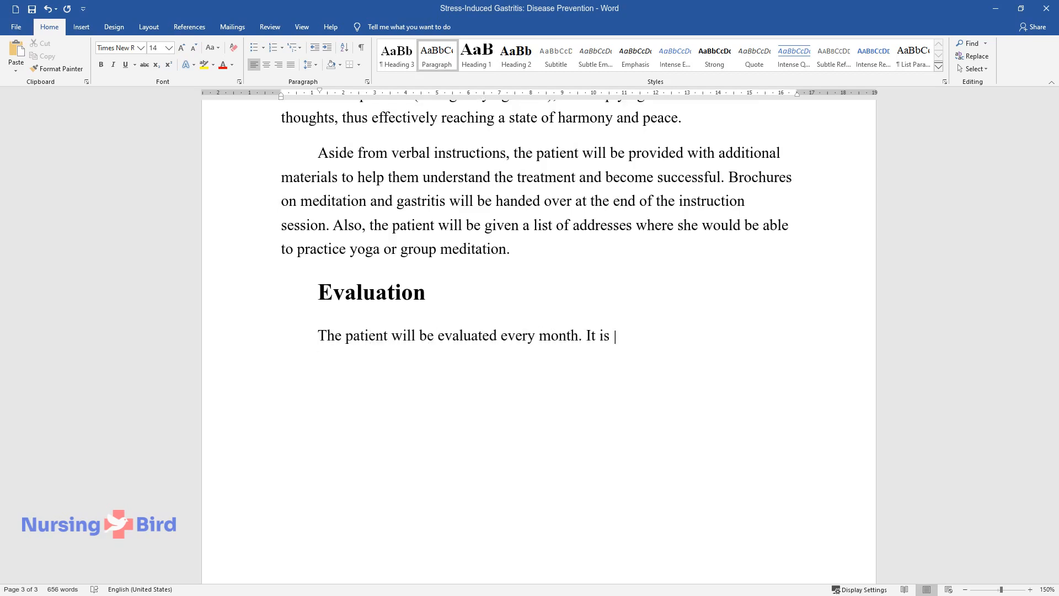
pyautogui.write('expected that the primary sympto')
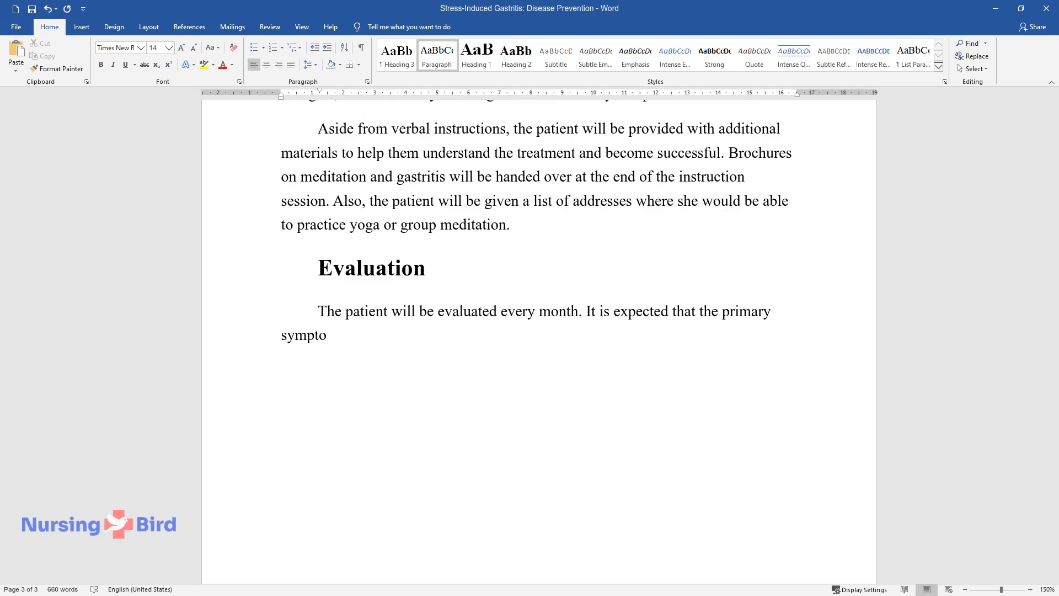
pyautogui.write('ms of gastritis (pallor, abdomi')
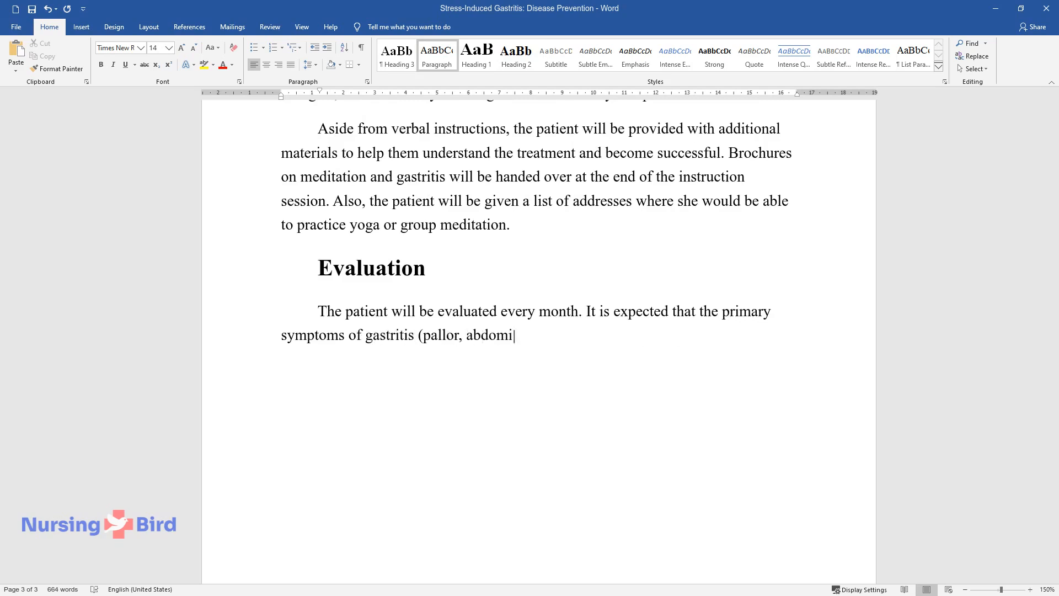
pyautogui.write('nal pains) will subside. Levels')
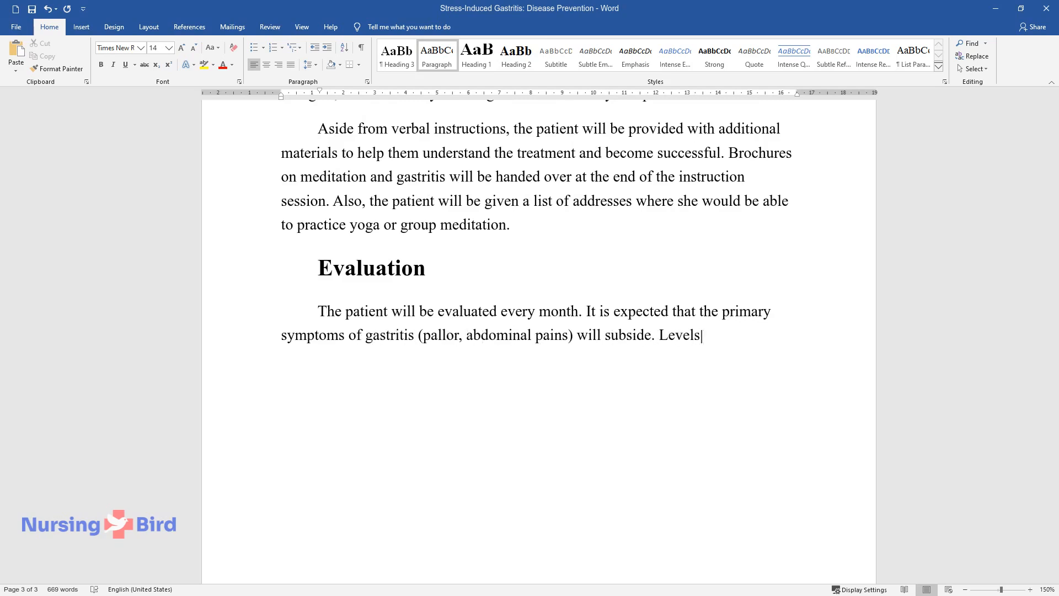
pyautogui.write('of stress will be measured uti')
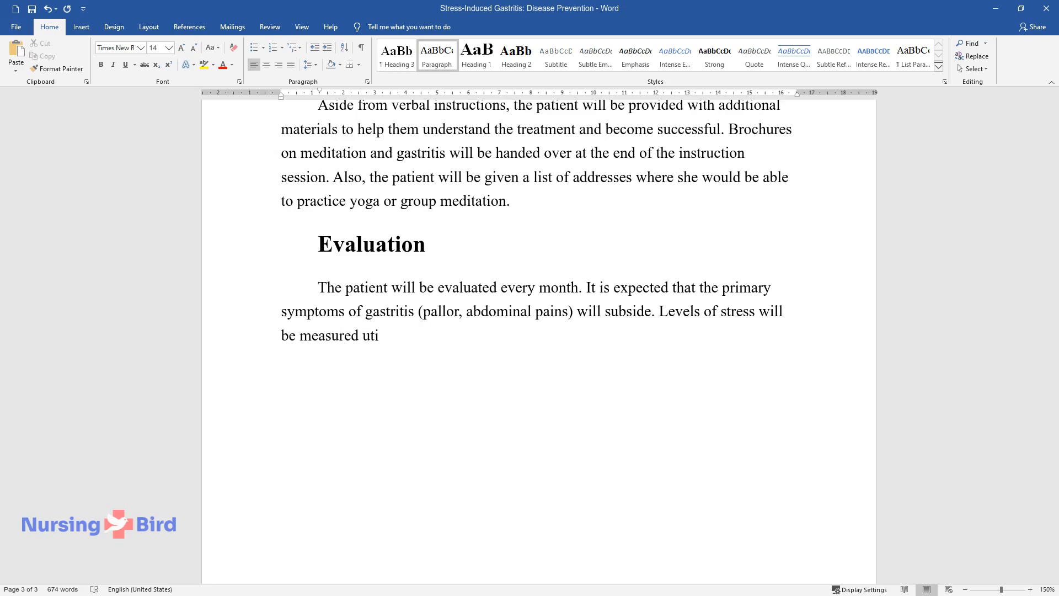
pyautogui.write('lizing the ISMA stress question')
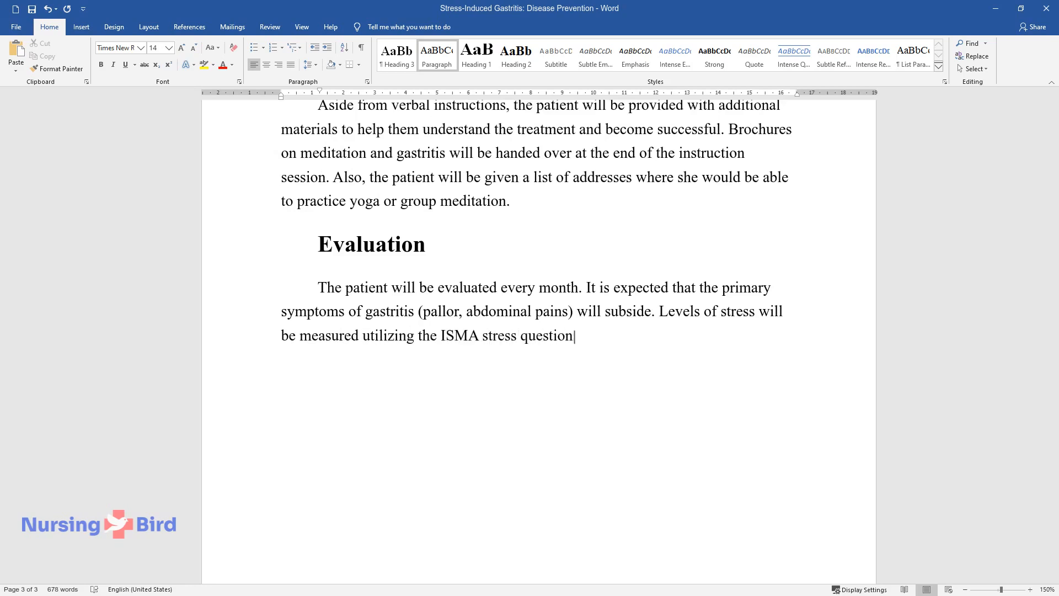
pyautogui.write('naire. If the intervention is su')
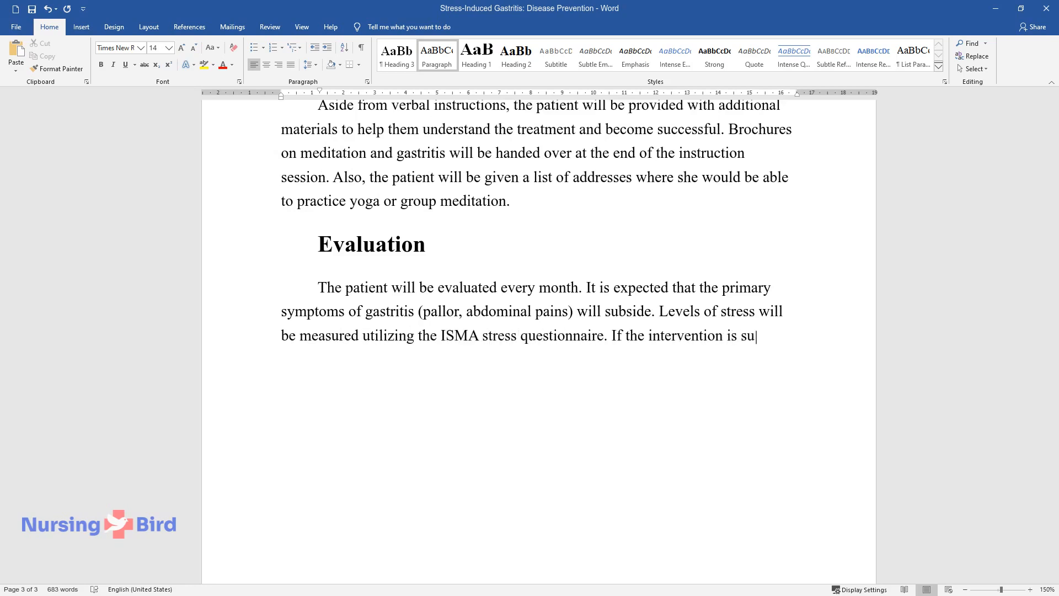
pyautogui.write('ccessful, levels of stress will')
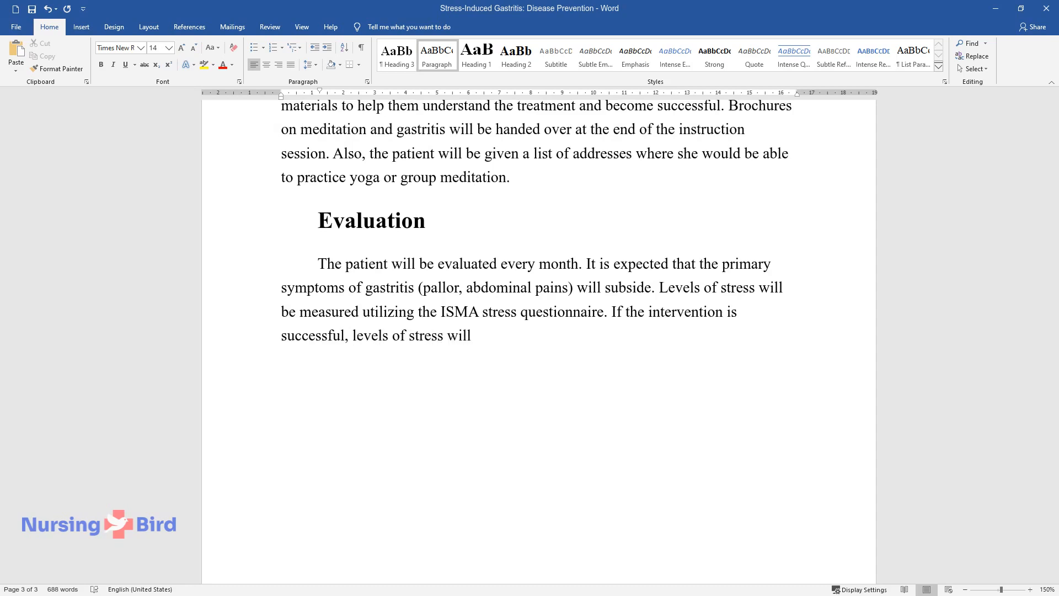
pyautogui.write('be effectively reduced. Lastly')
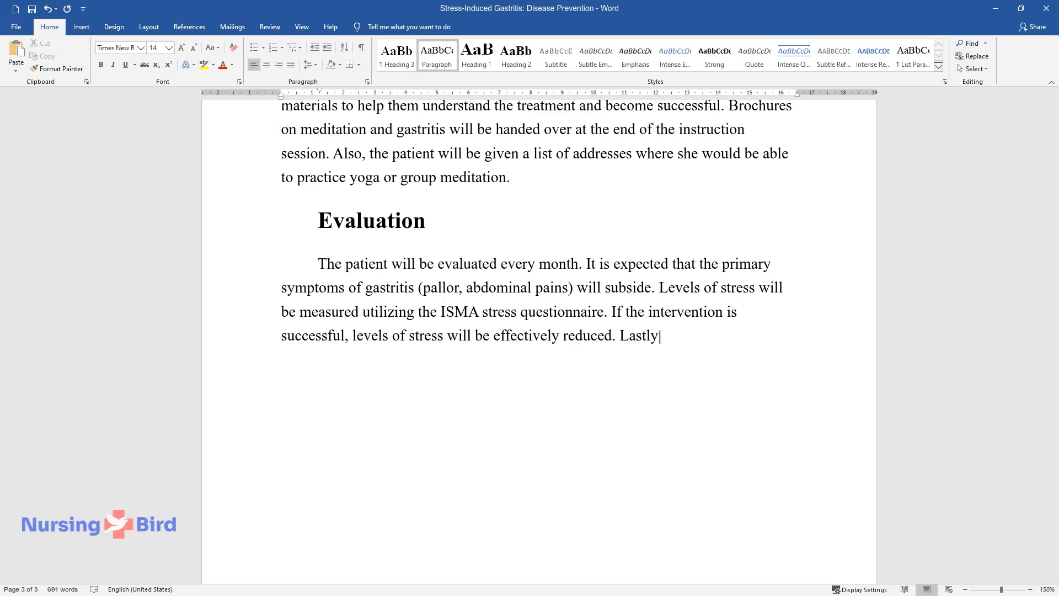
# Finish the Evaluation with reduced alcohol reliance, further examination if goals fail, and strategy changes based on lab results.
pyautogui.write(', one of the goals of this inter')
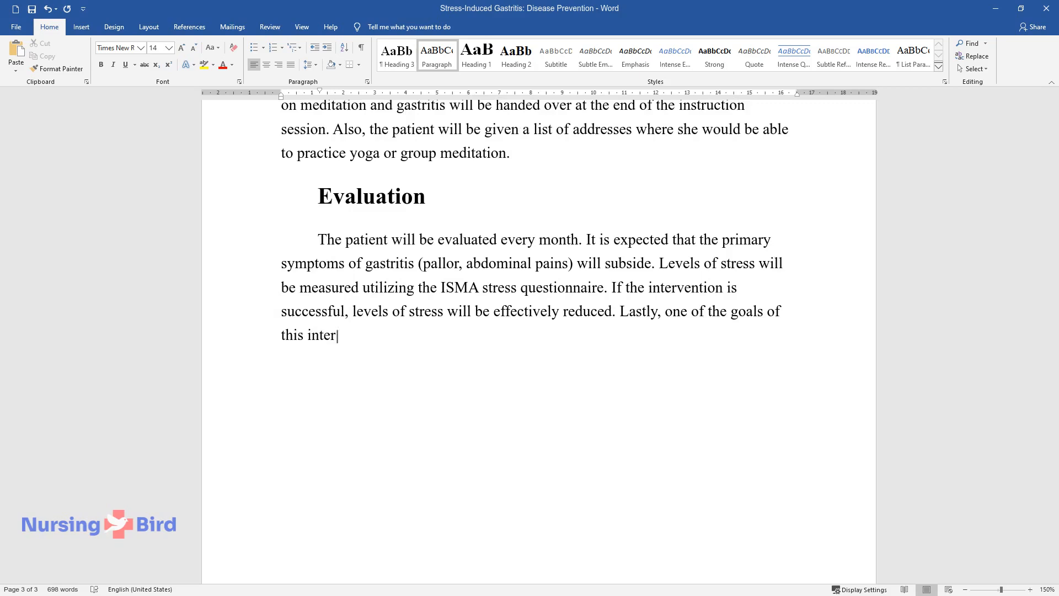
pyautogui.write('vention is to reduce the patien')
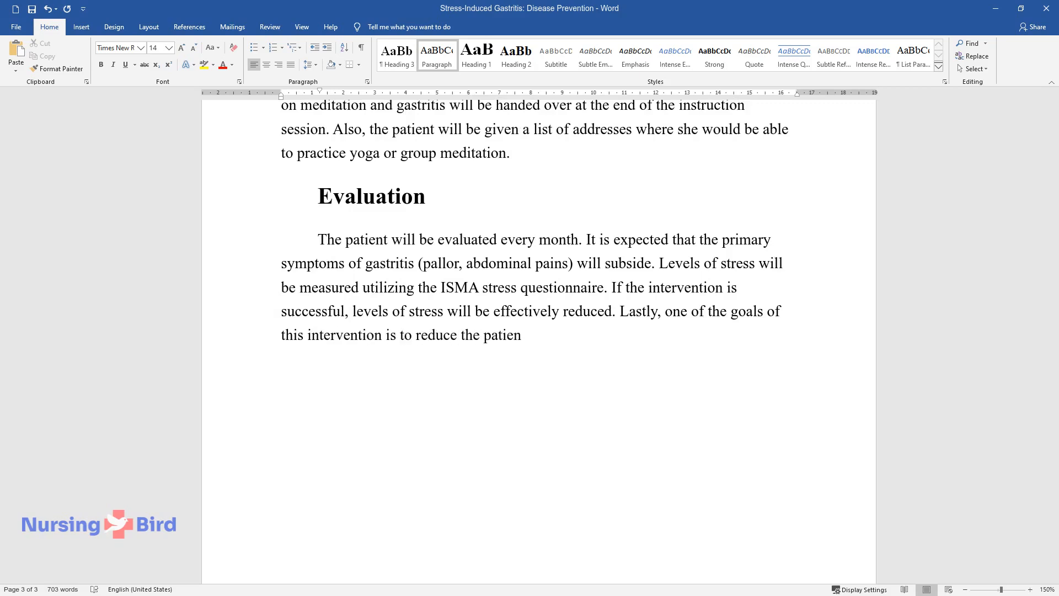
pyautogui.write("t's reliance on alcohol intake.")
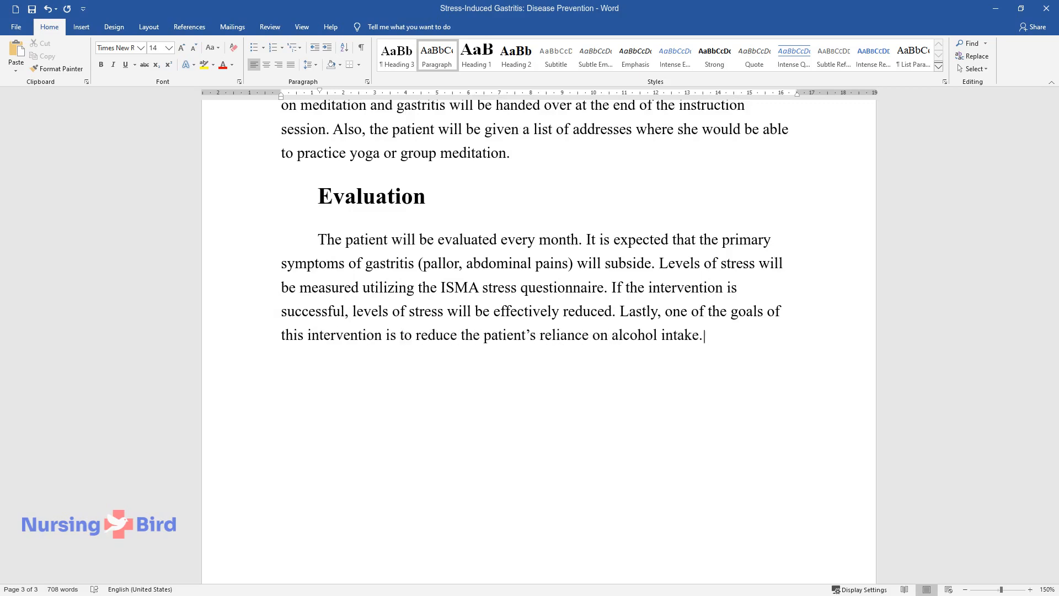
pyautogui.write('If successful, alcohol will no')
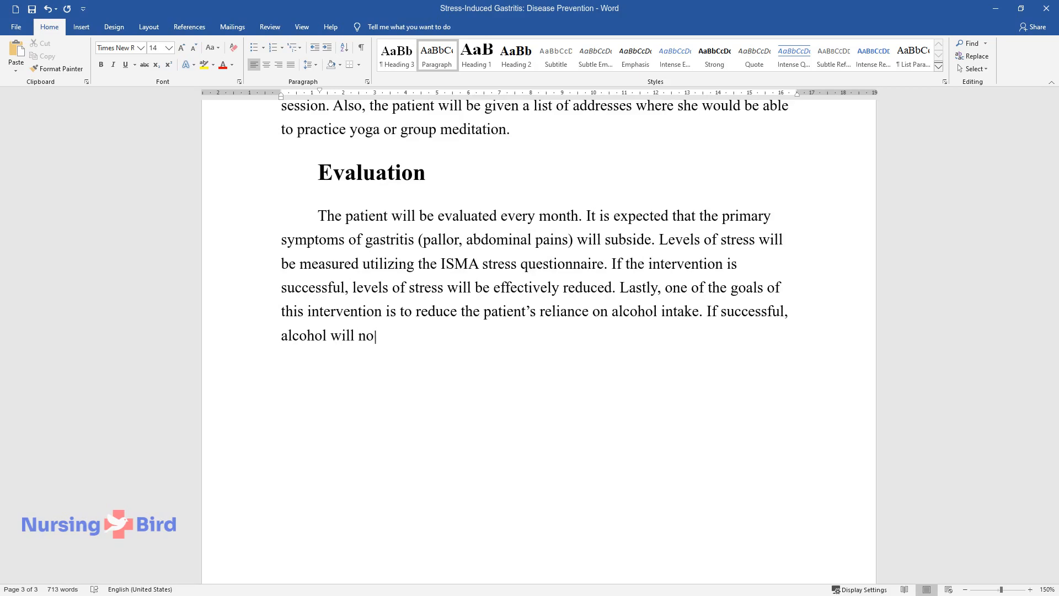
pyautogui.write('longer be used as a means of ge')
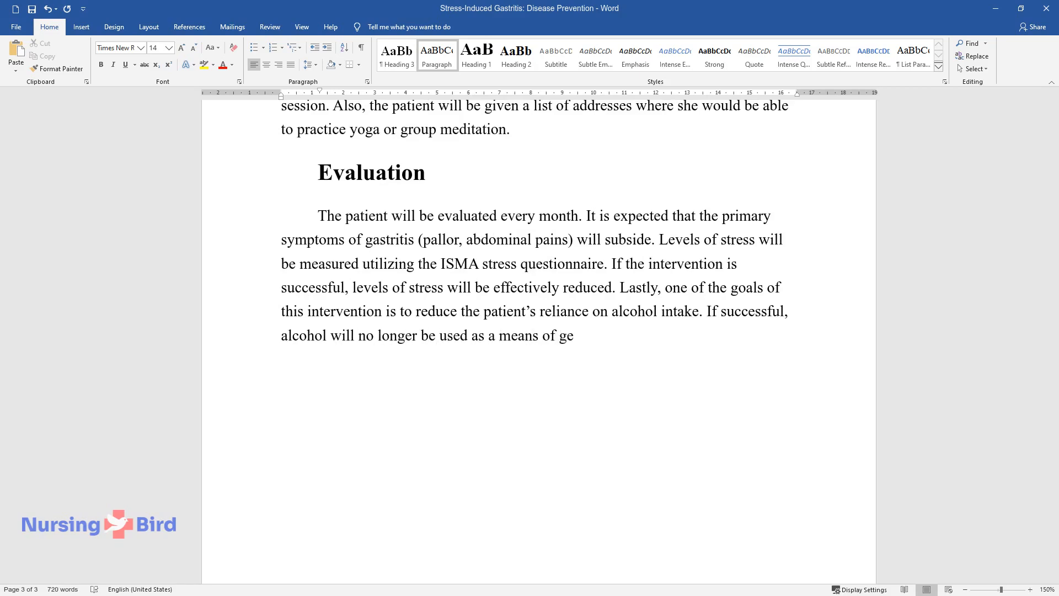
pyautogui.write('tting sleep. If none of the fol')
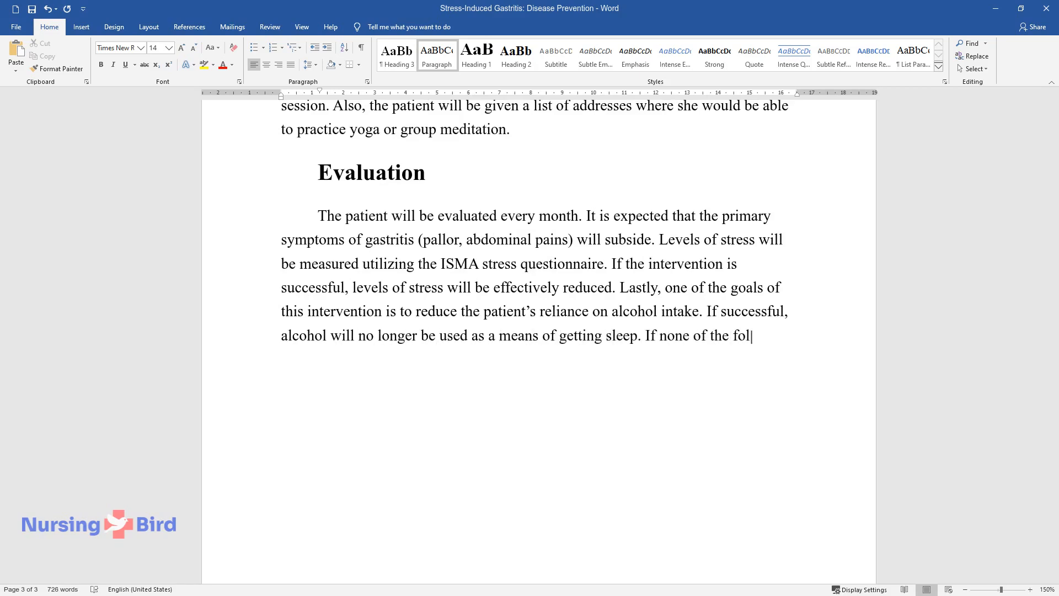
pyautogui.write('lowing goals is achieved, an ad')
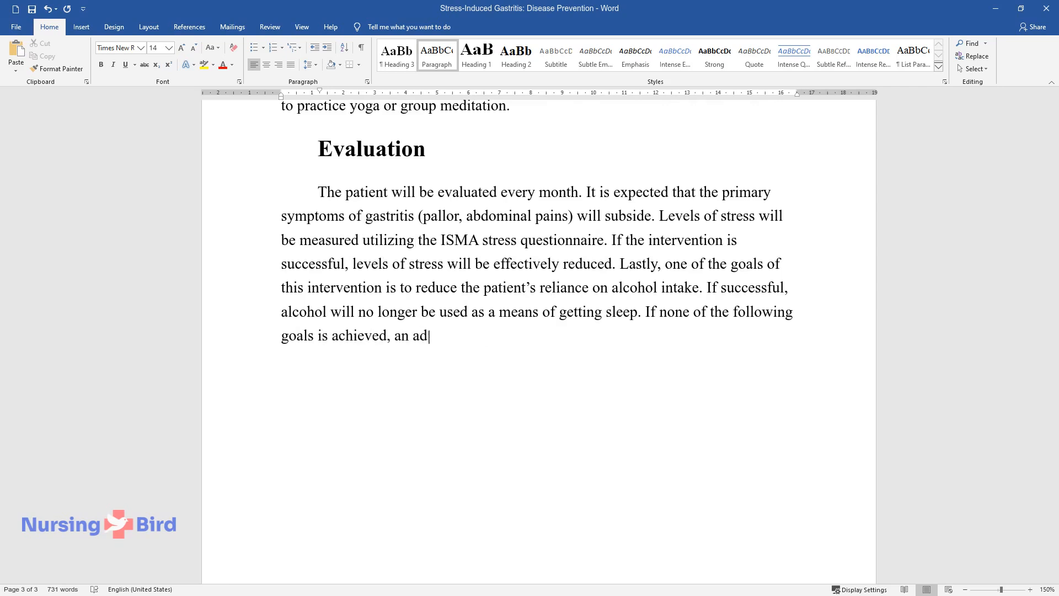
pyautogui.write('ditional examination of the dis')
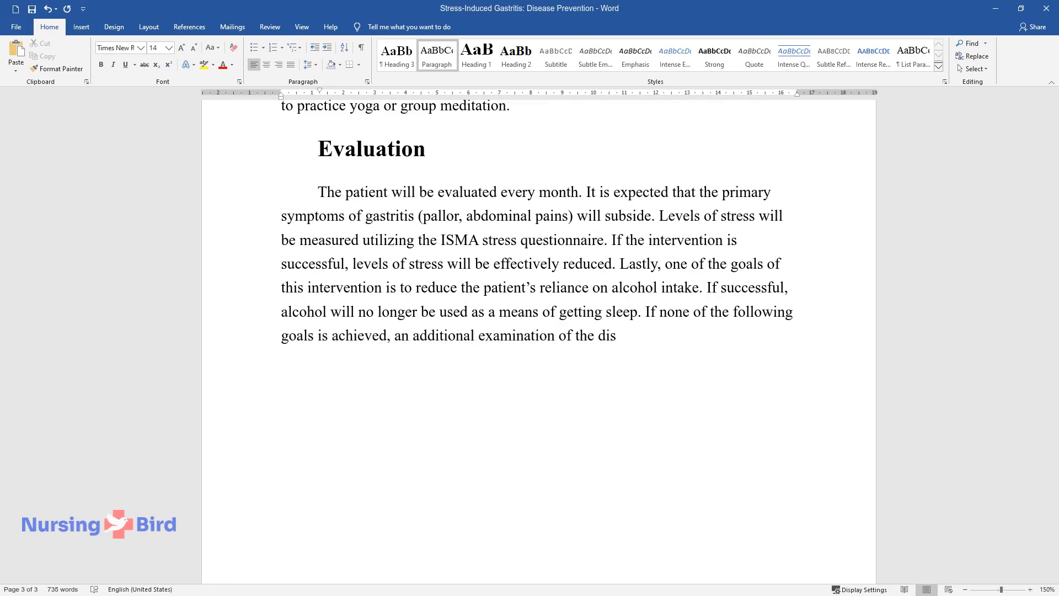
pyautogui.write('ease and its symptoms will be r')
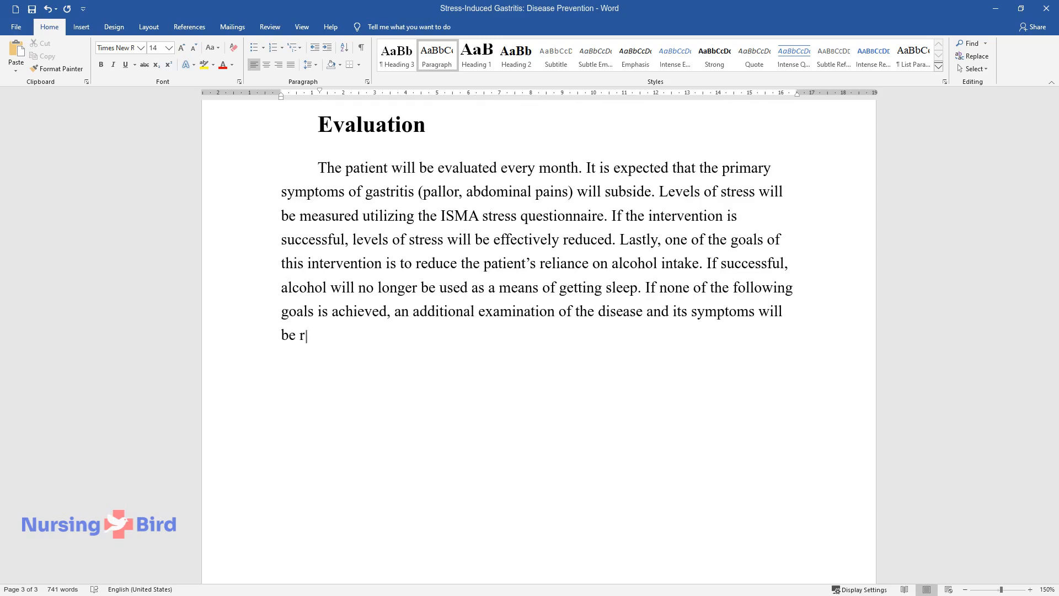
pyautogui.write('equired. Changes in prevention s')
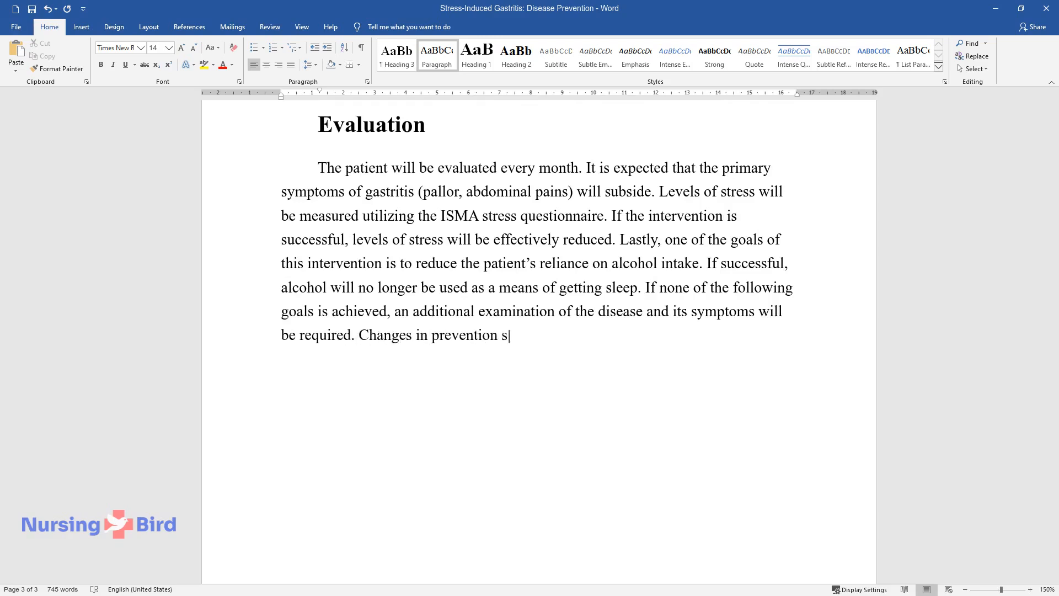
pyautogui.write('trategy will be made based on l')
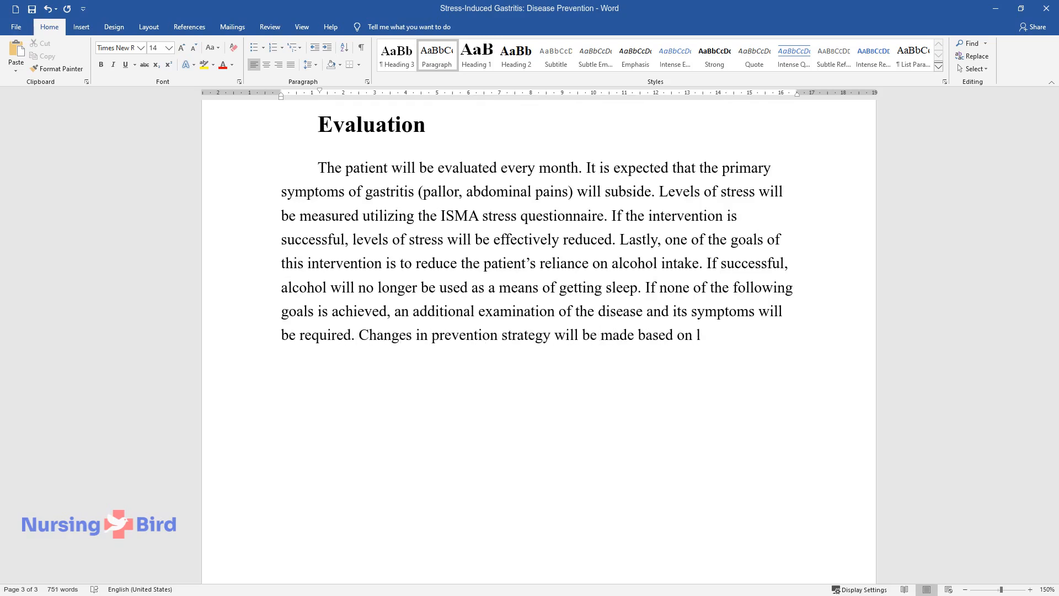
pyautogui.write('ab results.')
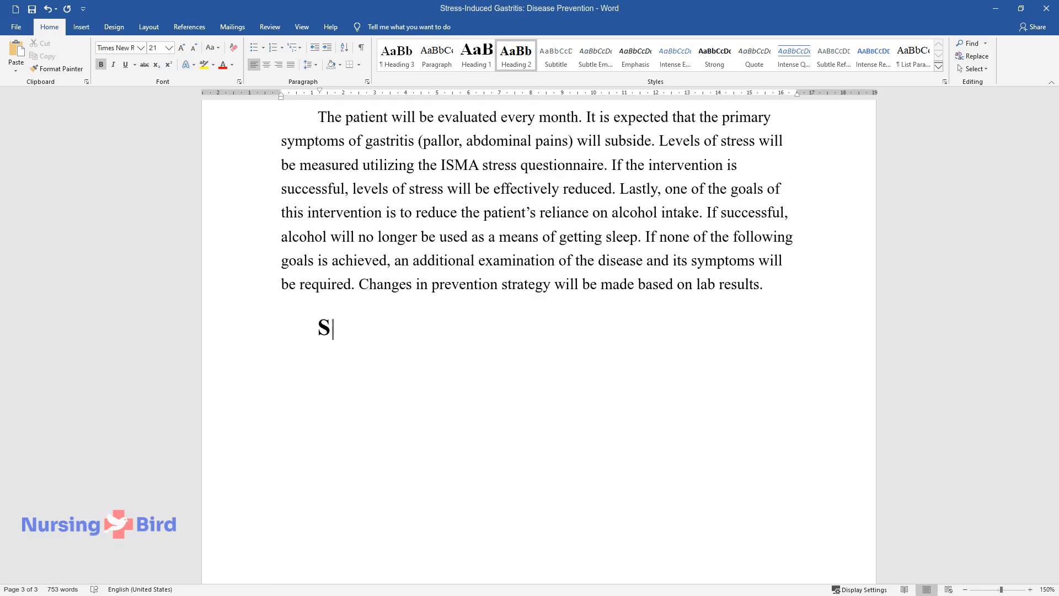
# Finish the 'Summary' heading and begin the paragraph on gastritis harming the digestive system, ulcers and transfusions.
pyautogui.write('ummary')
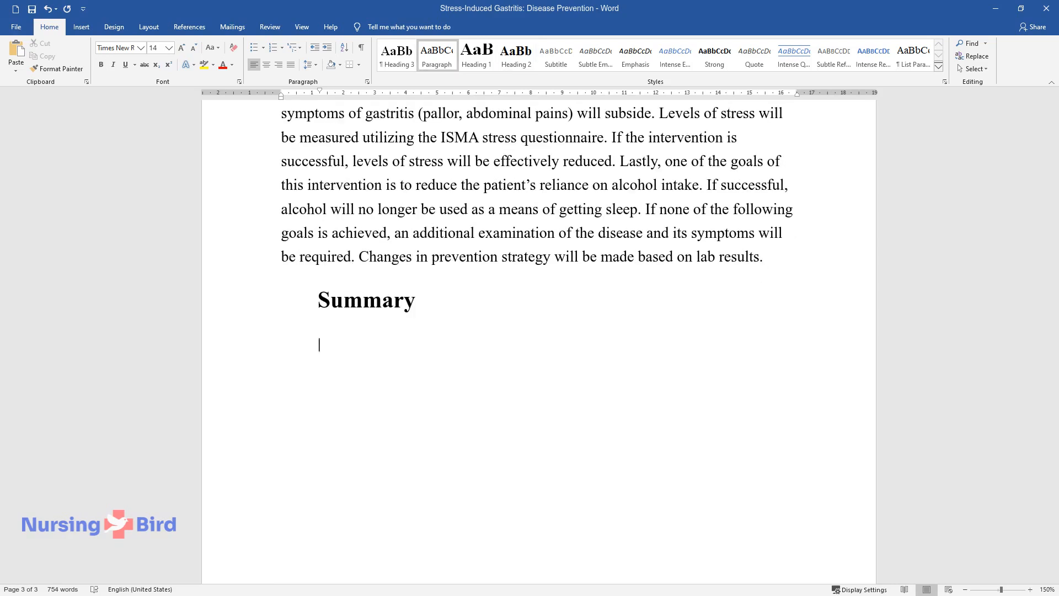
pyautogui.write('Stress-induced gastritis is a dise')
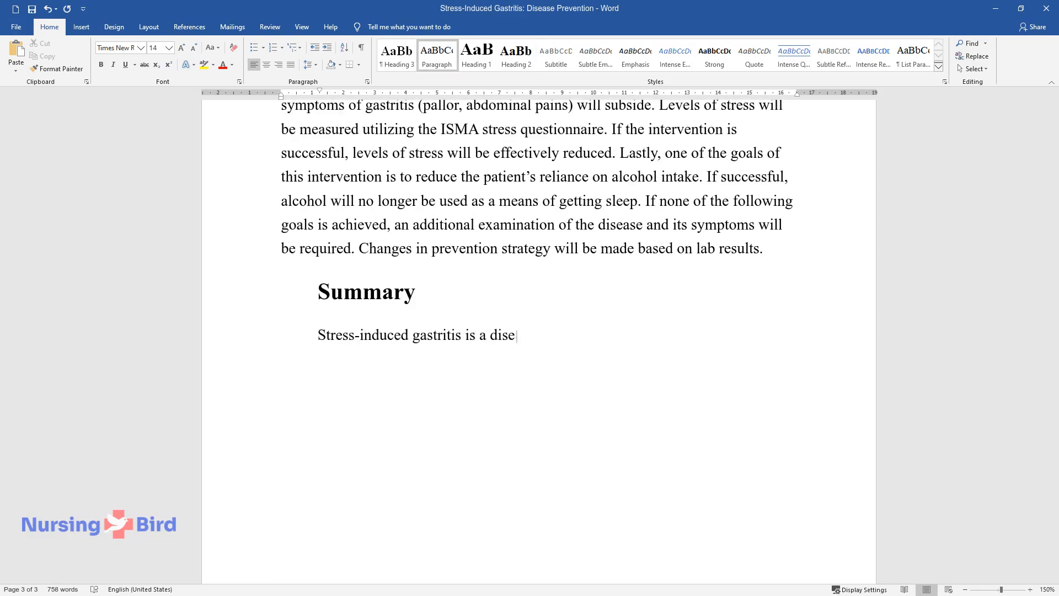
pyautogui.write('ase that has the potential of cau')
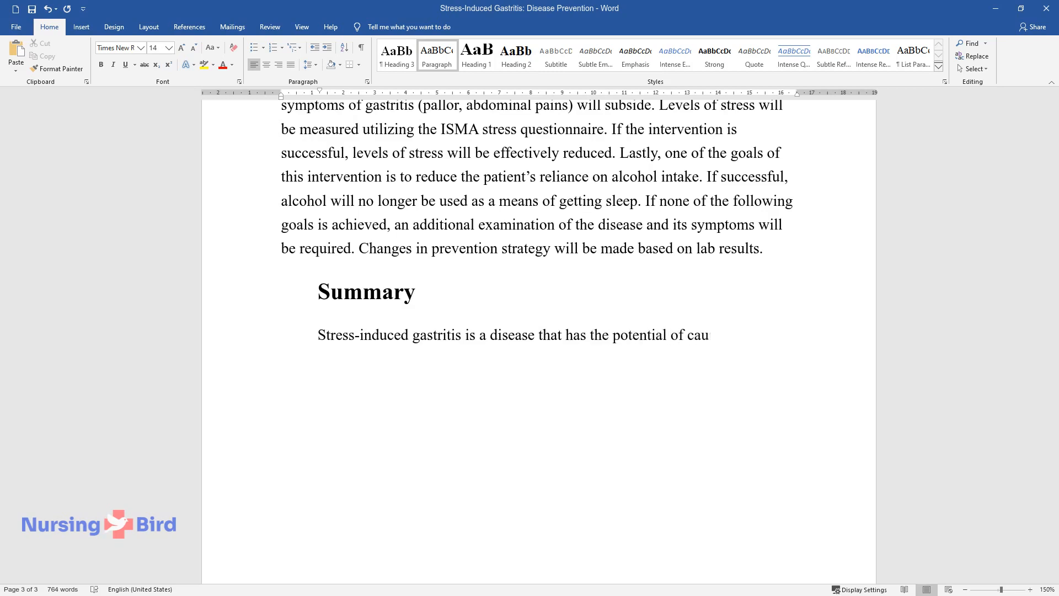
pyautogui.write("sing great harm to a person's dig")
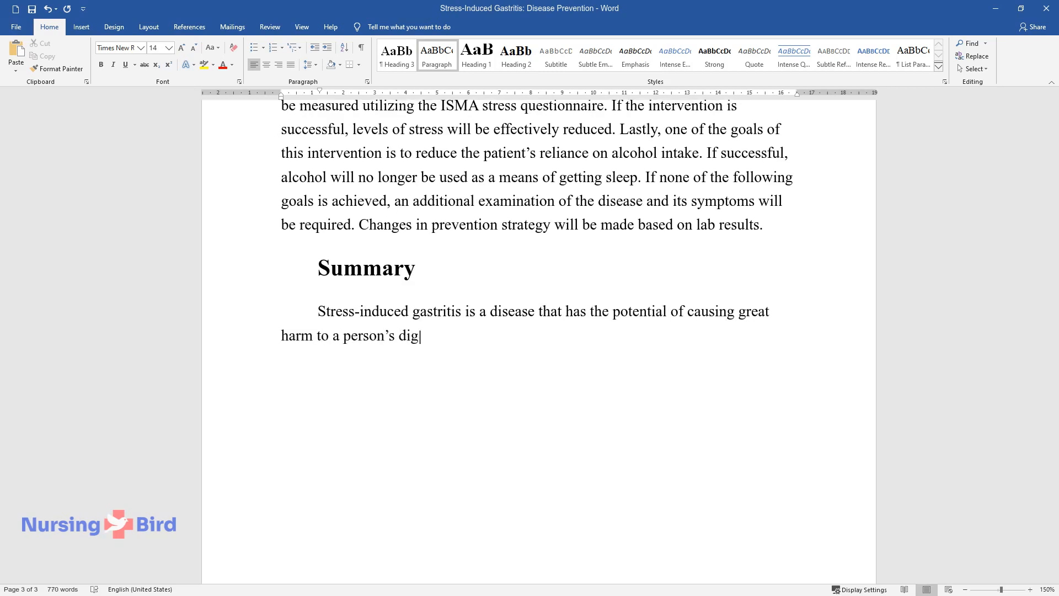
pyautogui.write('estive system and even causes ulce')
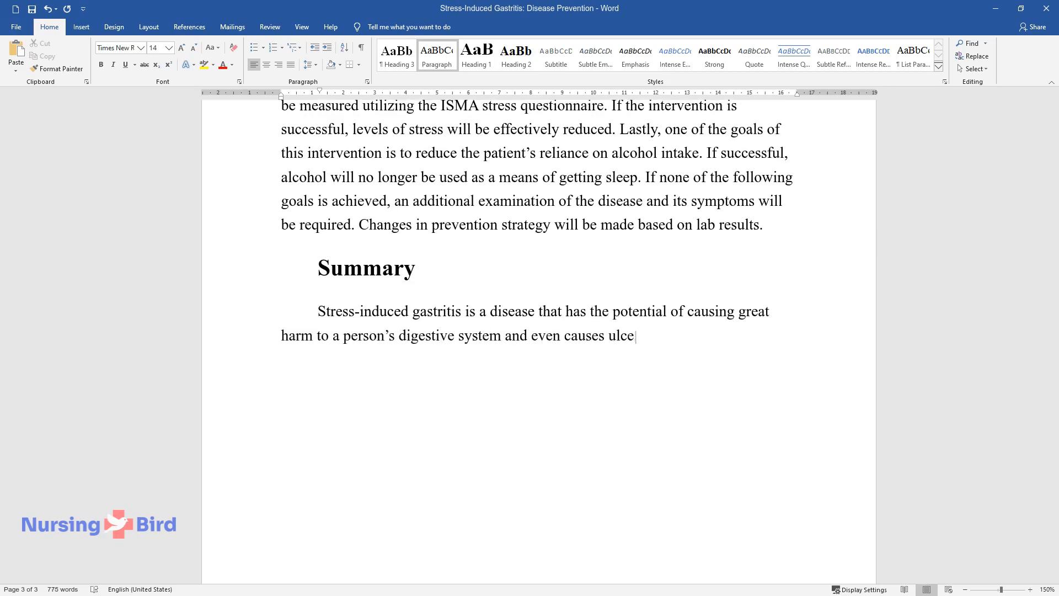
pyautogui.write('rs and blood transfusions. One of')
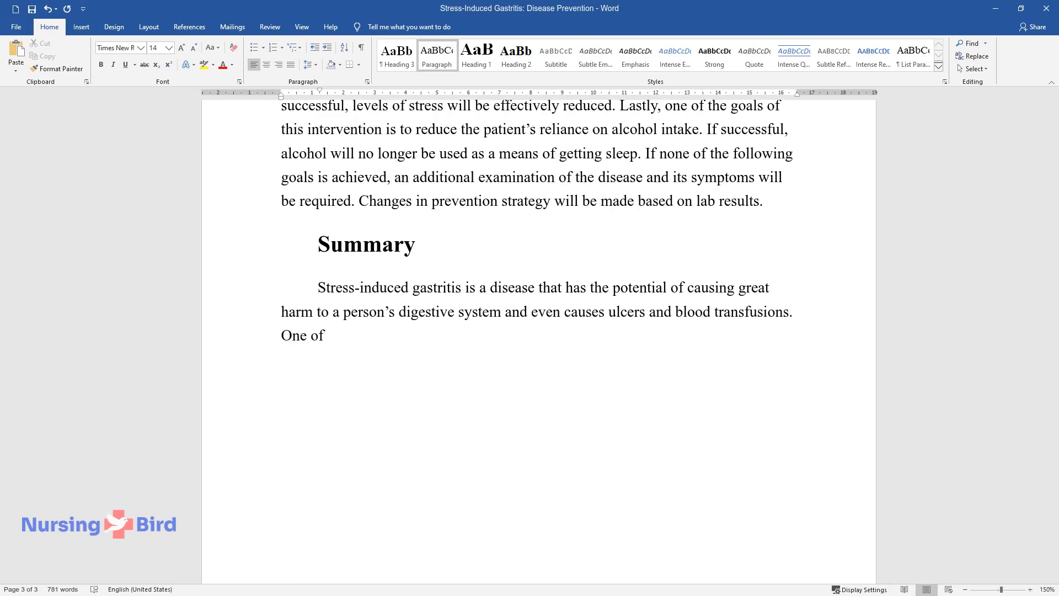
# Continue the summary: MCBT as evidence-based practice, meditation reducing stress, gastritis risk and alcohol reliance.
pyautogui.write('the evidence-based practices use')
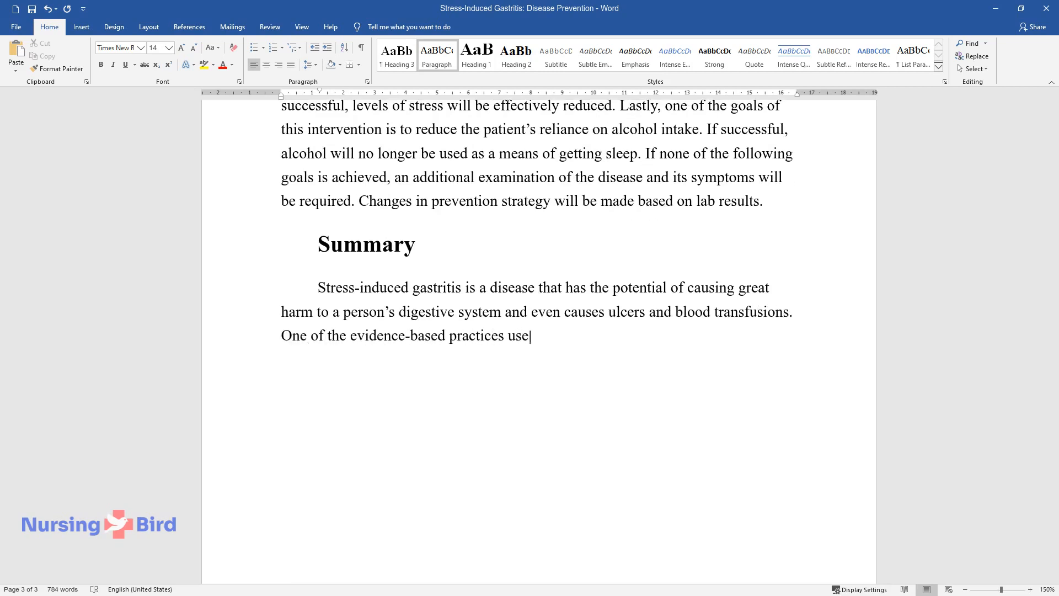
pyautogui.write('d for preventing and coping with s')
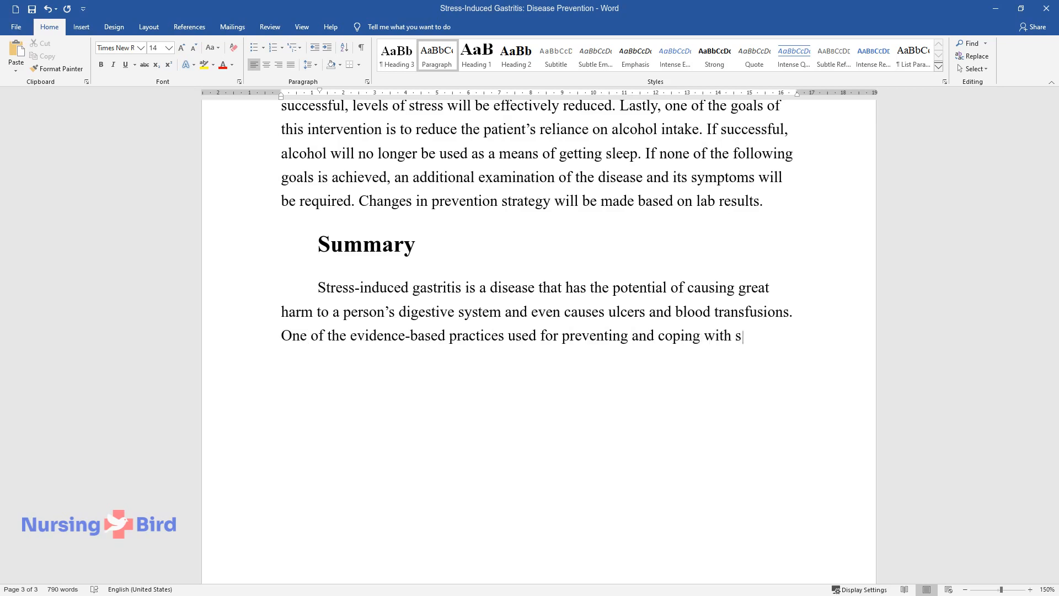
pyautogui.write('tress is MCBT. By learning to med')
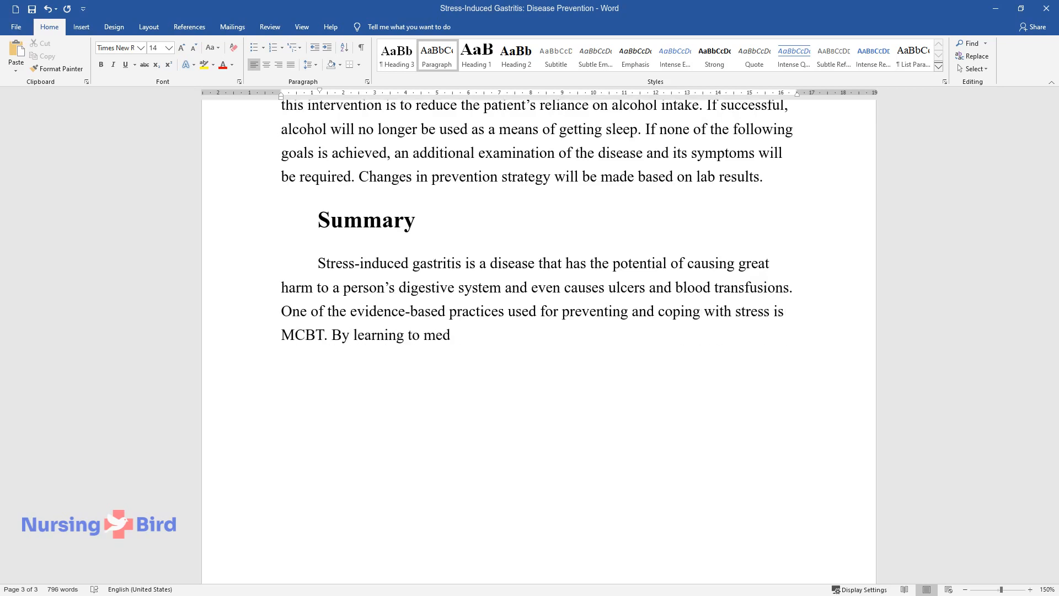
pyautogui.write('itate as a means of reducing stre')
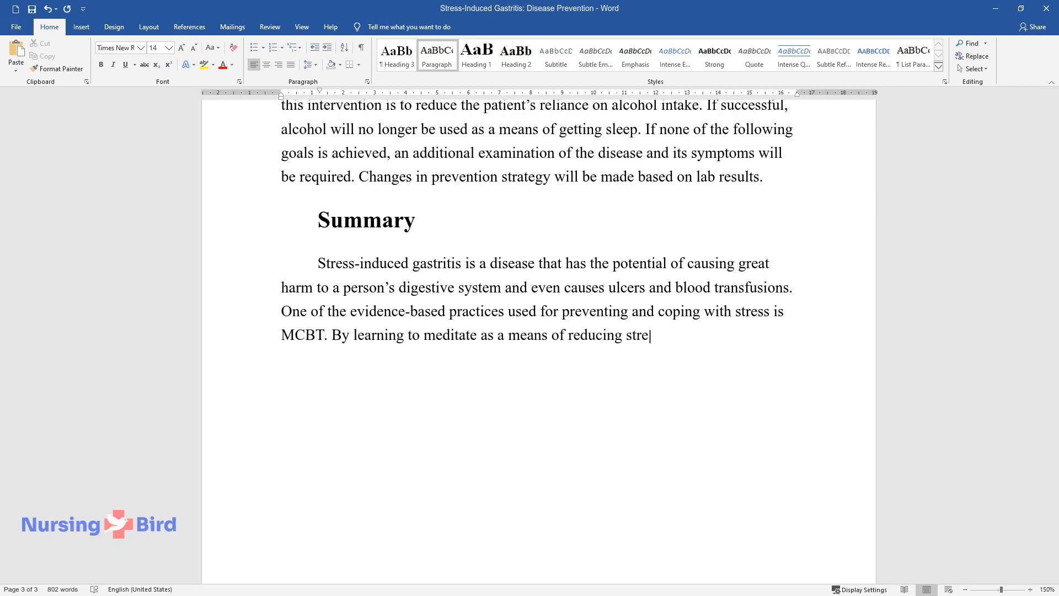
pyautogui.write('ss and improving sleep patterns, the patient will hopefully become')
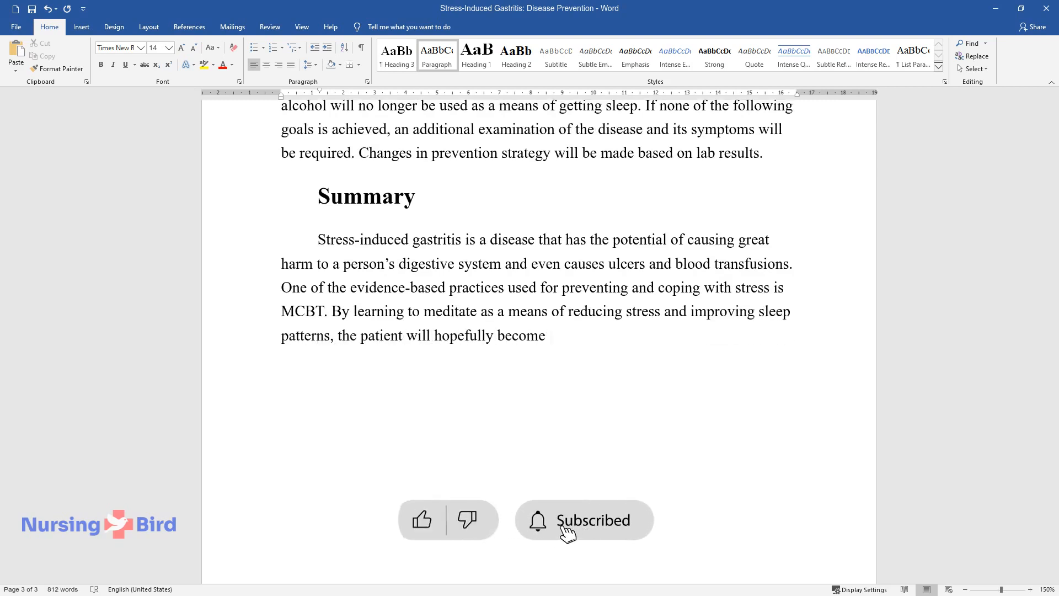
pyautogui.write('less exposed to the risk of devel')
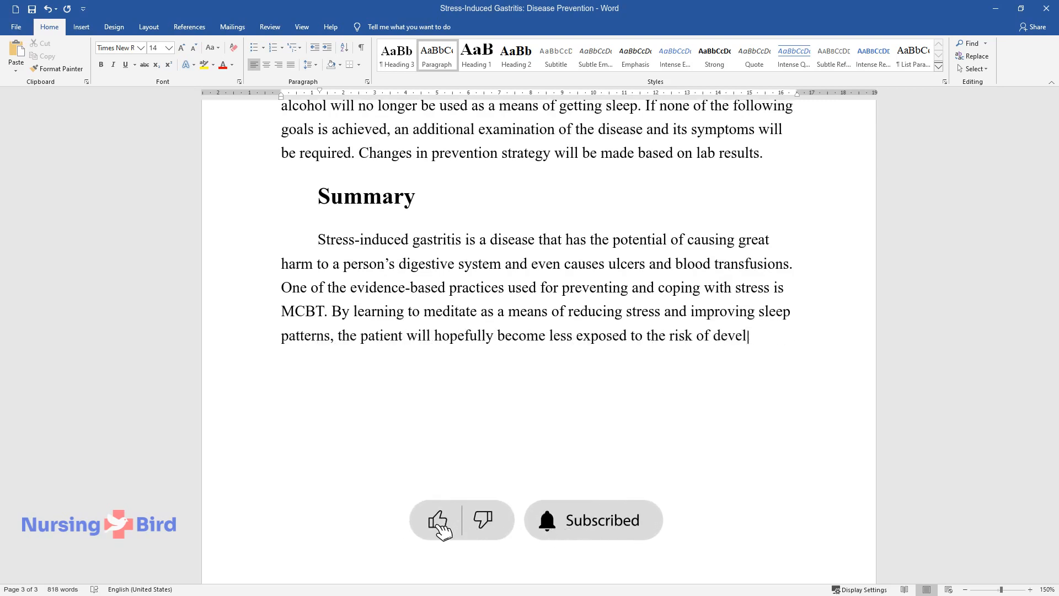
pyautogui.write('oping gastritis and reduce her rel')
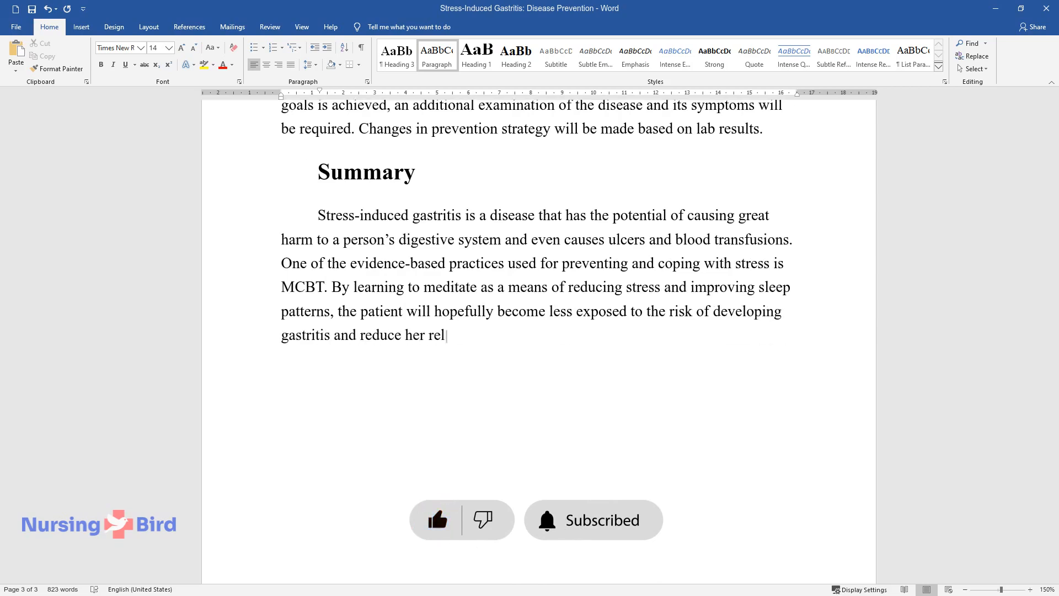
pyautogui.write('iance on alcohol intake before sl')
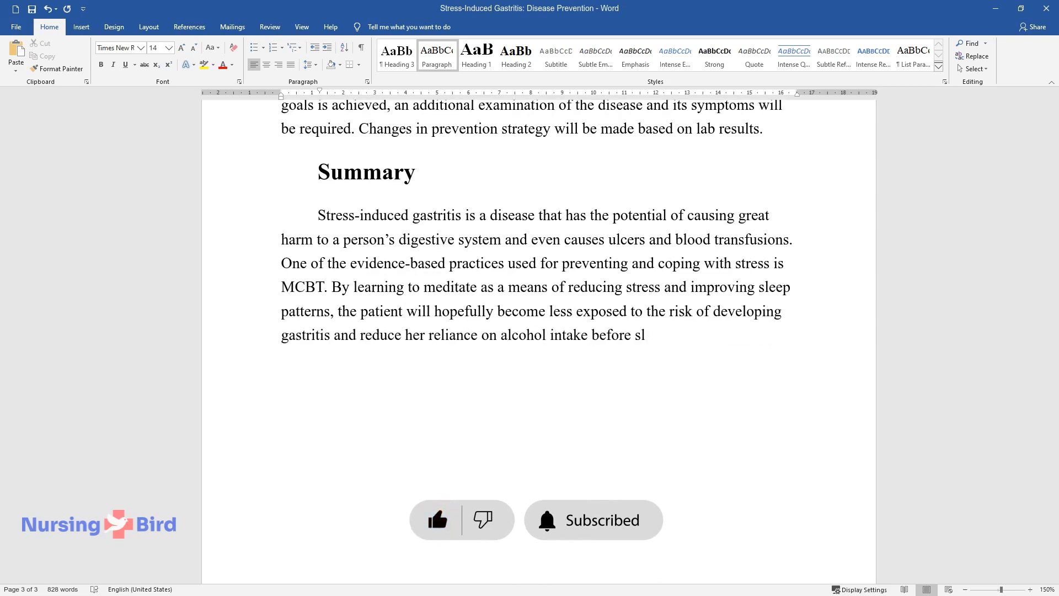